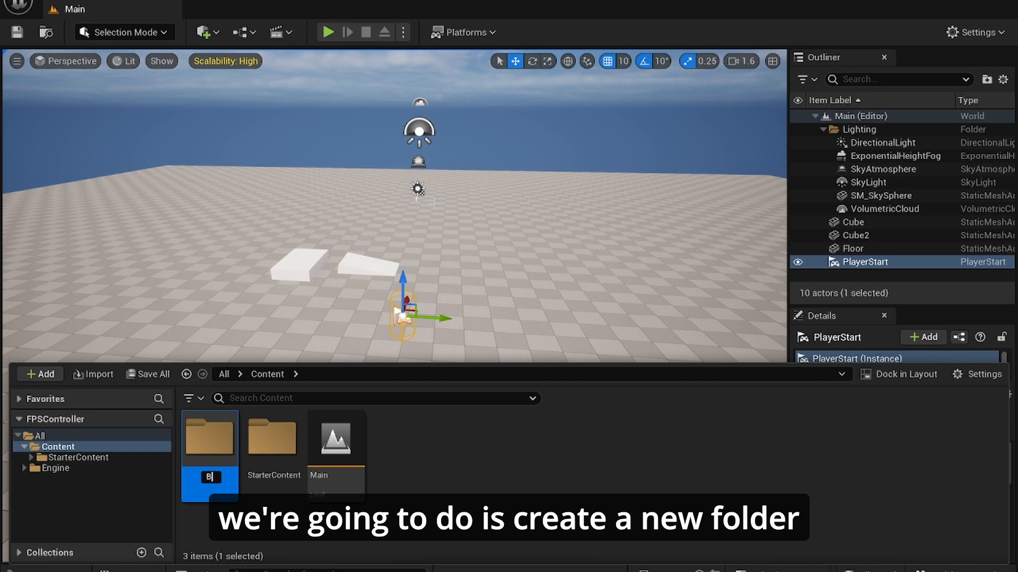
# Create and open a Blueprints folder, then add a Game Mode Base blueprint class inside it.
pyautogui.write('Blueprints')
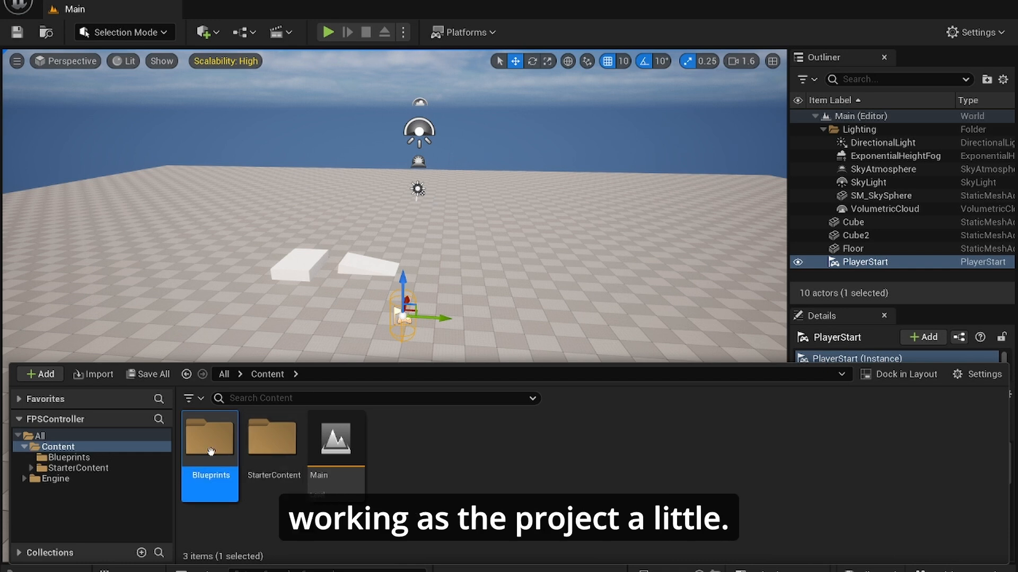
pyautogui.doubleClick(210, 438)
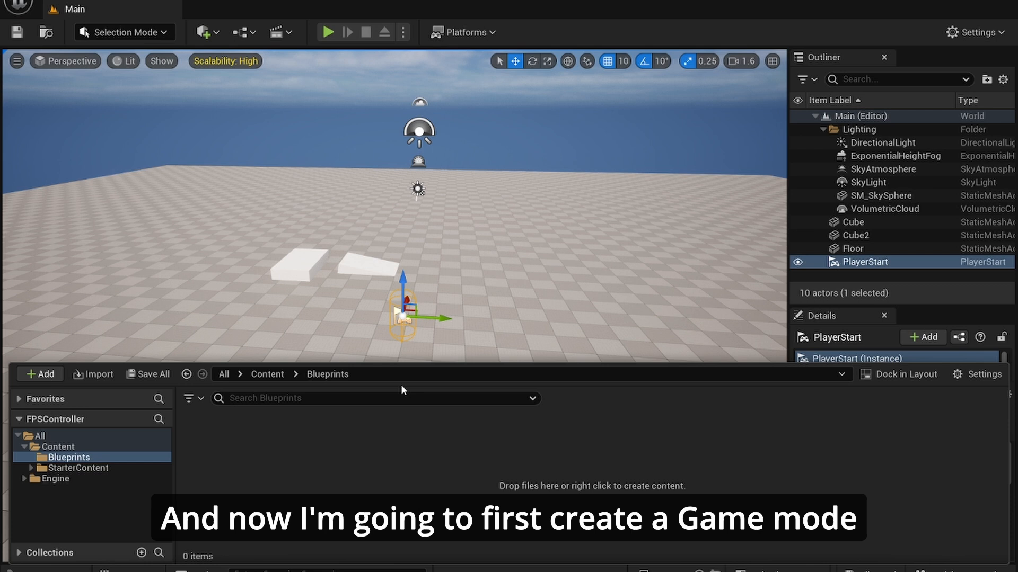
pyautogui.click(39, 374)
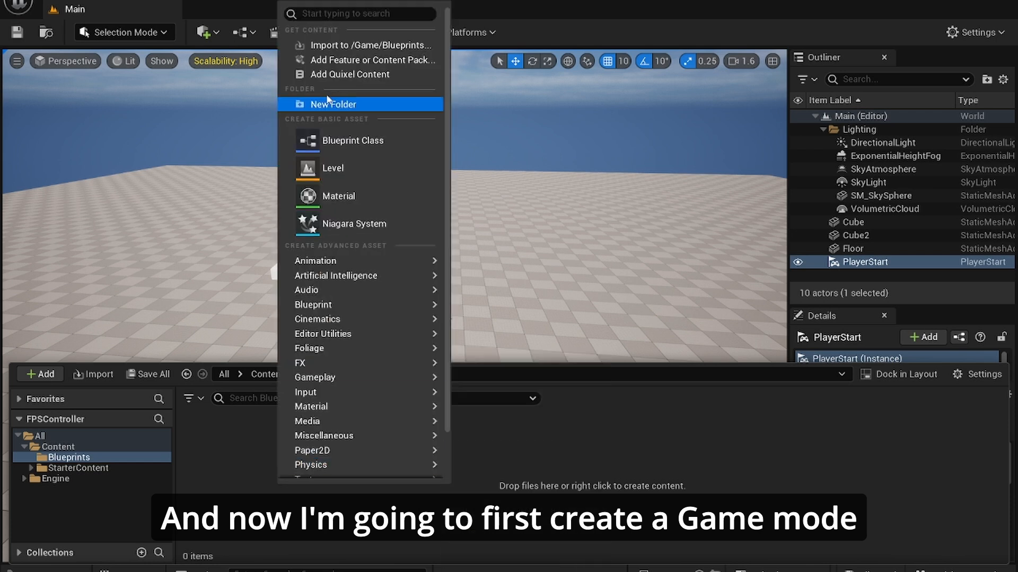
pyautogui.click(355, 140)
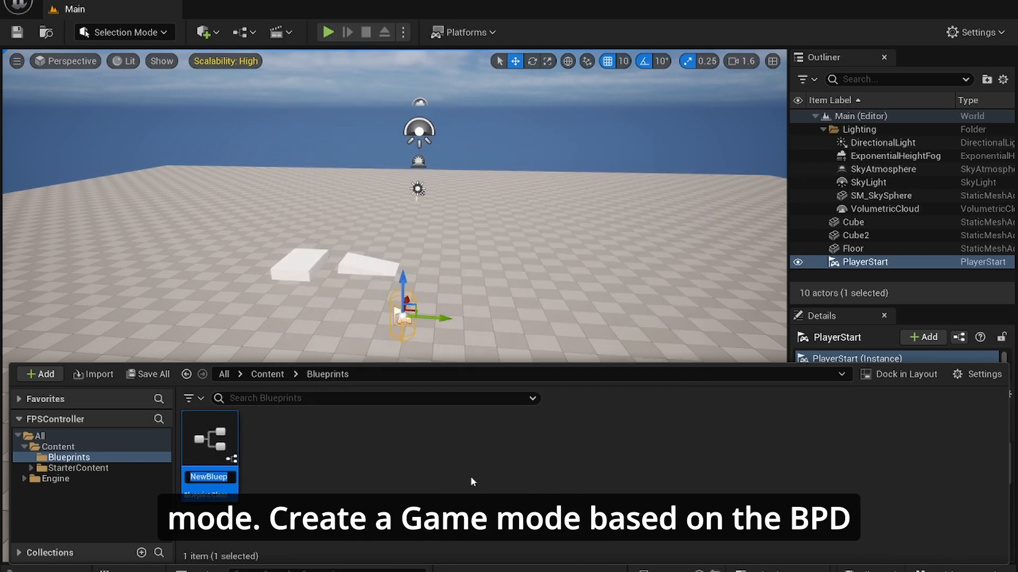
# Name the new game mode blueprint GM_Main.
pyautogui.write('BP_G')
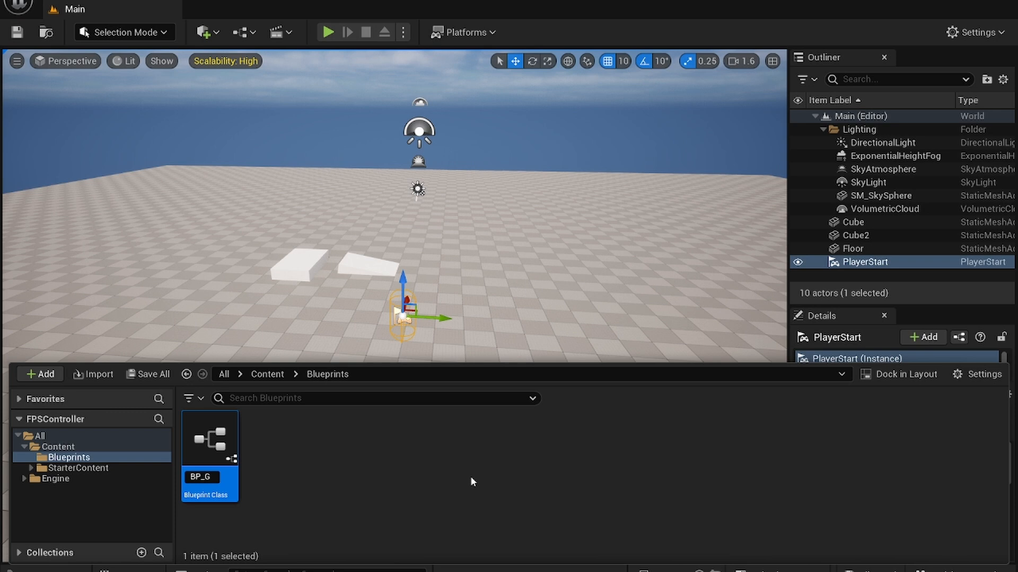
pyautogui.write('BP_Main')
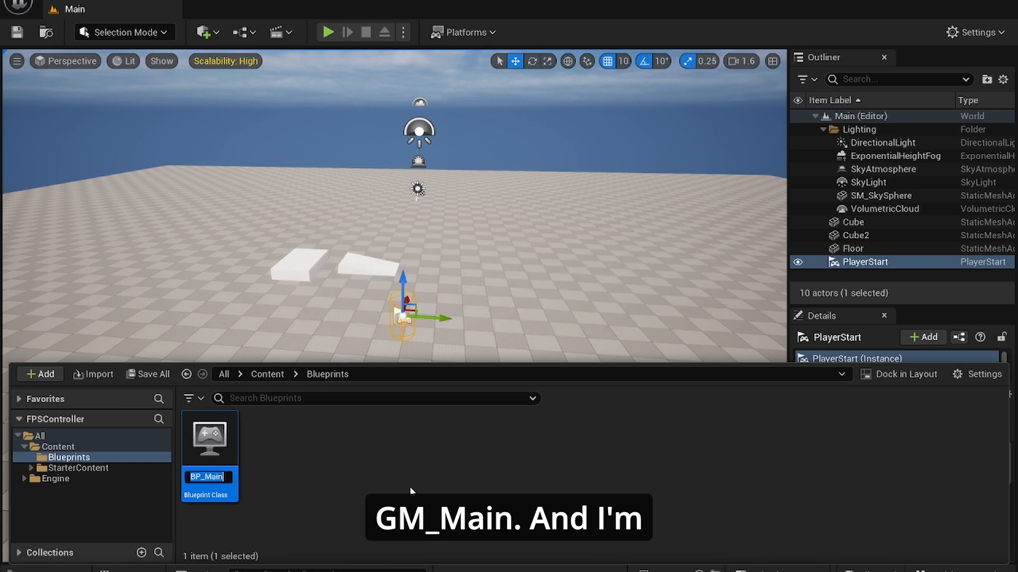
pyautogui.write('GM_M')
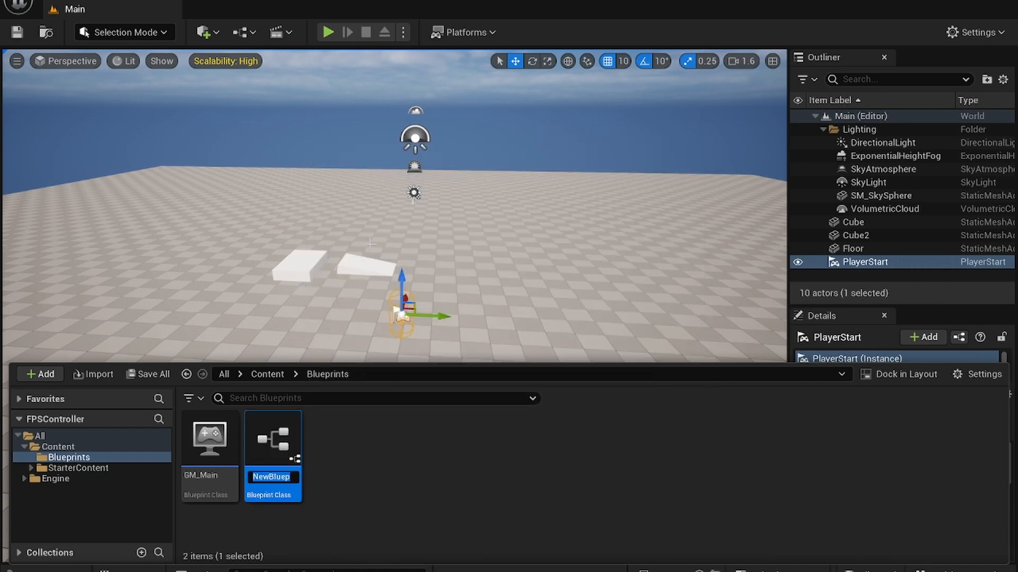
# Name the Character blueprint BP_Player, then play the level and confirm BP_Player0 spawns.
pyautogui.write('BP_P')
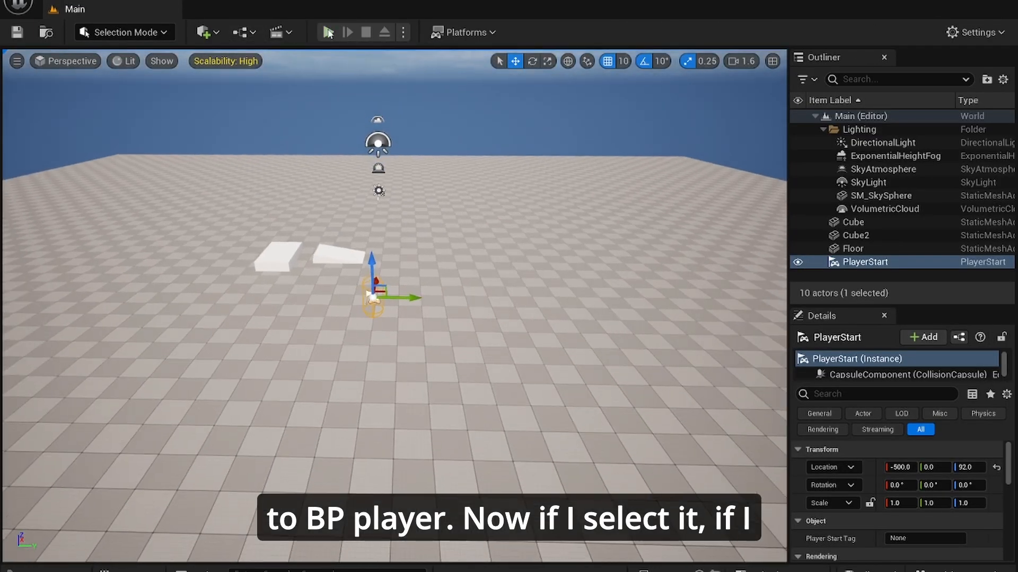
pyautogui.click(328, 31)
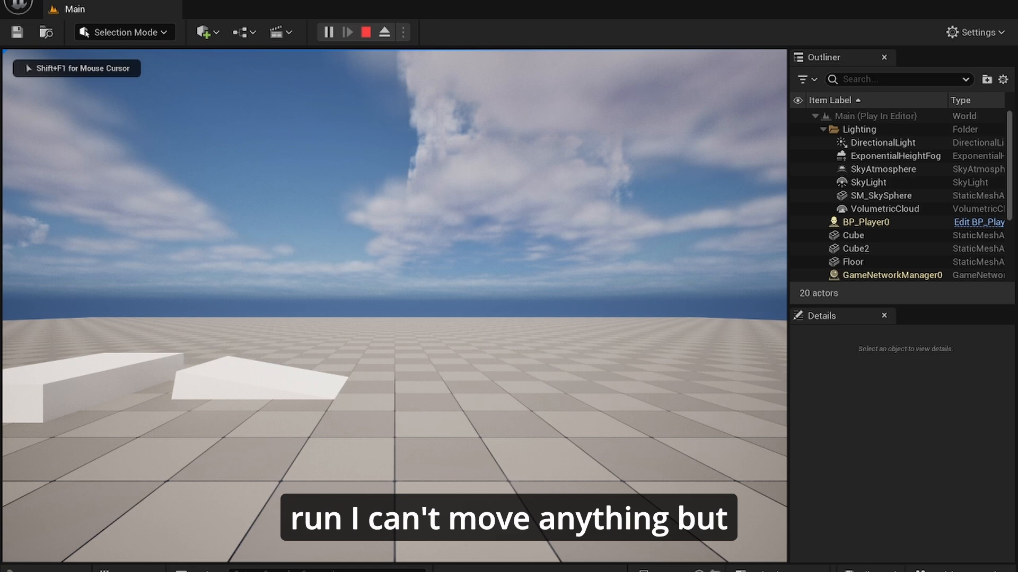
pyautogui.click(865, 222)
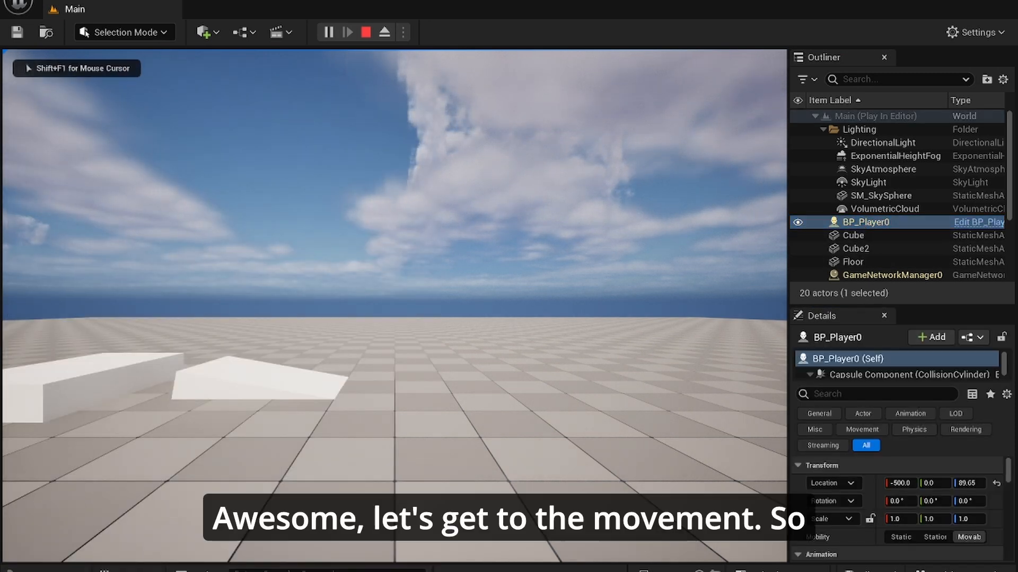
pyautogui.click(364, 32)
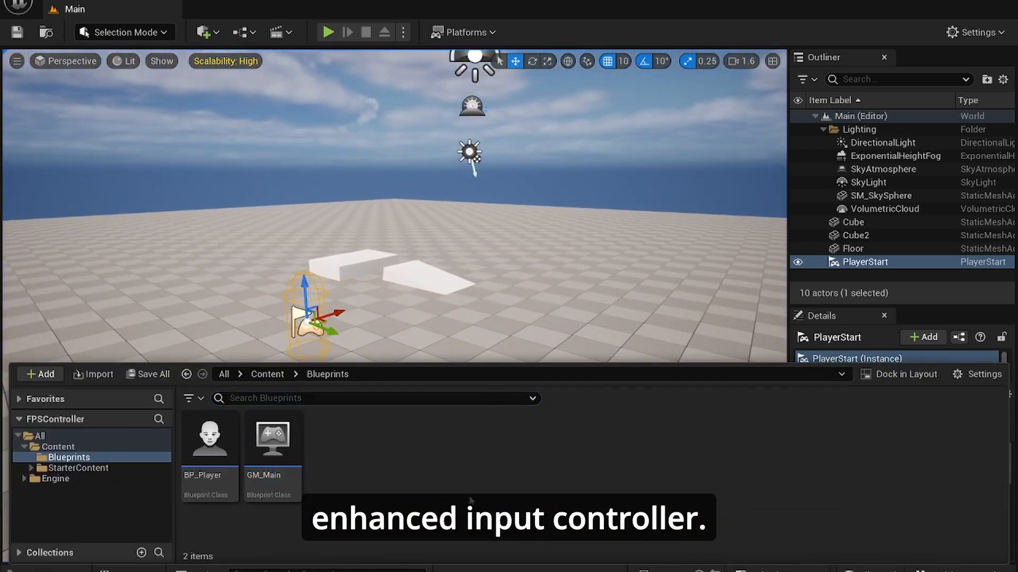
# Create an Input folder and add a mapping context asset named IMC_Player.
pyautogui.click(38, 374)
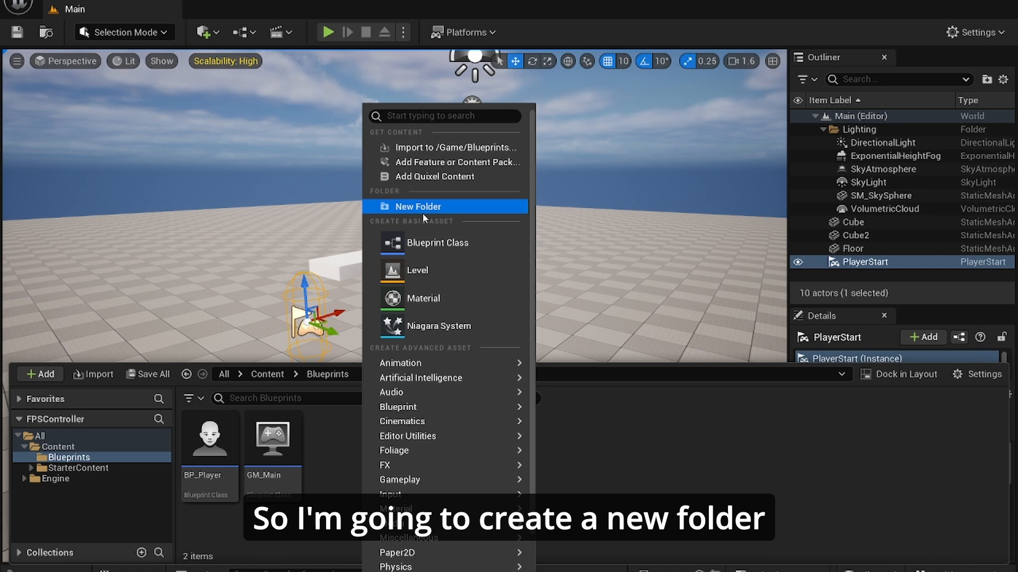
pyautogui.click(418, 206)
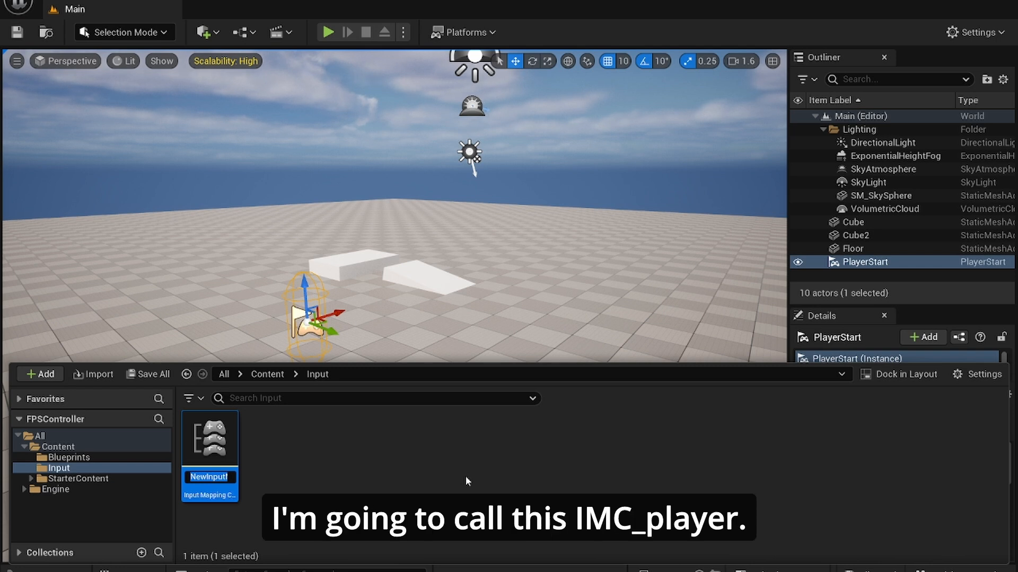
pyautogui.write('ICM')
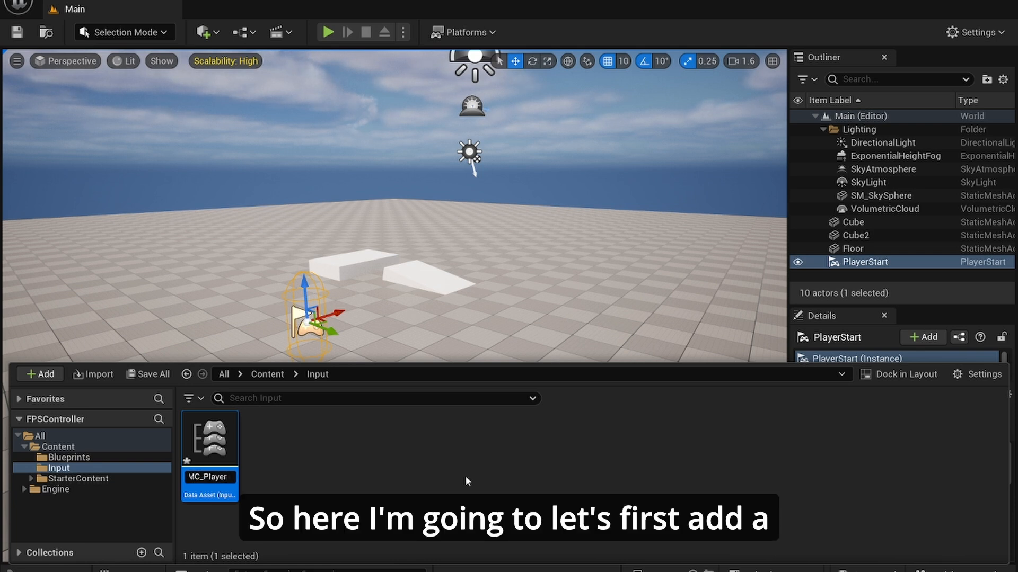
# Open IMC_Player and create the movement and look input actions.
pyautogui.doubleClick(210, 439)
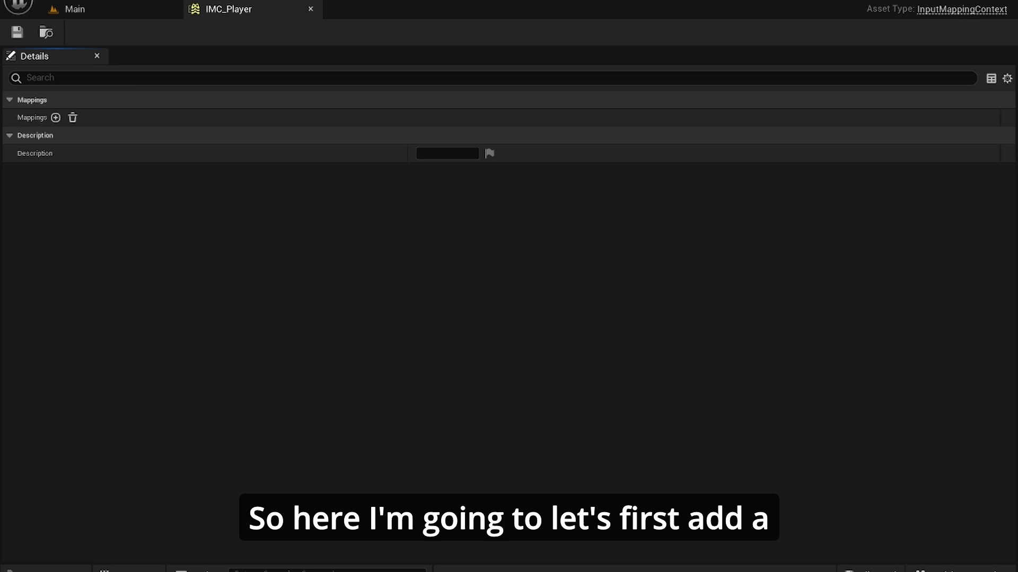
pyautogui.moveTo(338, 310)
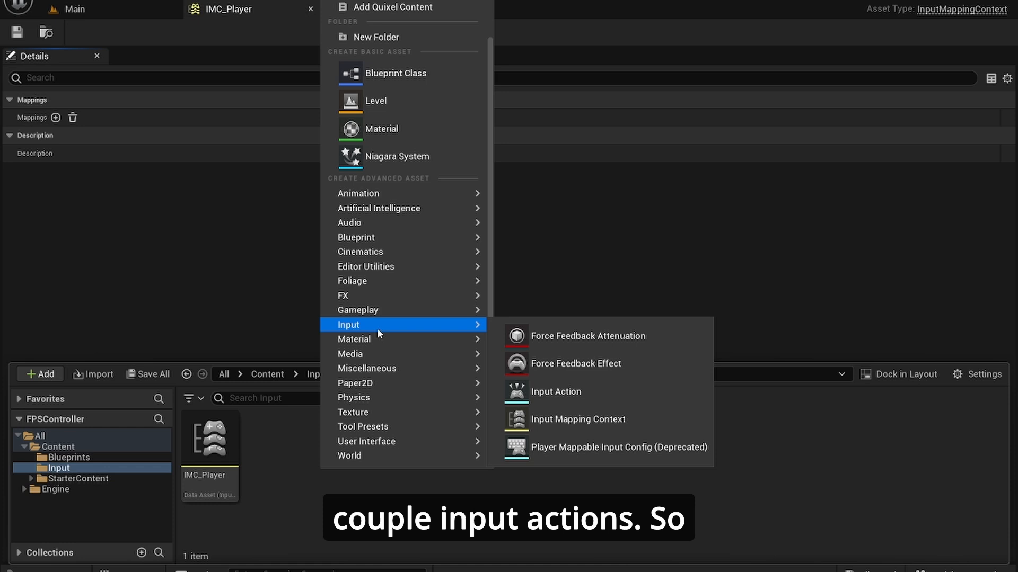
pyautogui.click(555, 391)
pyautogui.write('IA_MoveForward')
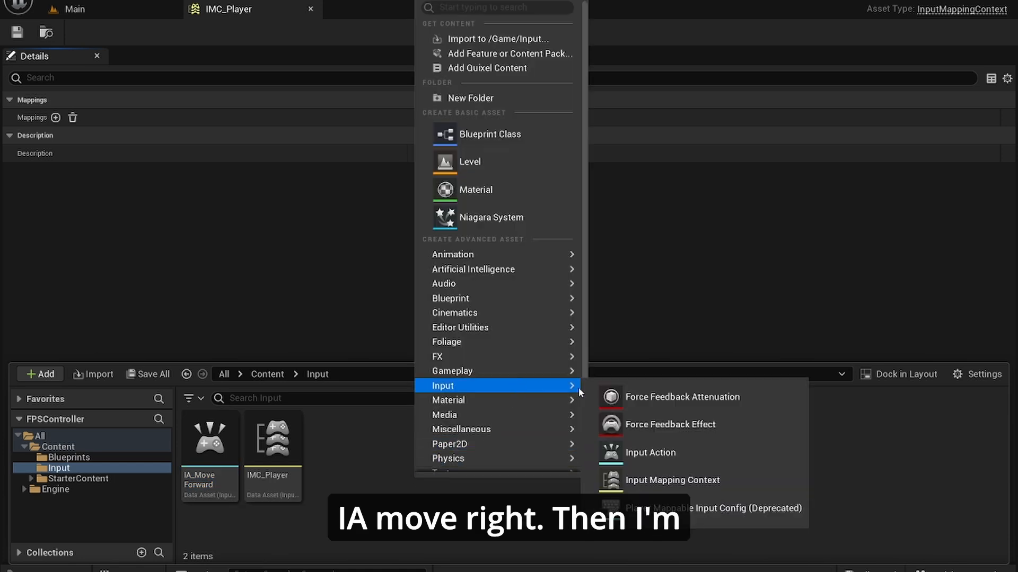
pyautogui.click(650, 452)
pyautogui.write('IA_MoveRight')
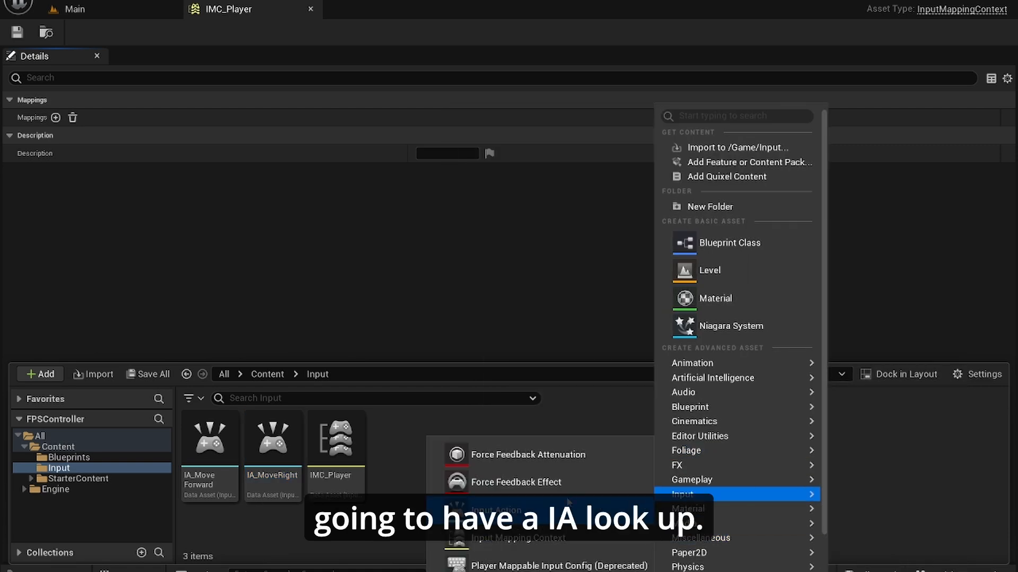
pyautogui.click(497, 510)
pyautogui.write('IA_LookUp')
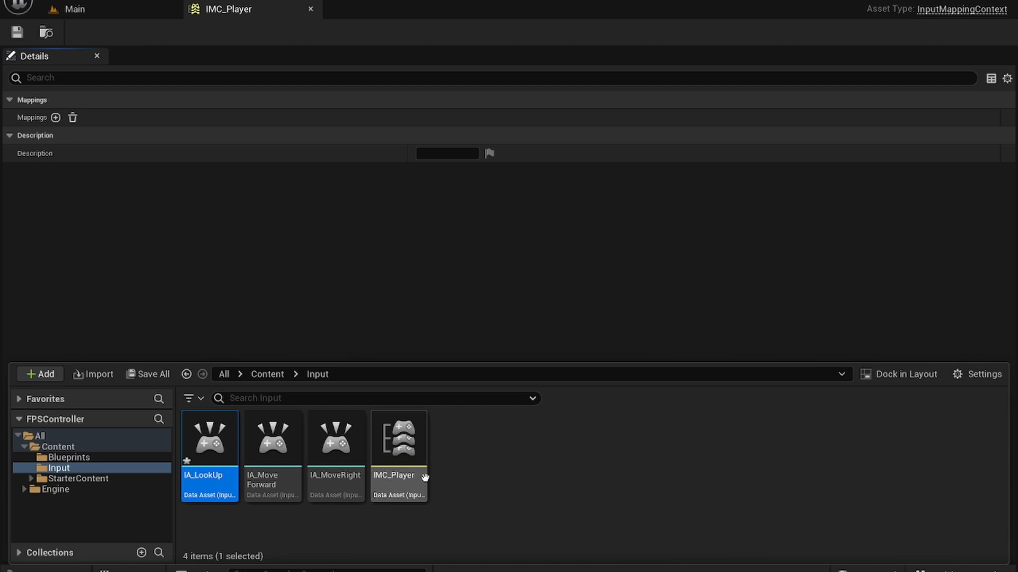
# Add the IA_Jump and IA_Sprint input actions.
pyautogui.click(39, 373)
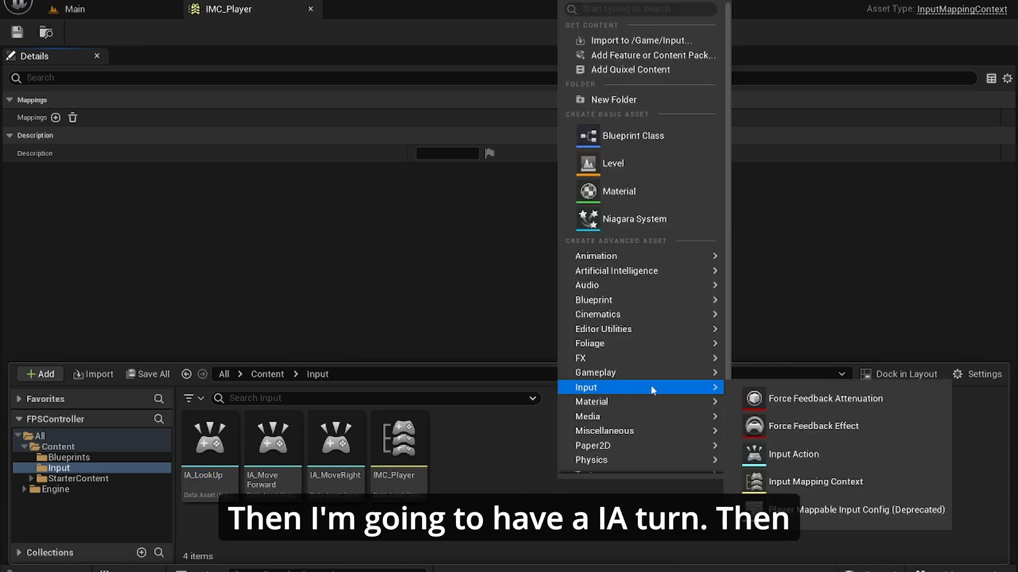
pyautogui.click(792, 454)
pyautogui.write('IA_Ju')
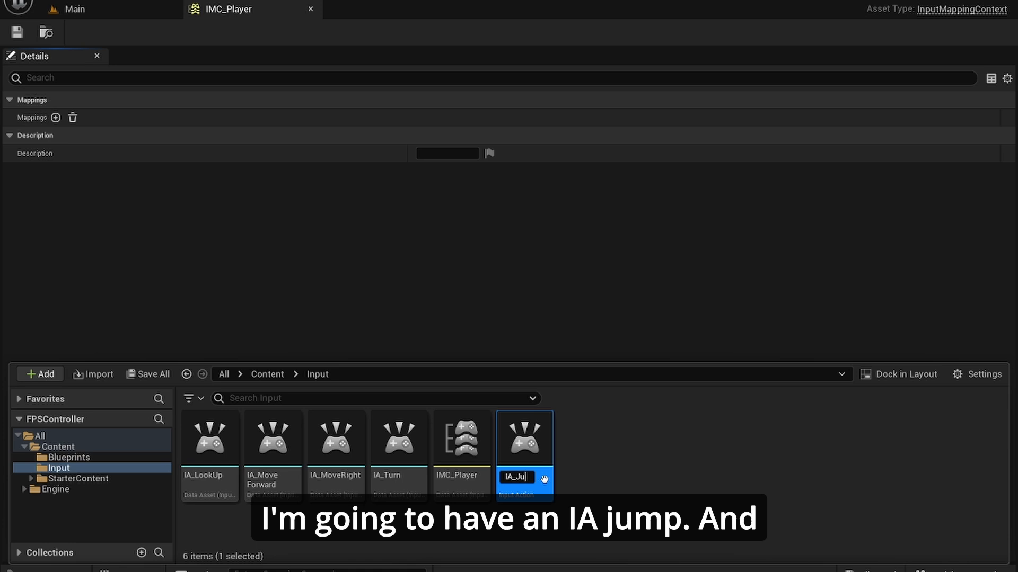
pyautogui.press('enter')
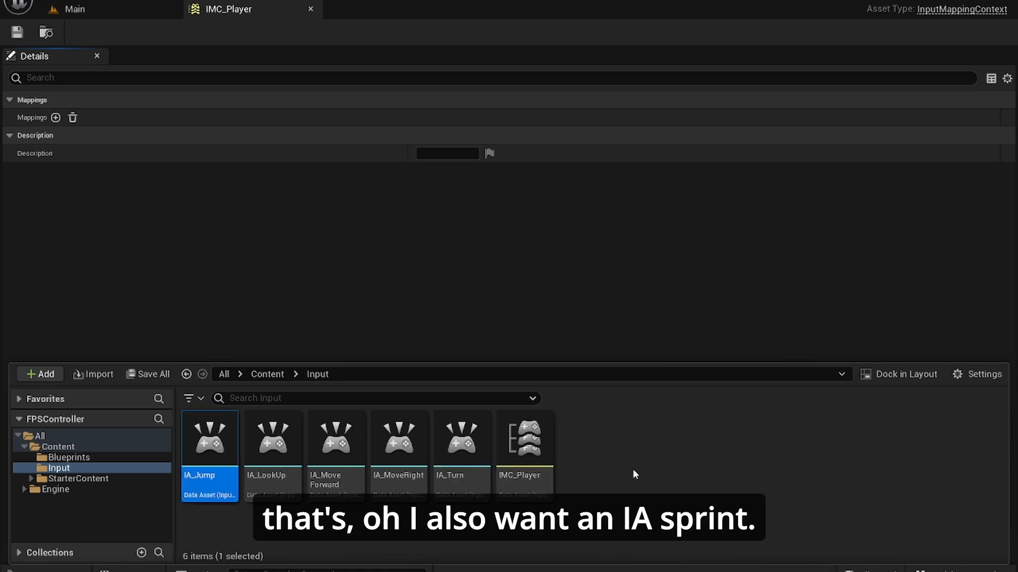
pyautogui.click(40, 374)
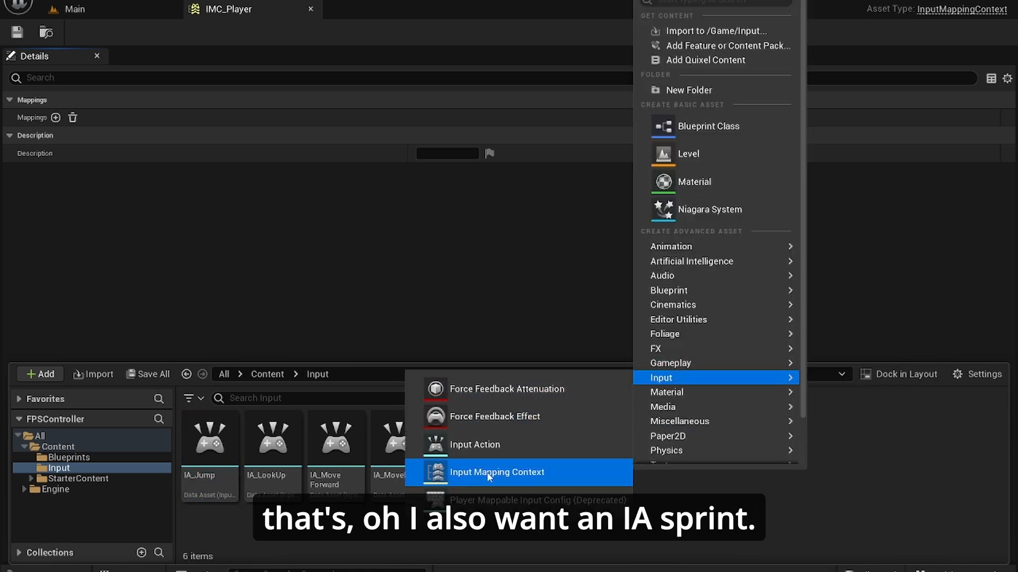
pyautogui.click(472, 444)
pyautogui.write('IA_Sprint')
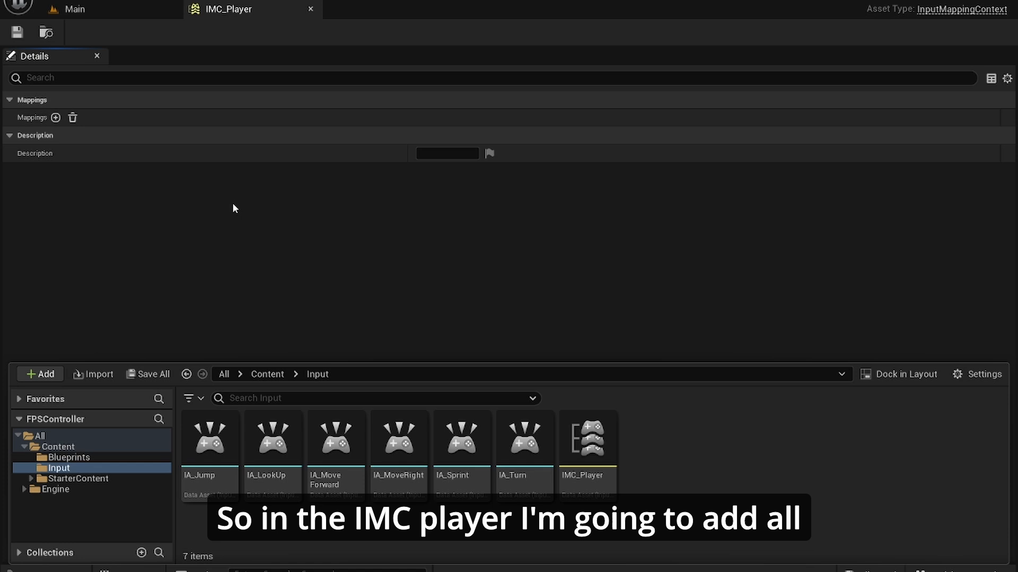
# Add IMC_Player mappings for IA_MoveForward (W, S) and IA_MoveRight (D, A).
pyautogui.click(55, 118)
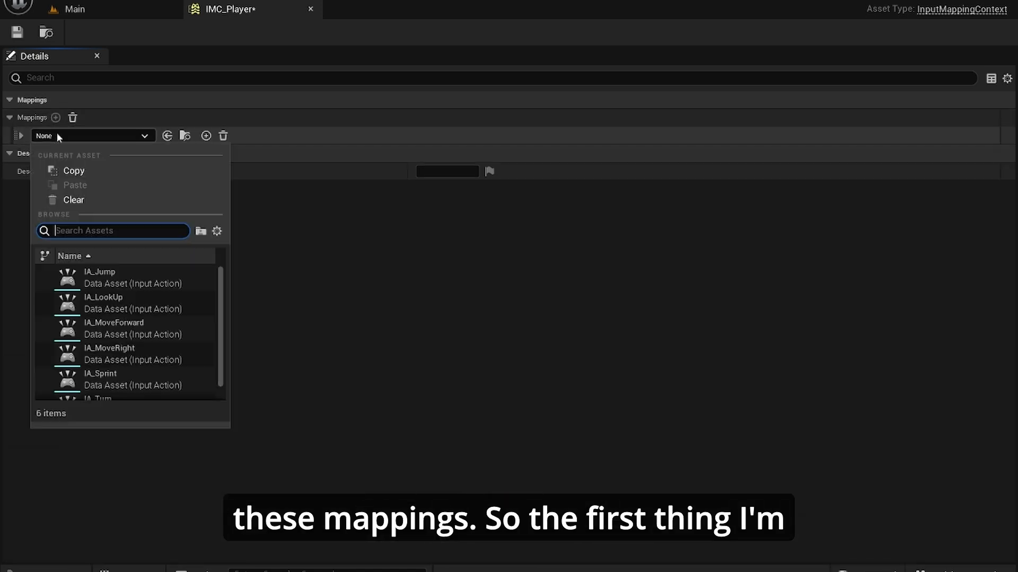
pyautogui.click(103, 302)
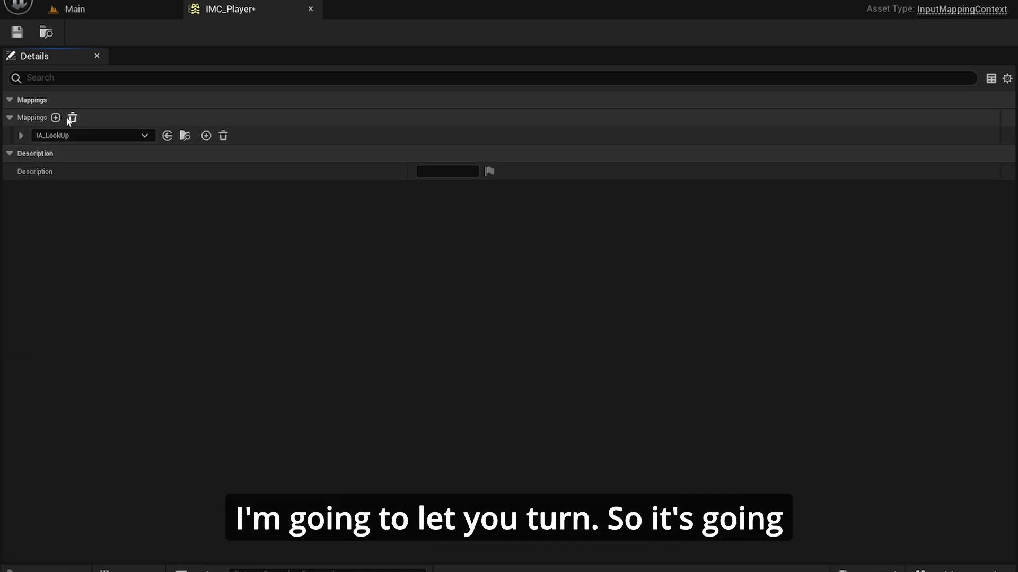
pyautogui.click(55, 118)
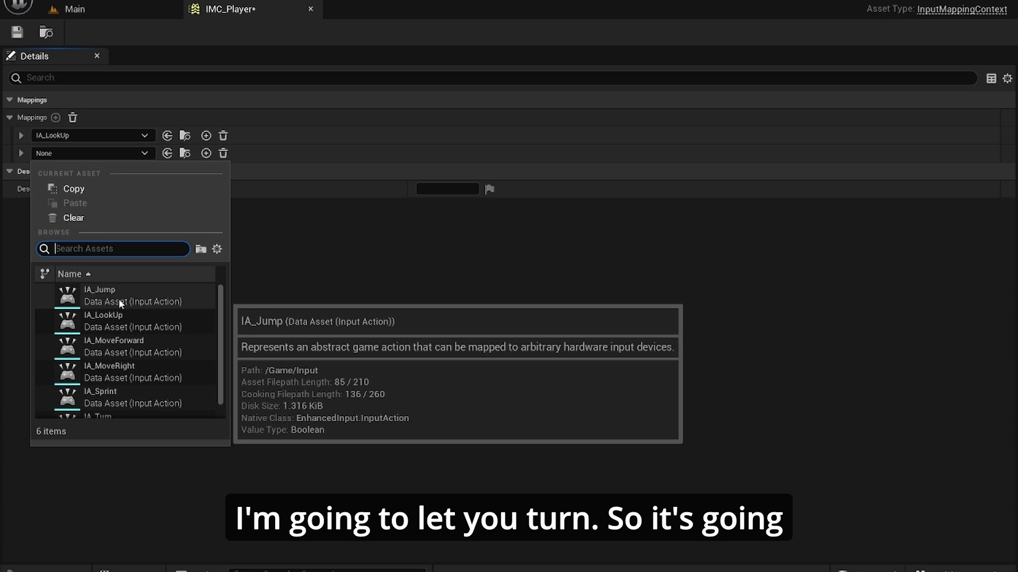
pyautogui.click(98, 416)
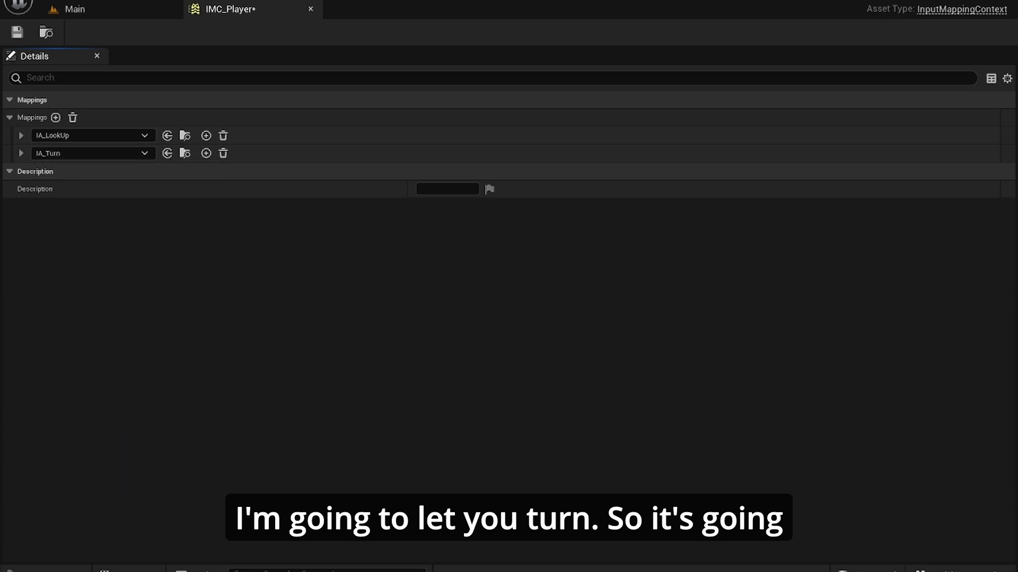
pyautogui.moveTo(253, 182)
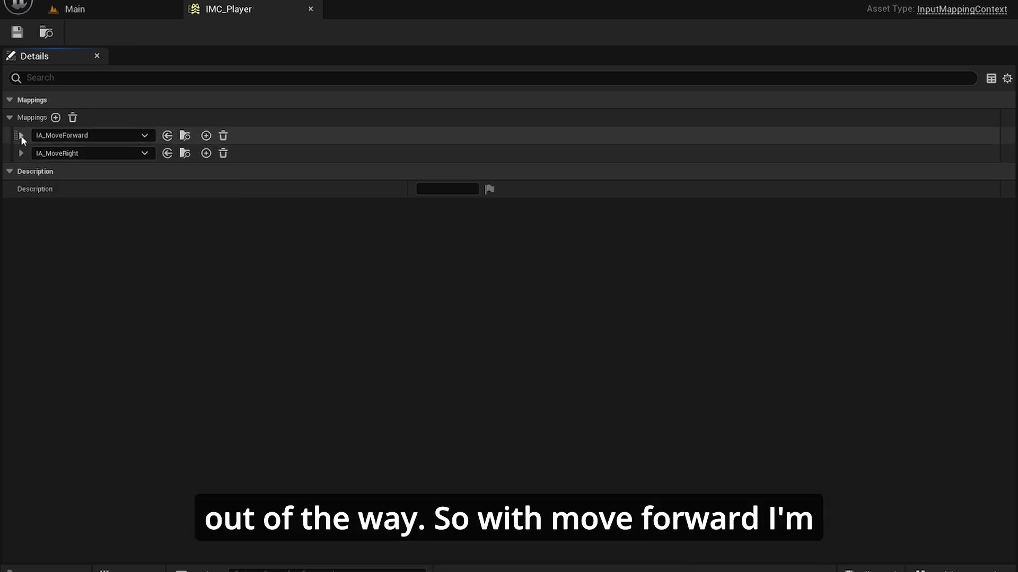
pyautogui.click(21, 135)
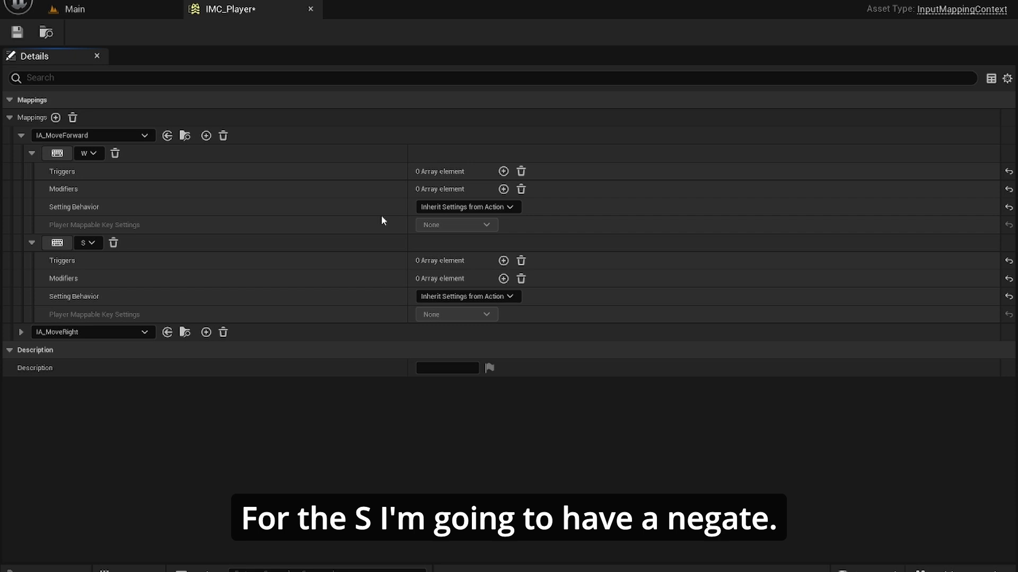
# Give the S and A key bindings a Negate modifier.
pyautogui.click(503, 279)
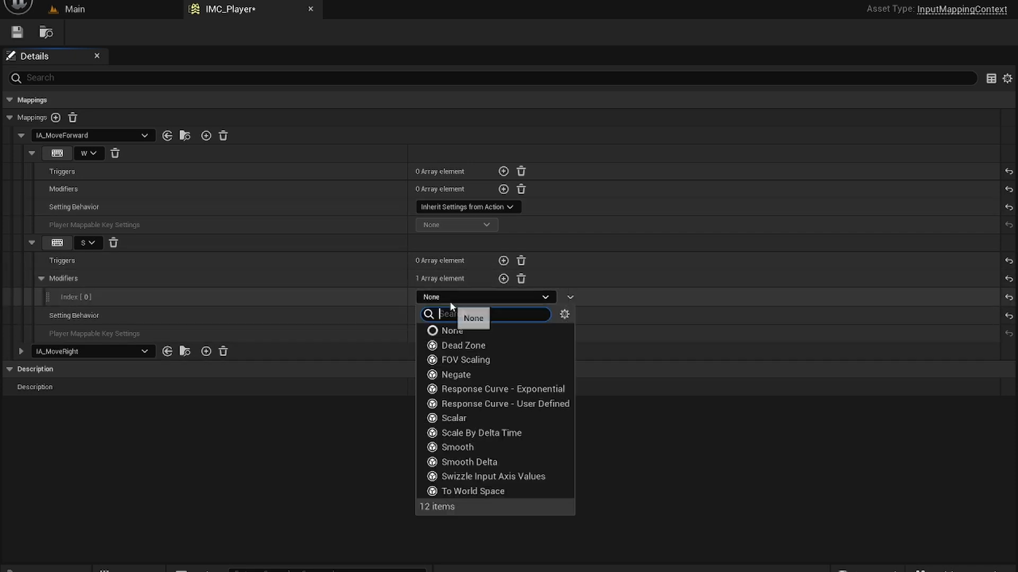
pyautogui.click(456, 375)
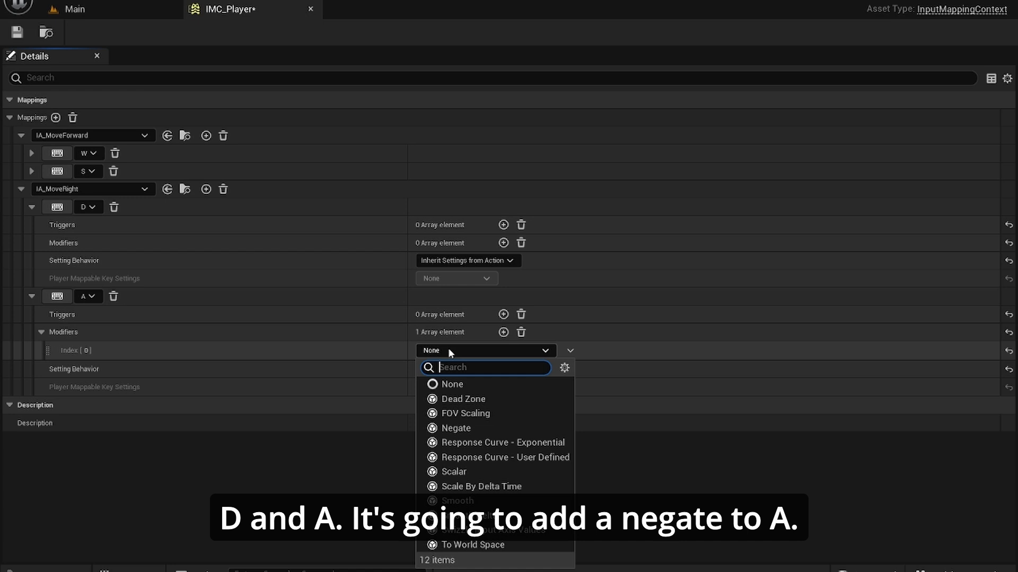
pyautogui.click(457, 428)
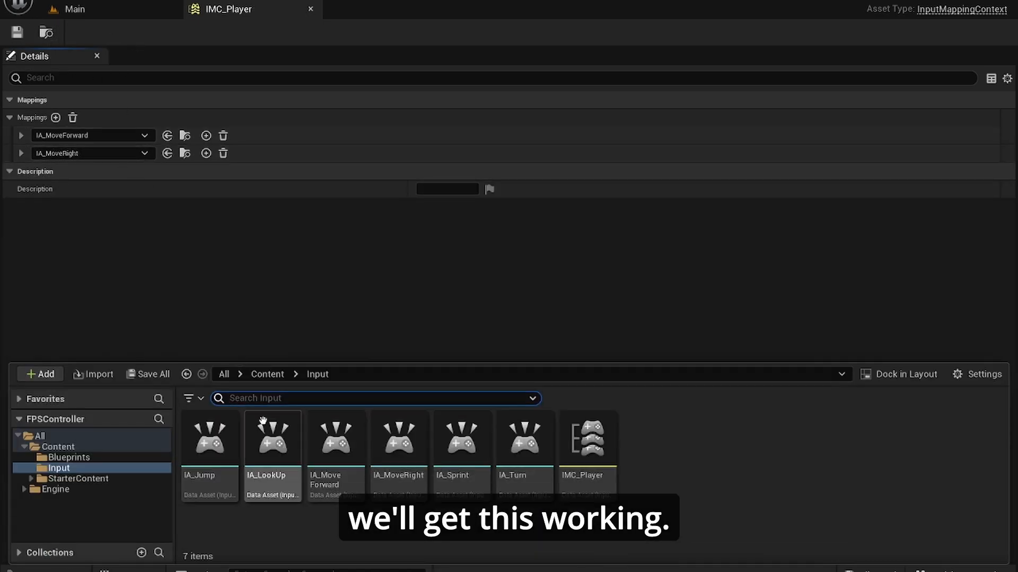
# Open BP_Player and create a function named SetupInput.
pyautogui.click(370, 9)
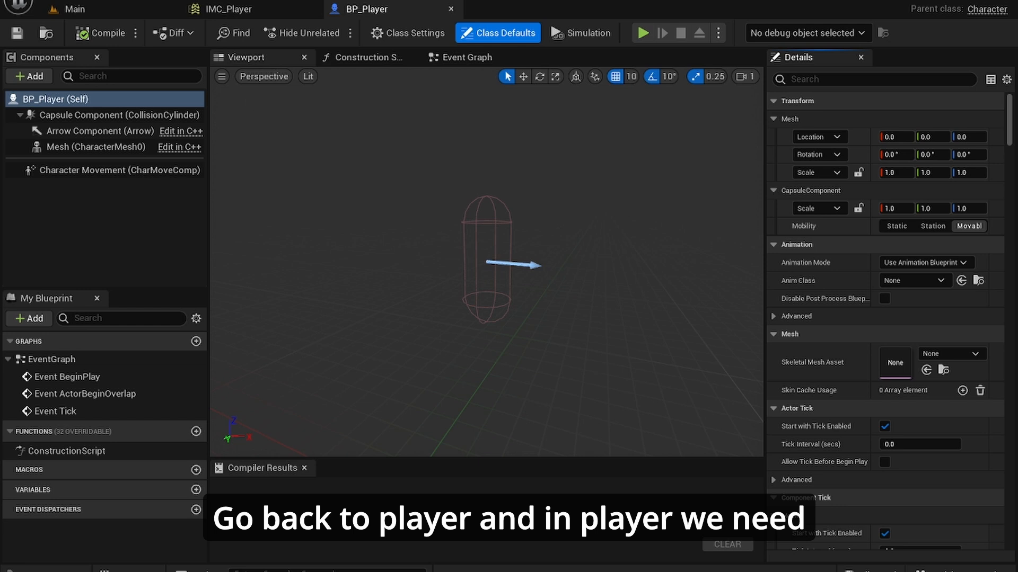
pyautogui.click(466, 58)
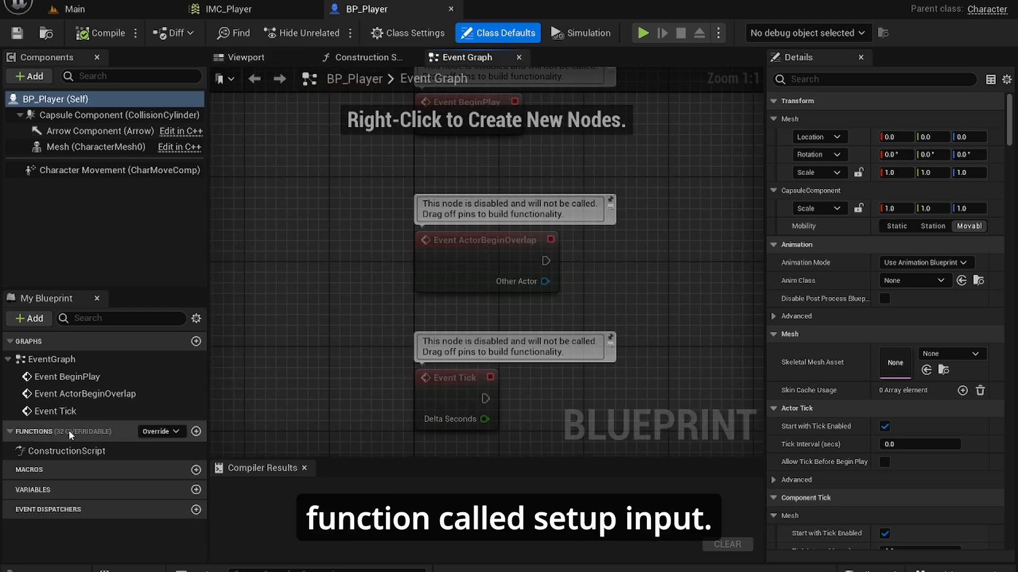
pyautogui.click(196, 431)
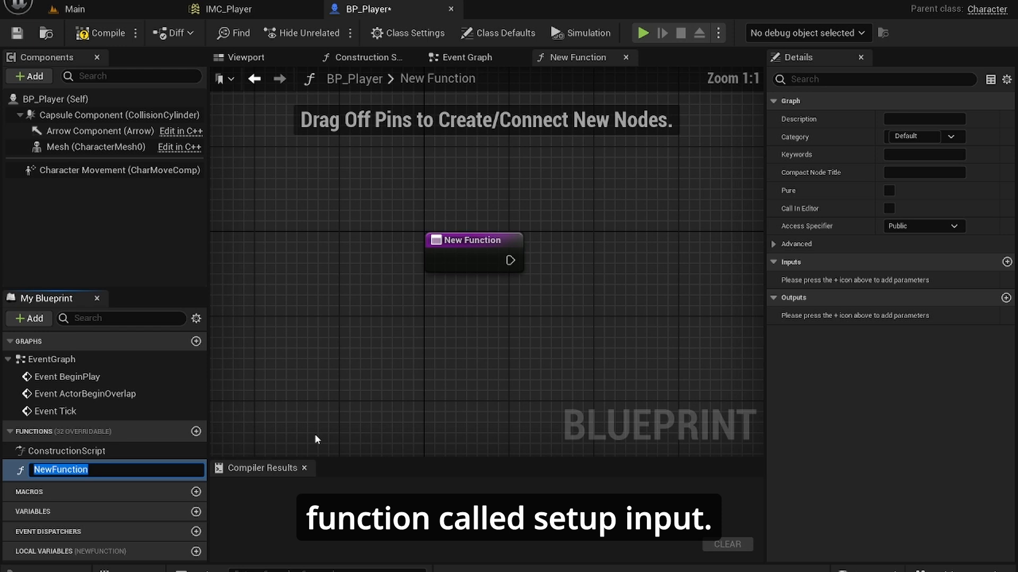
pyautogui.write('Setupinput')
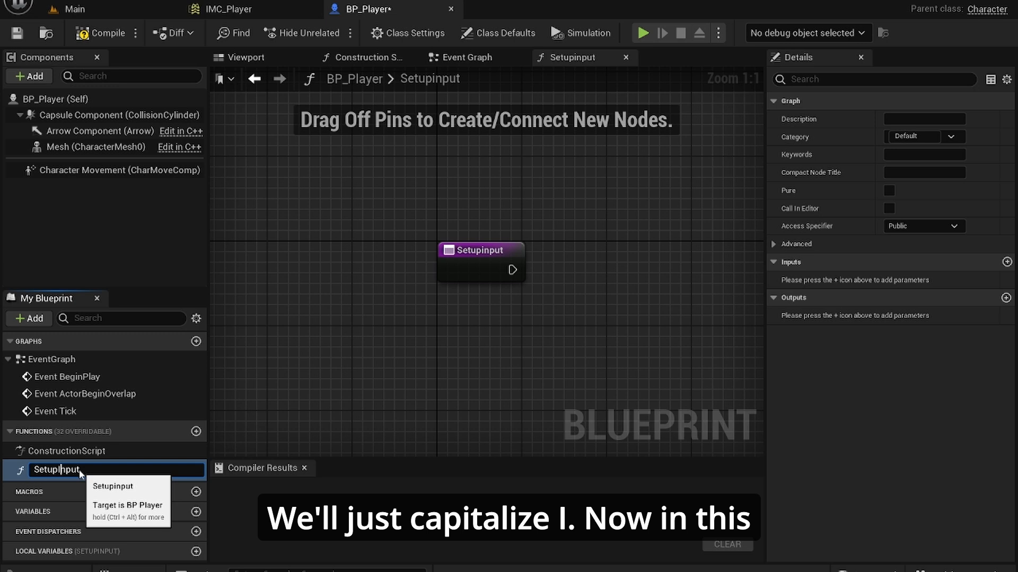
pyautogui.write('SetupInput')
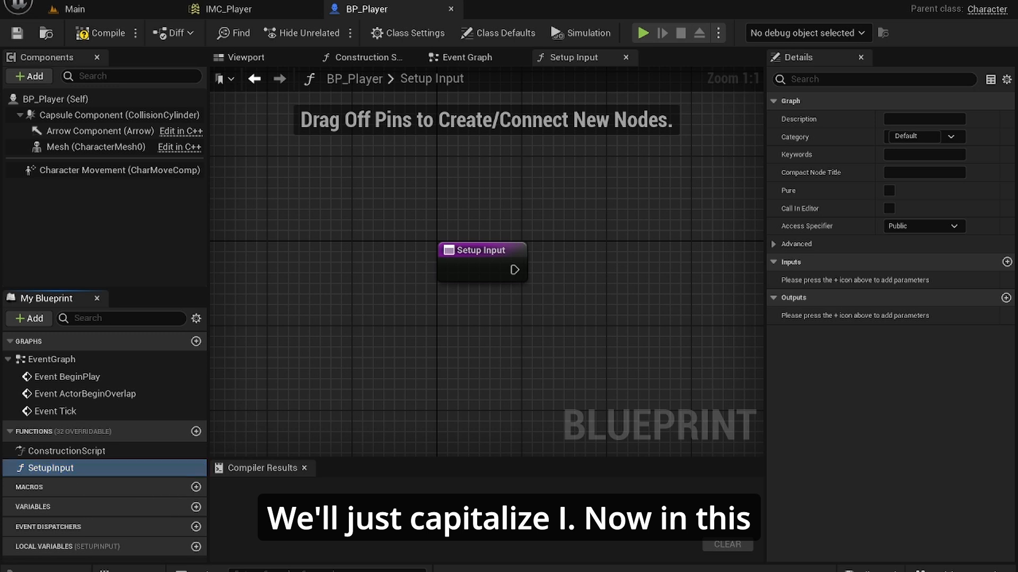
# Chain Get Player Controller, Enhanced Input subsystem and Add Mapping Context using IMC_Player.
pyautogui.moveTo(482, 250); pyautogui.dragTo(312, 208)
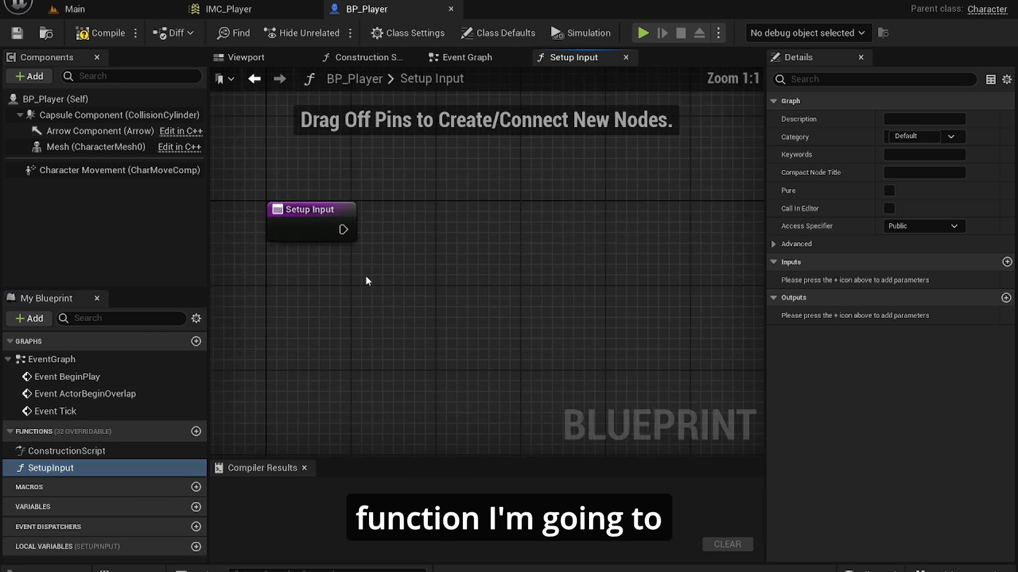
pyautogui.write('get pla')
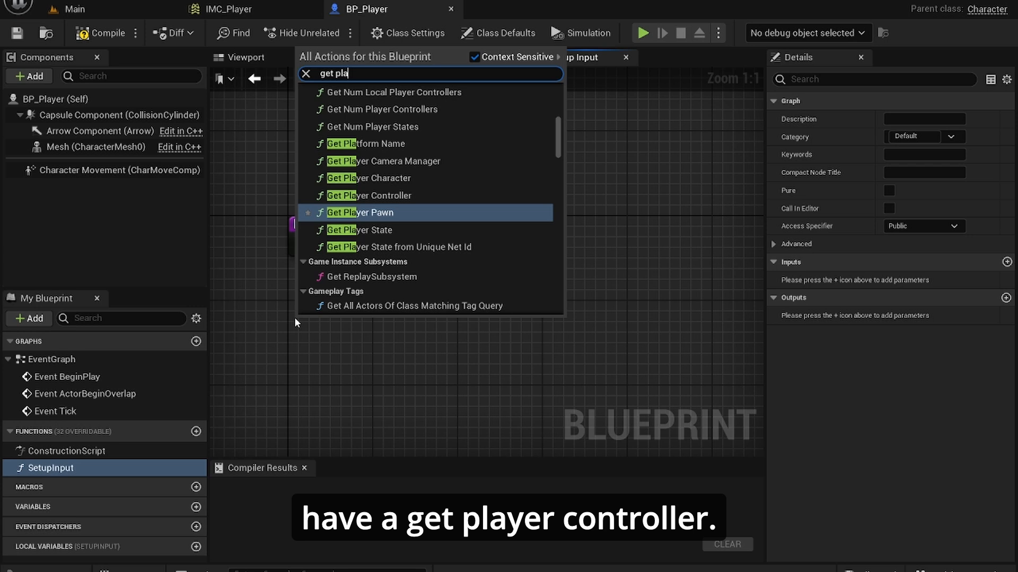
pyautogui.click(369, 195)
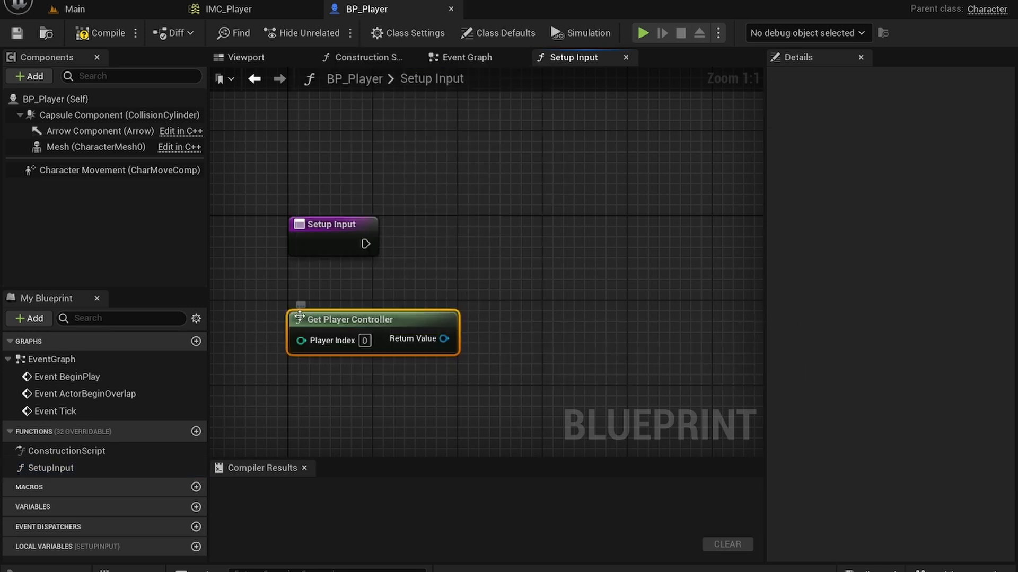
pyautogui.moveTo(445, 339); pyautogui.dragTo(466, 316)
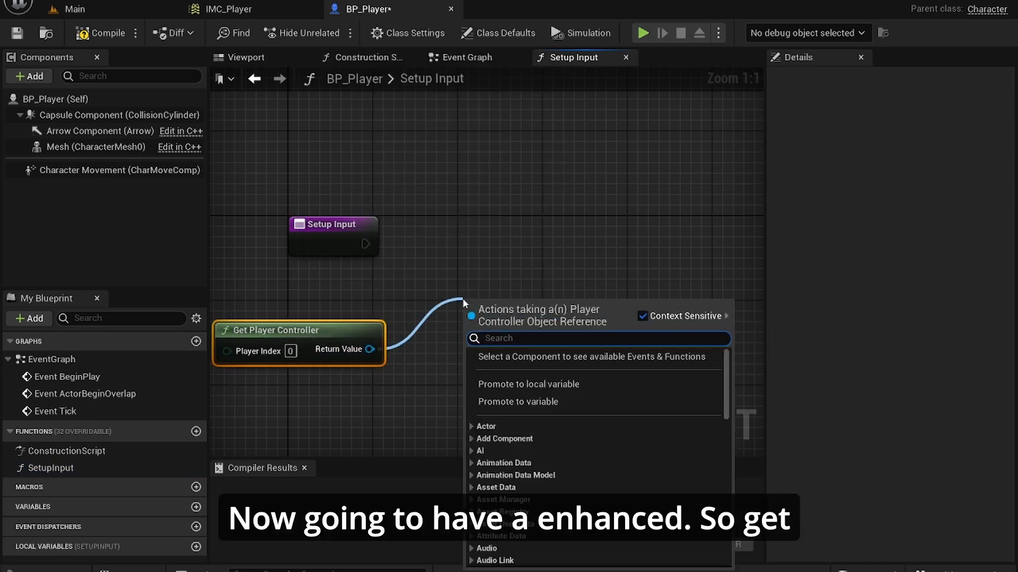
pyautogui.write('enhan')
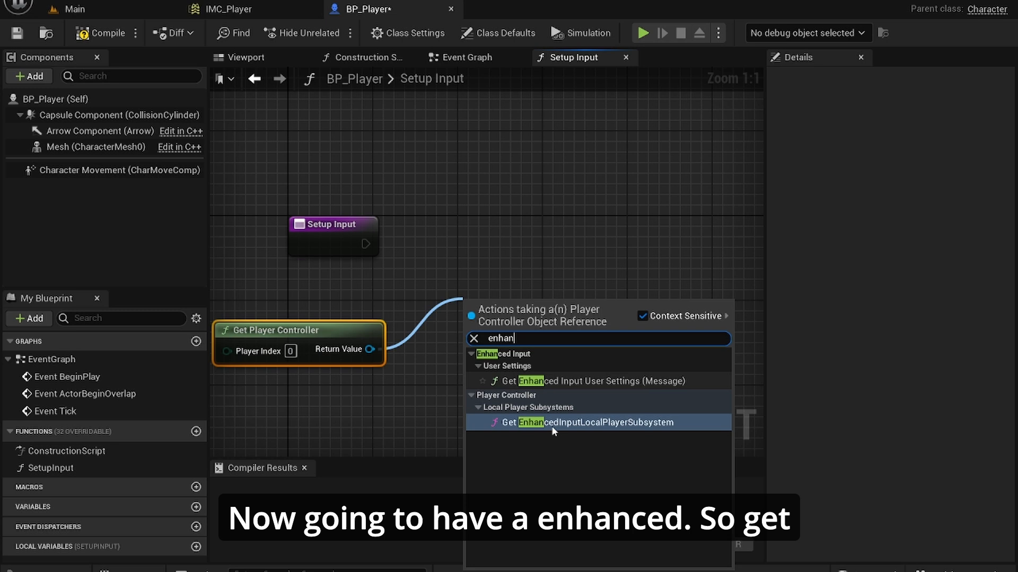
pyautogui.click(593, 422)
pyautogui.write('add mapp')
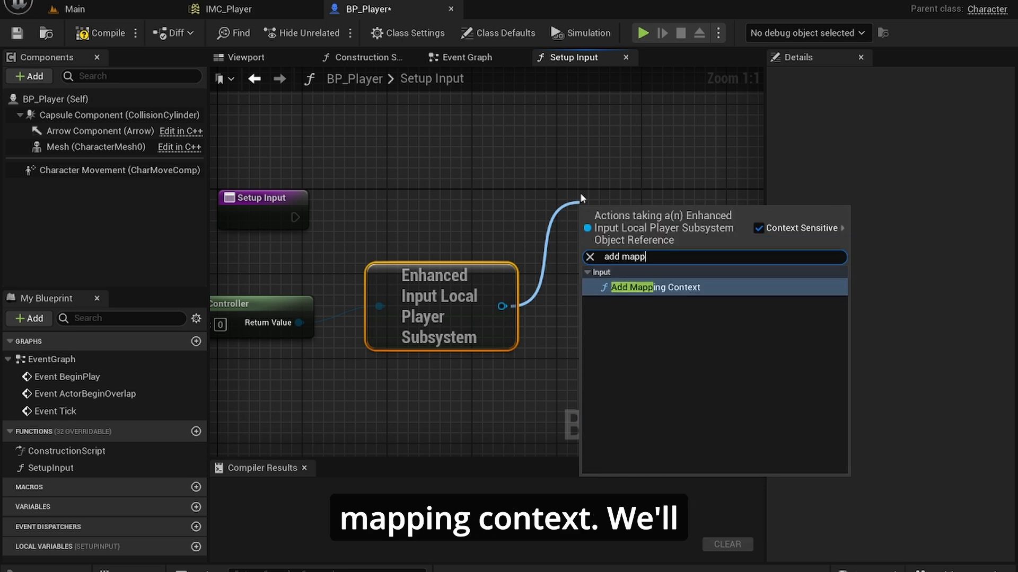
pyautogui.click(655, 287)
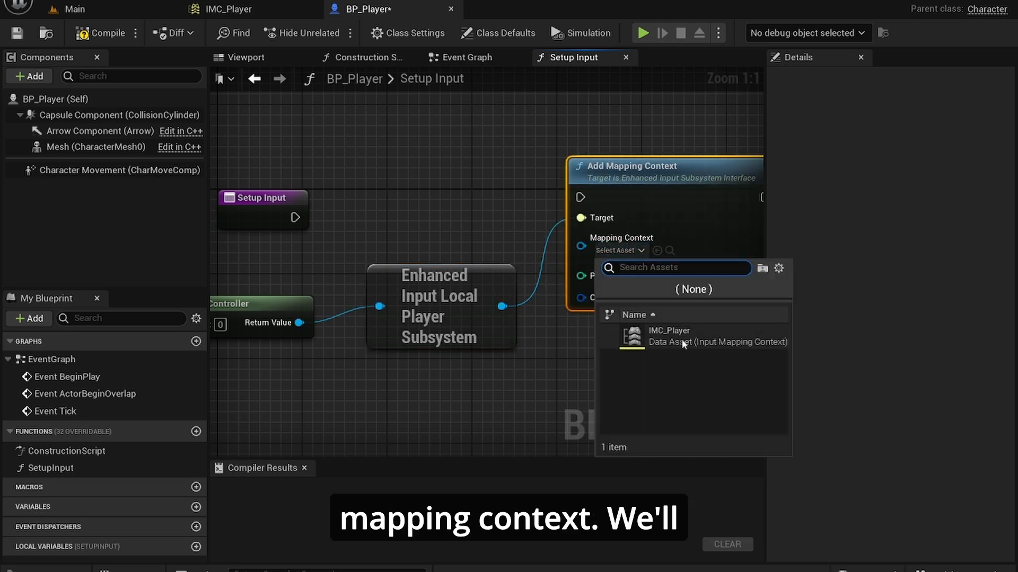
pyautogui.click(668, 336)
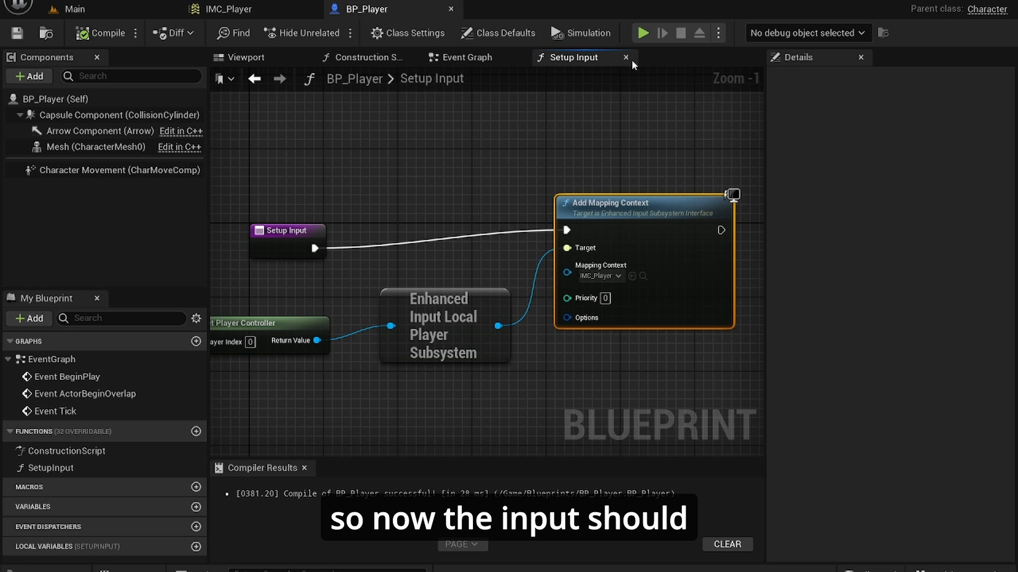
# Close SetupInput, call it from Event BeginPlay, and search for the move-forward event.
pyautogui.click(465, 57)
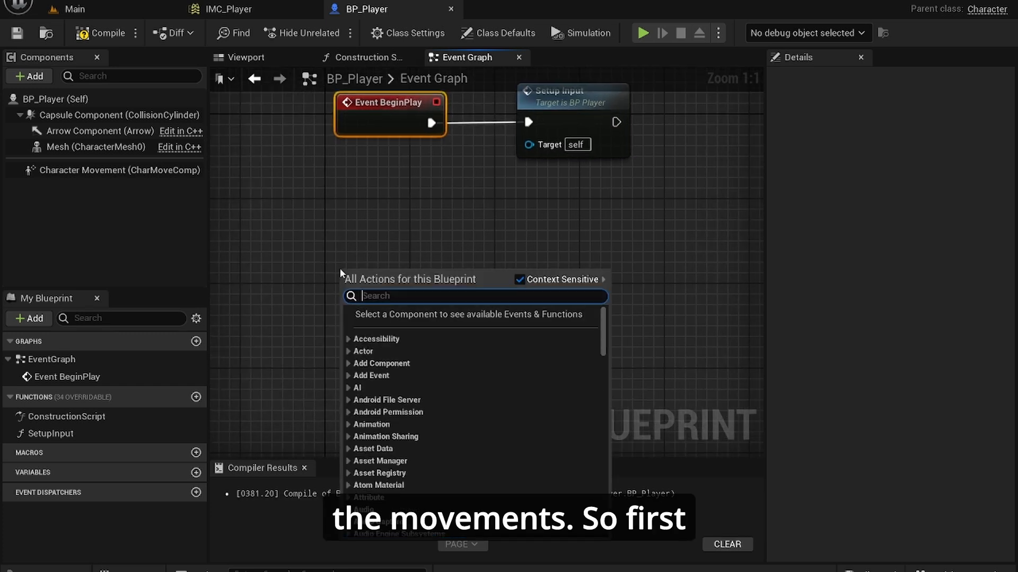
pyautogui.write('move fo')
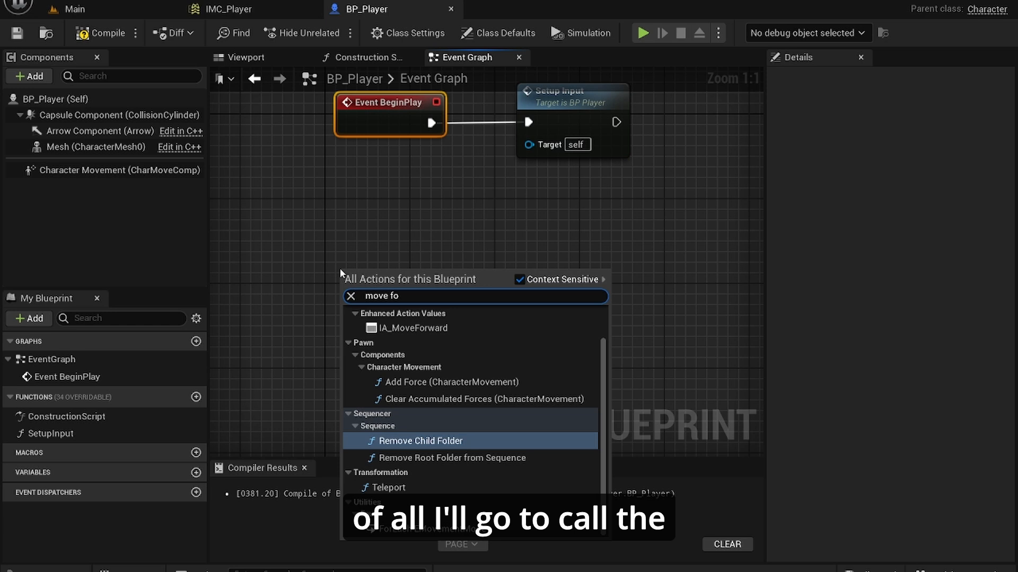
# Add the IA_MoveForward event and set both move actions' Value Type to Axis1D (float).
pyautogui.click(416, 327)
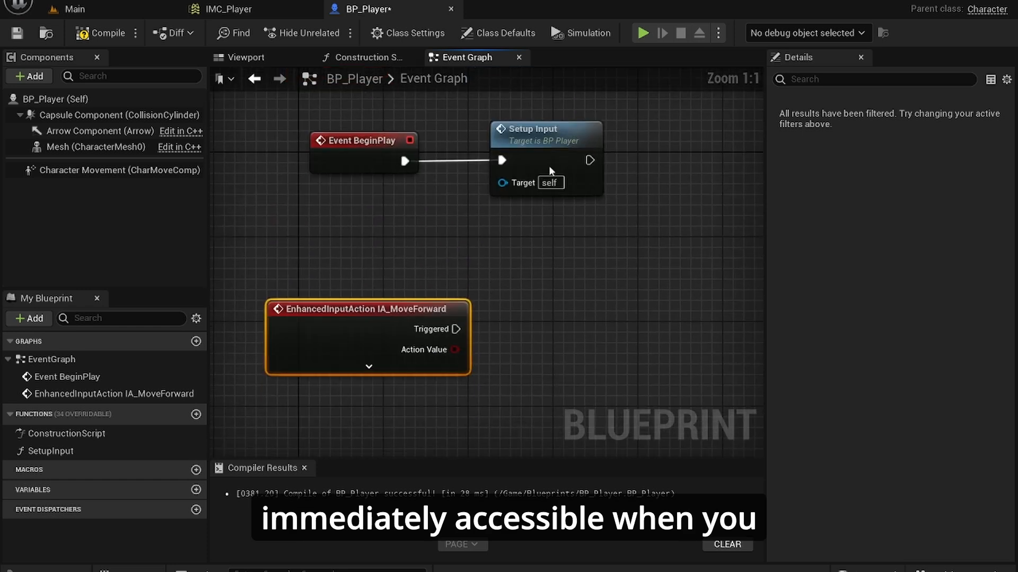
pyautogui.click(228, 9)
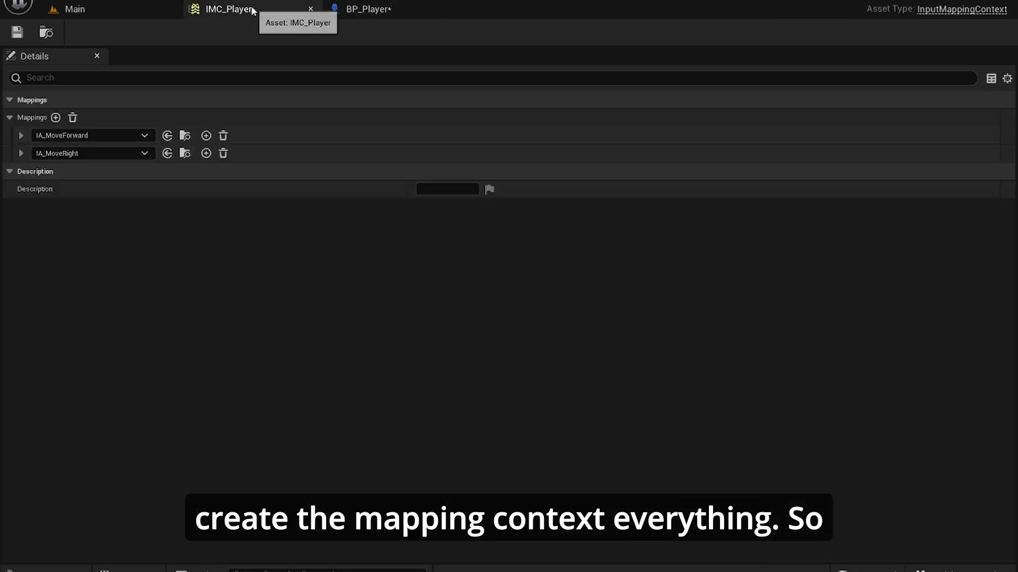
pyautogui.click(367, 8)
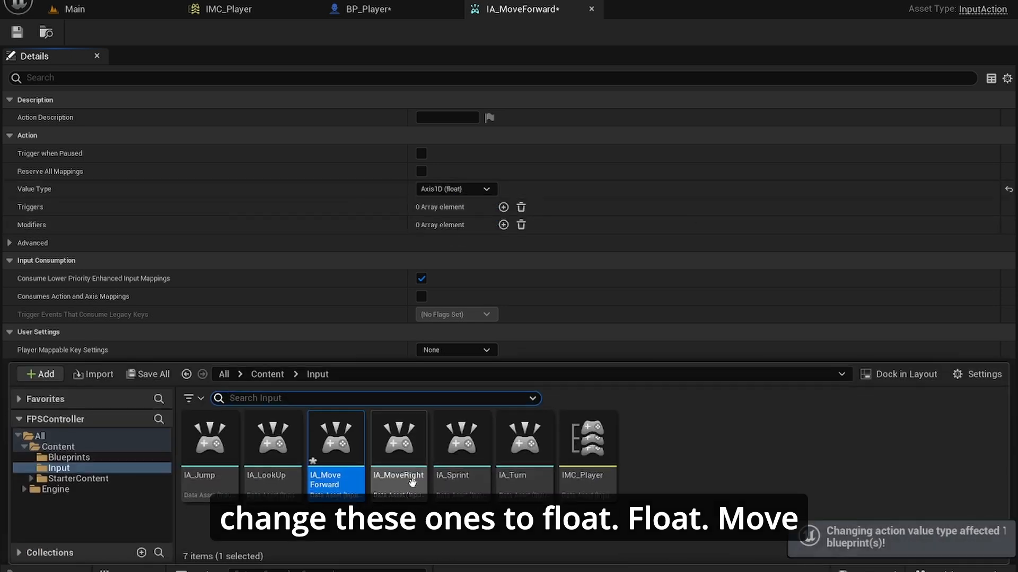
pyautogui.doubleClick(398, 436)
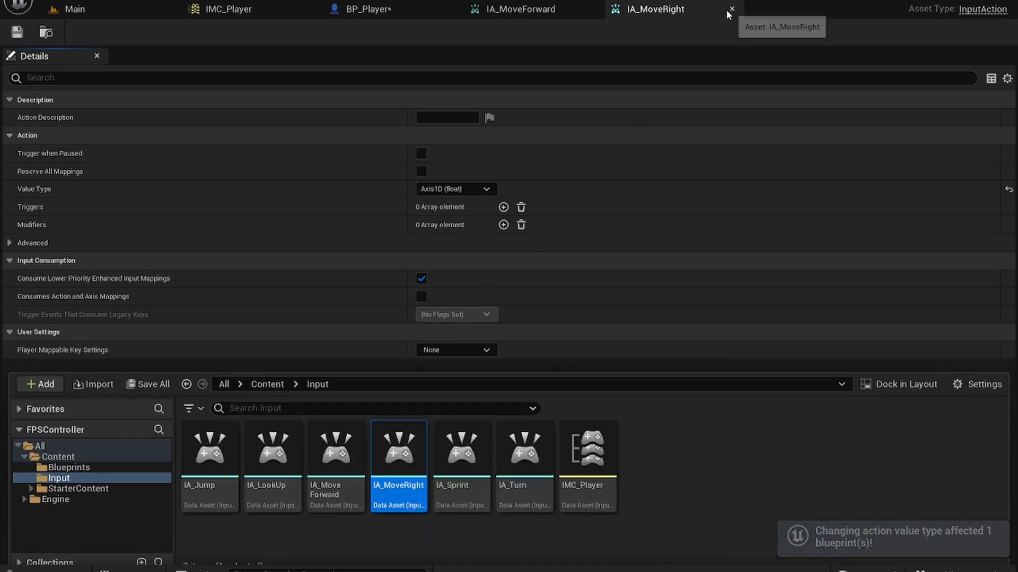
pyautogui.click(368, 9)
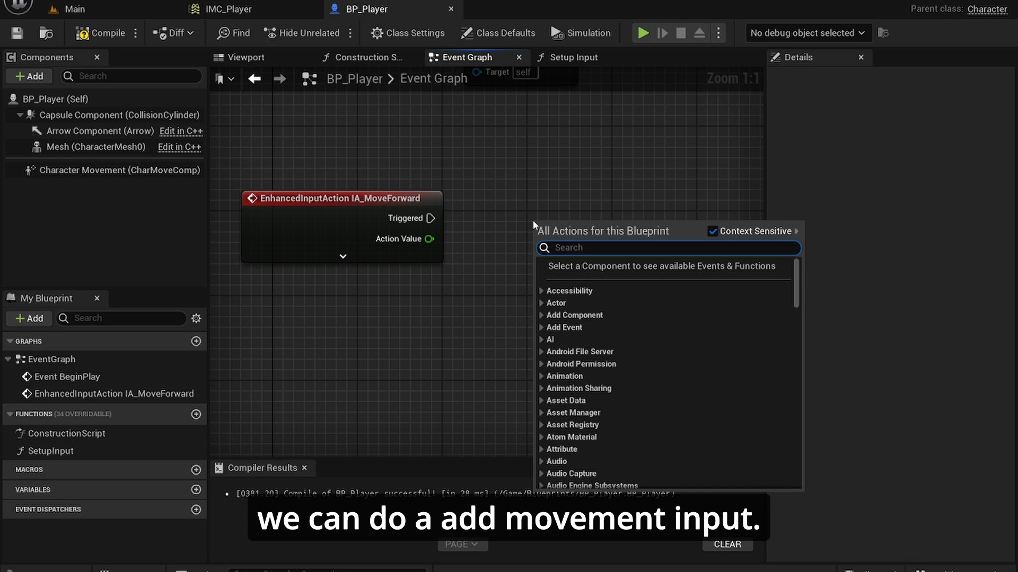
# Drive Add Movement Input from IA_MoveForward along the control rotation's forward vector, and place IA_MoveRight nodes.
pyautogui.write('add movemen')
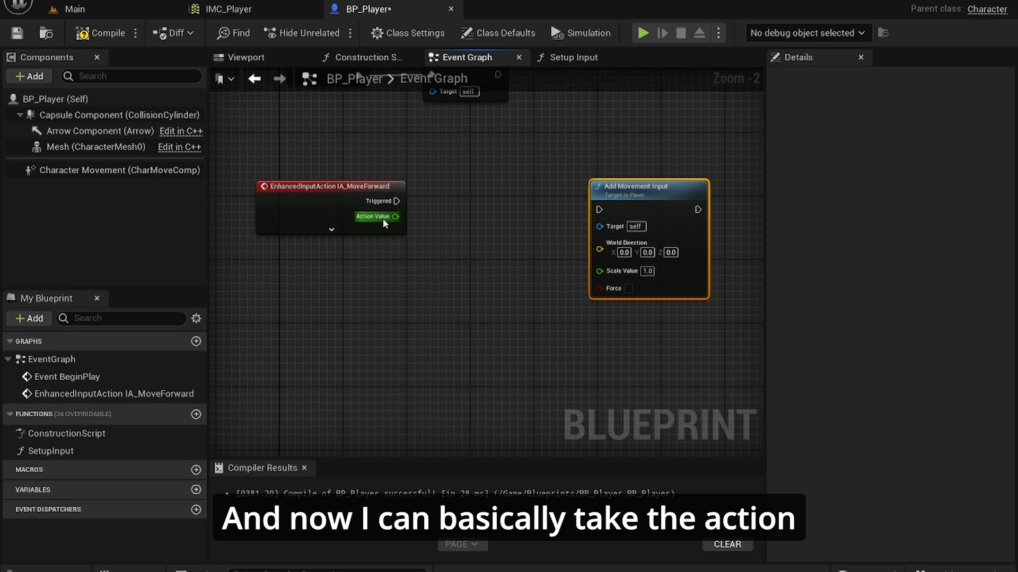
pyautogui.moveTo(396, 216); pyautogui.dragTo(584, 310)
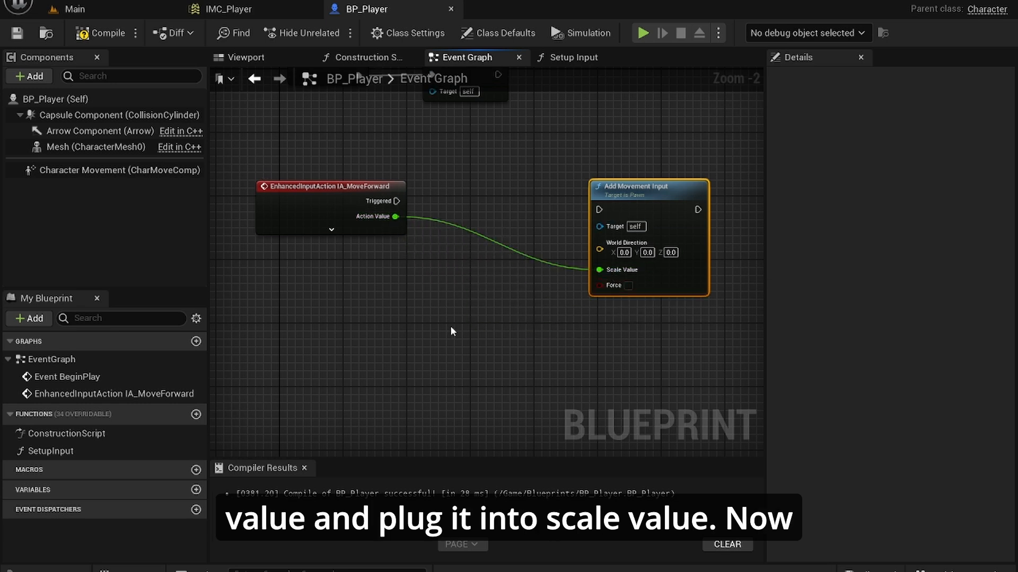
pyautogui.write('get contr')
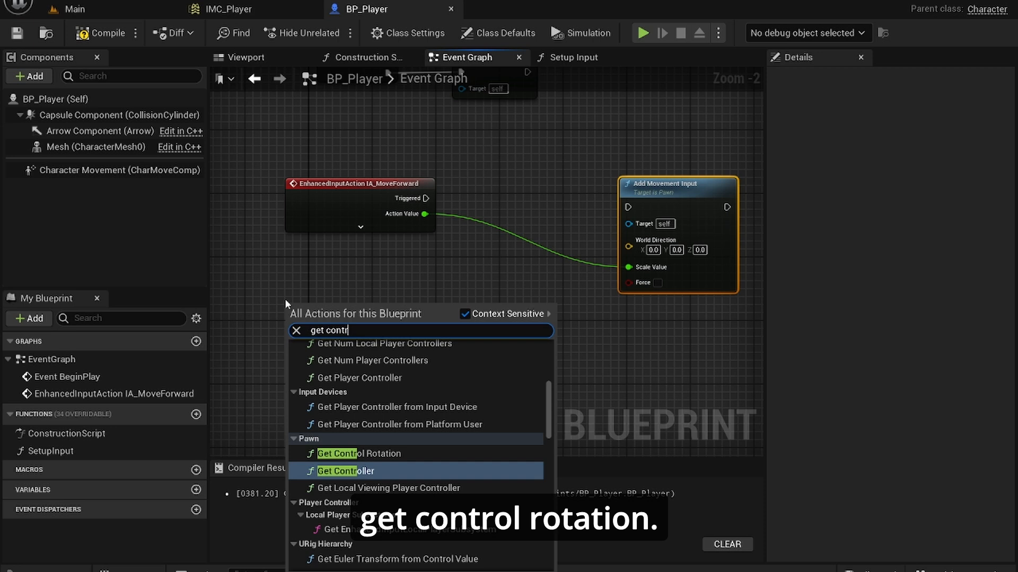
pyautogui.click(358, 453)
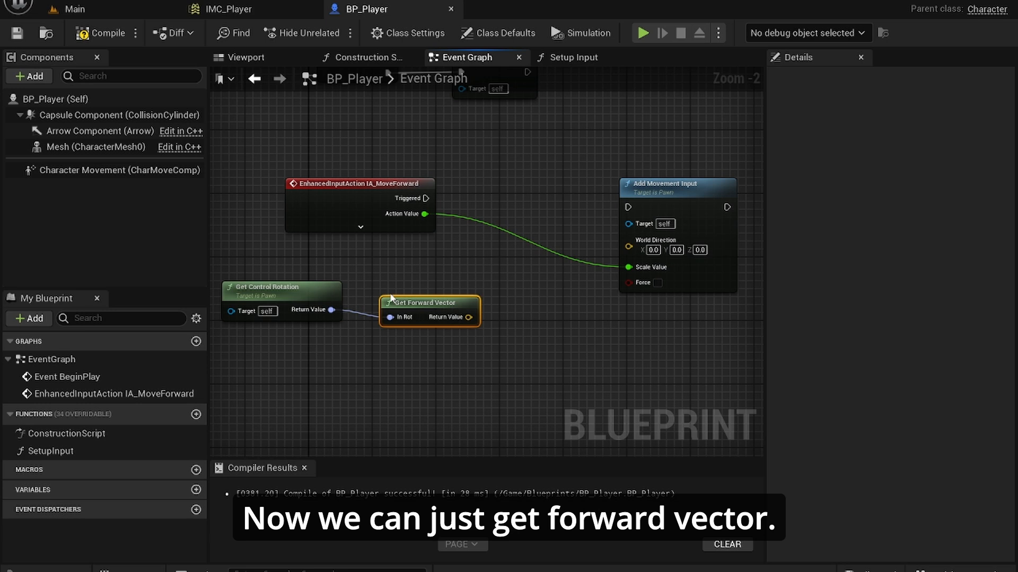
pyautogui.moveTo(428, 302); pyautogui.dragTo(428, 285)
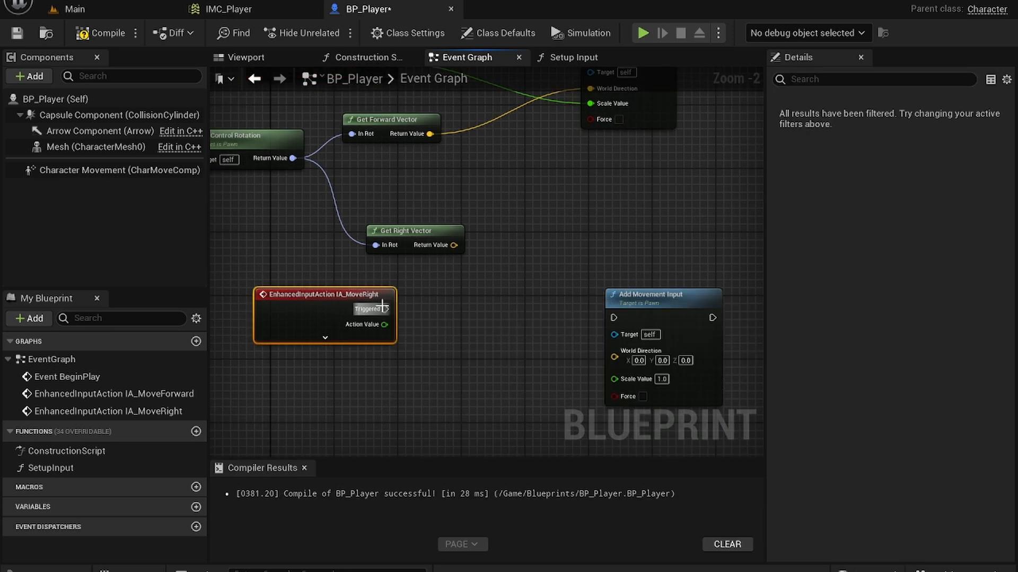
pyautogui.moveTo(394, 324); pyautogui.dragTo(614, 379)
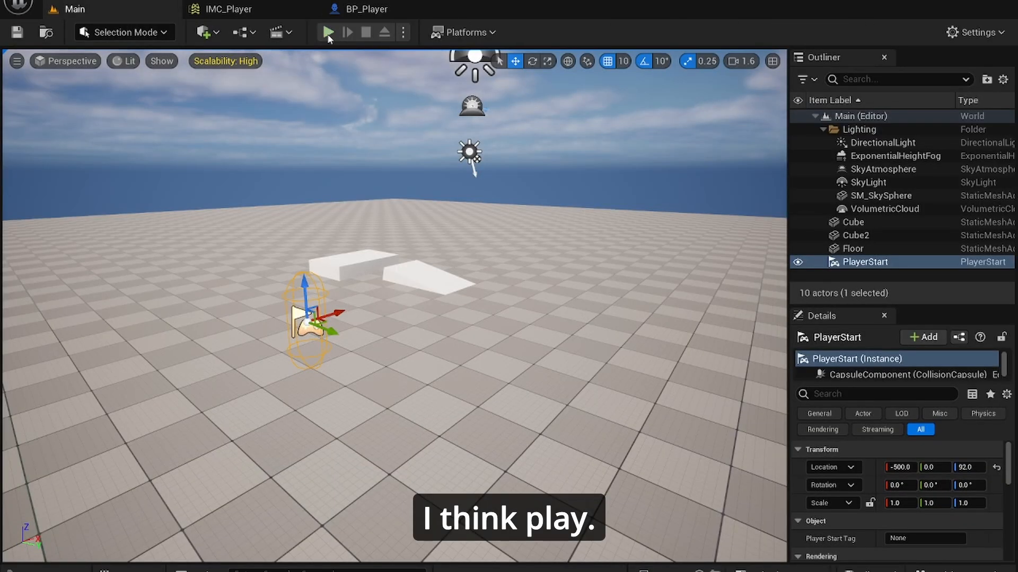
# Play-test the level, wire IA_MoveRight along the right vector, and return to Main.
pyautogui.click(327, 32)
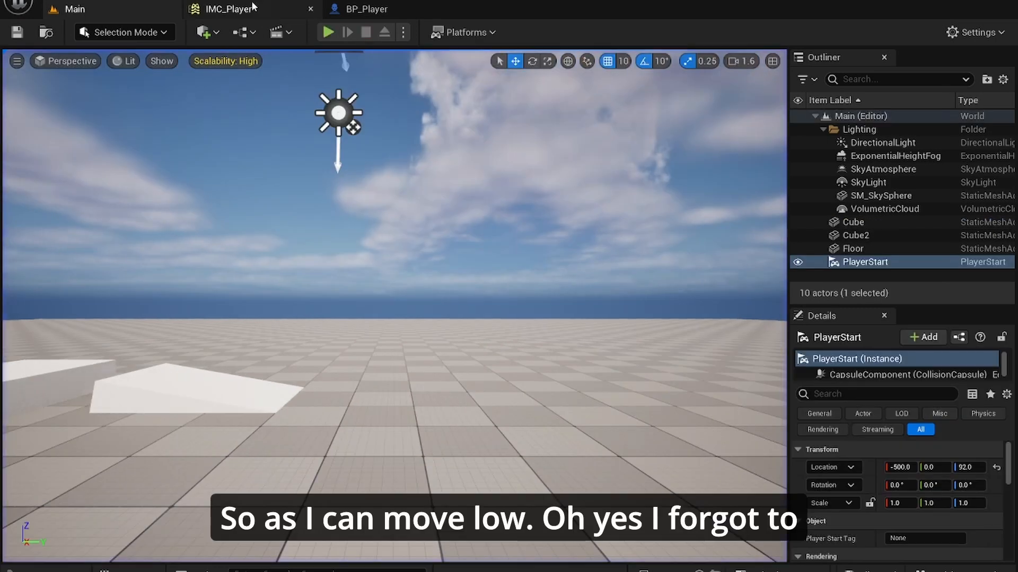
pyautogui.click(369, 9)
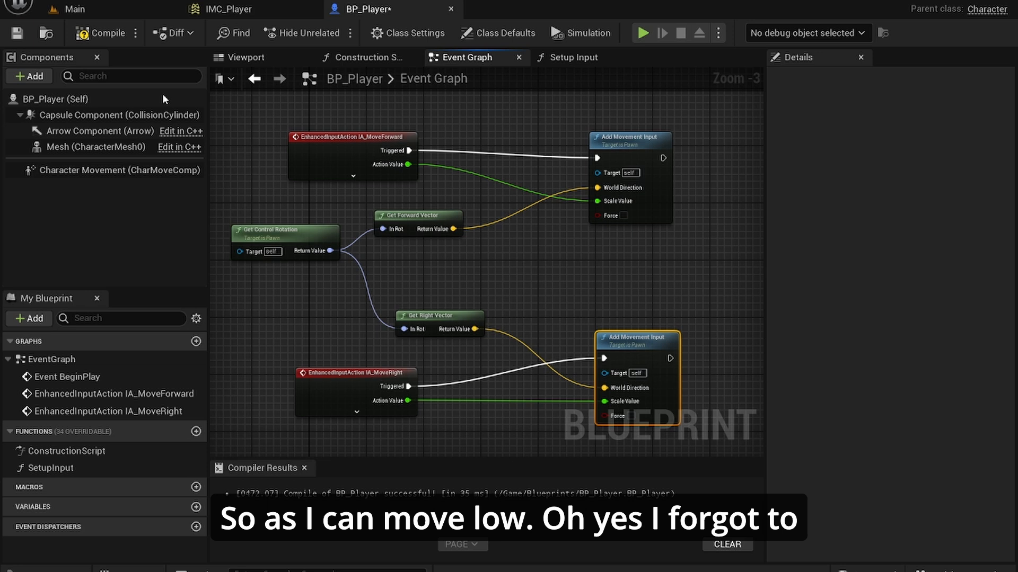
pyautogui.click(642, 32)
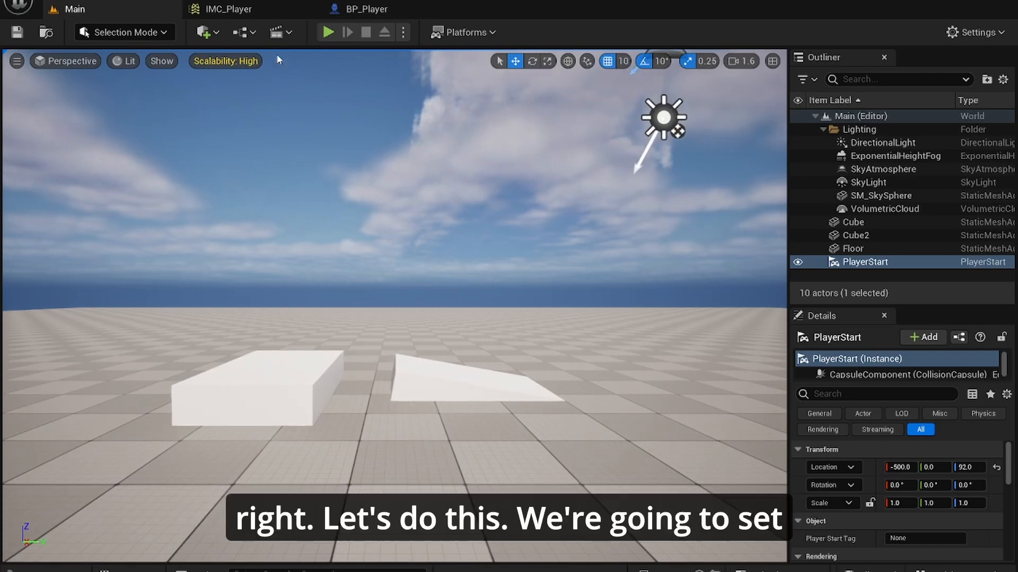
# Set BP_Player's Max Walk Speed to 1000 cm/s, compile, and play-test the Main level.
pyautogui.click(366, 9)
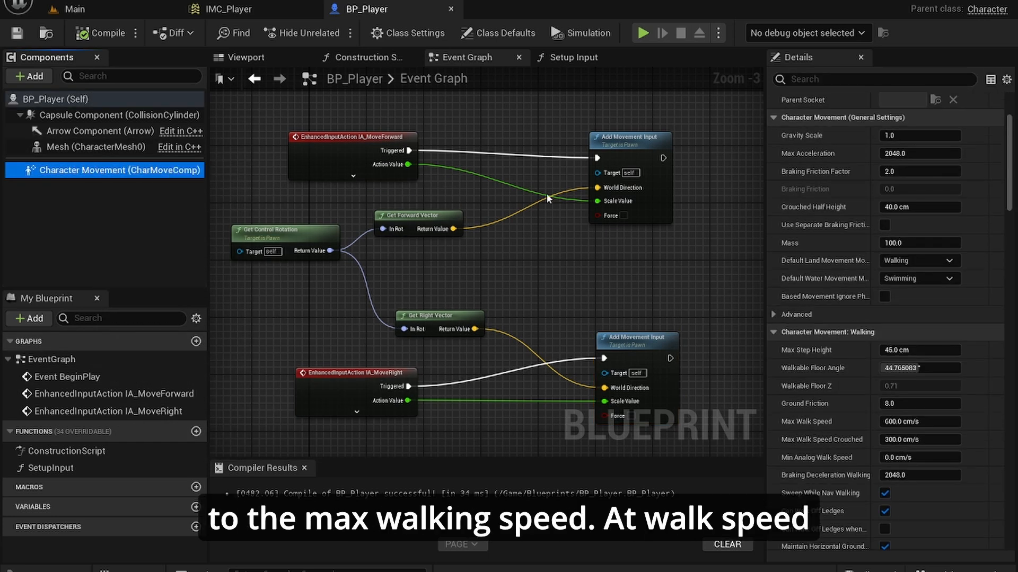
pyautogui.scroll(-3)
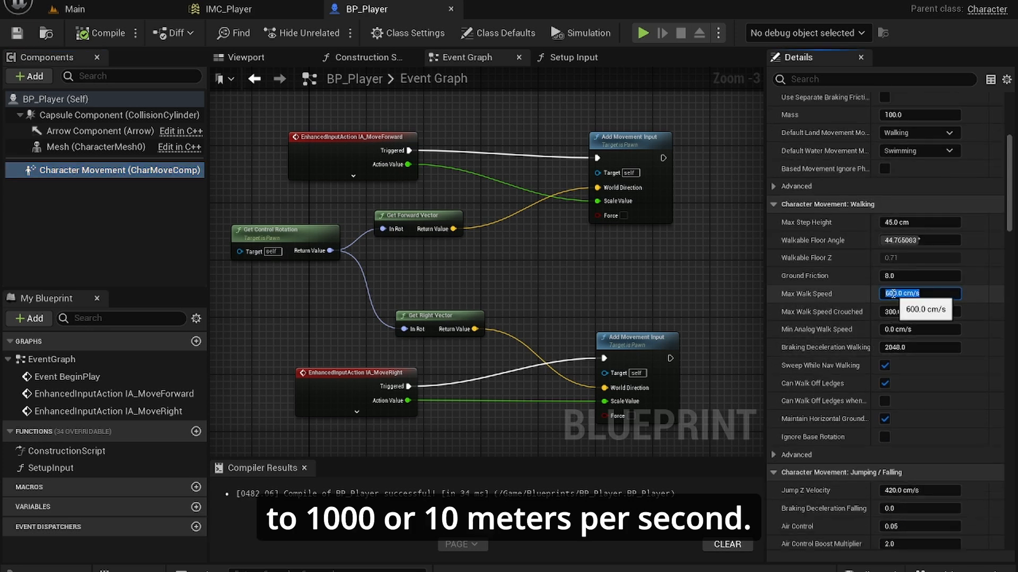
pyautogui.write('6100.0')
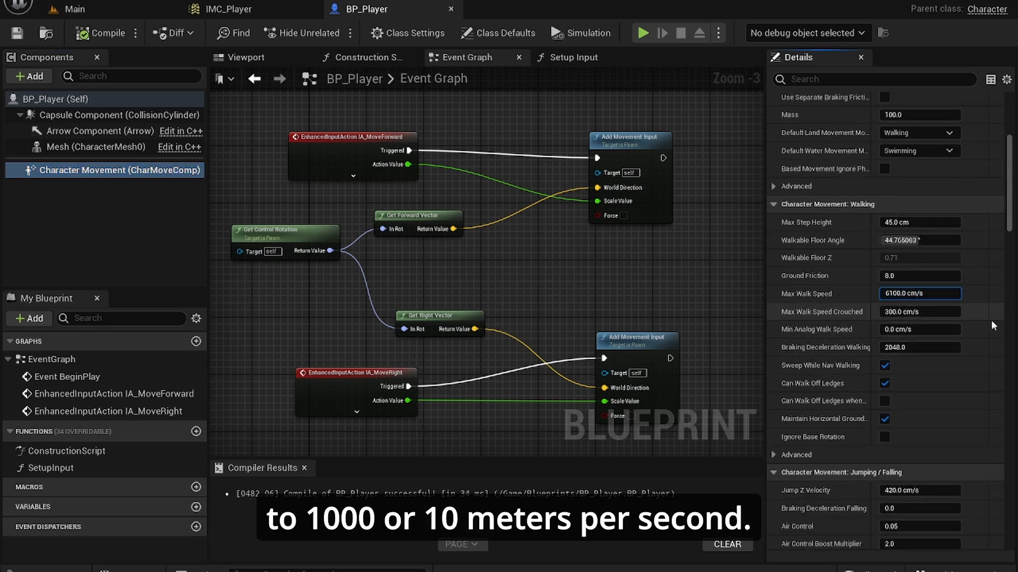
pyautogui.write('10.0')
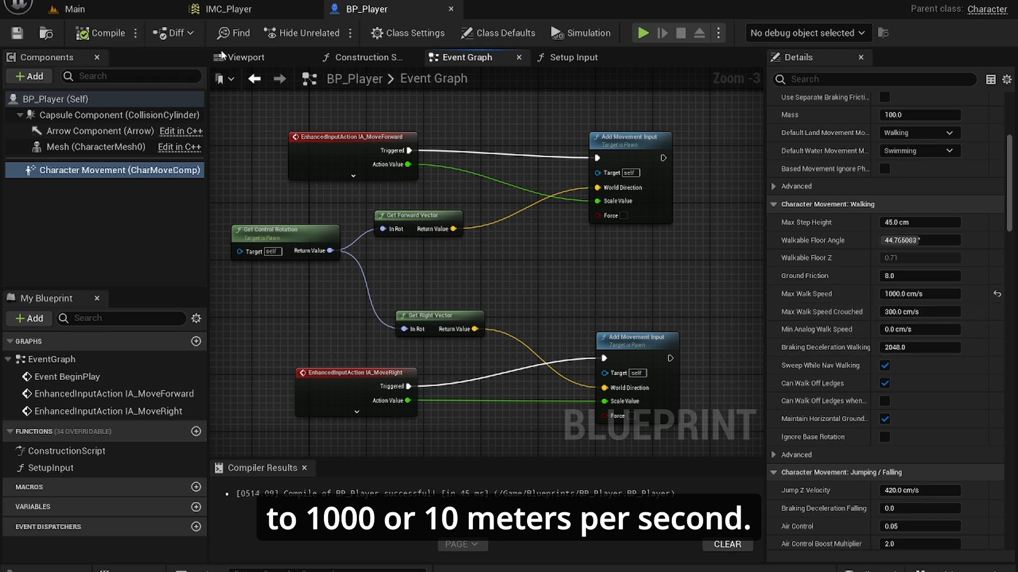
pyautogui.click(76, 8)
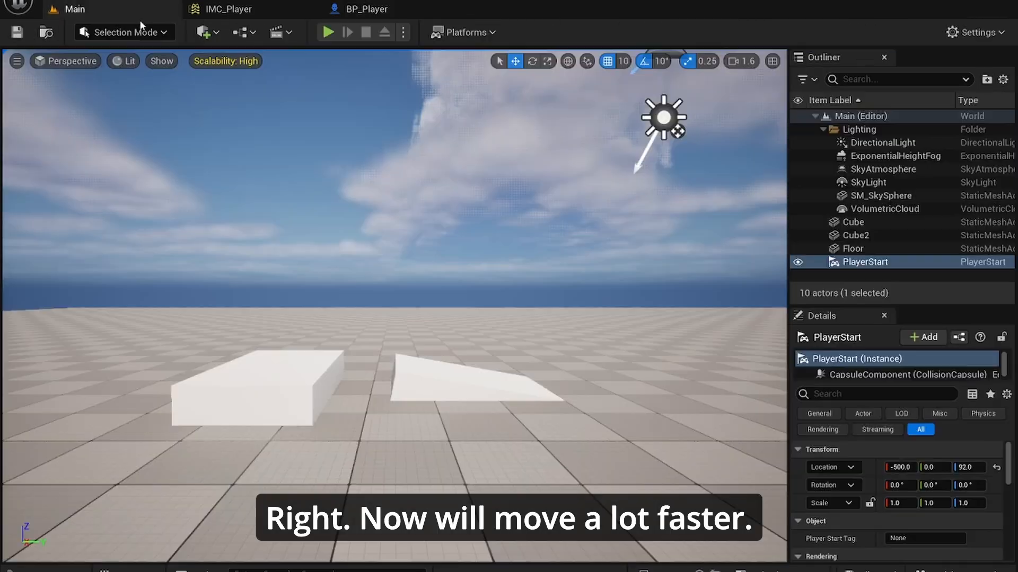
pyautogui.click(328, 32)
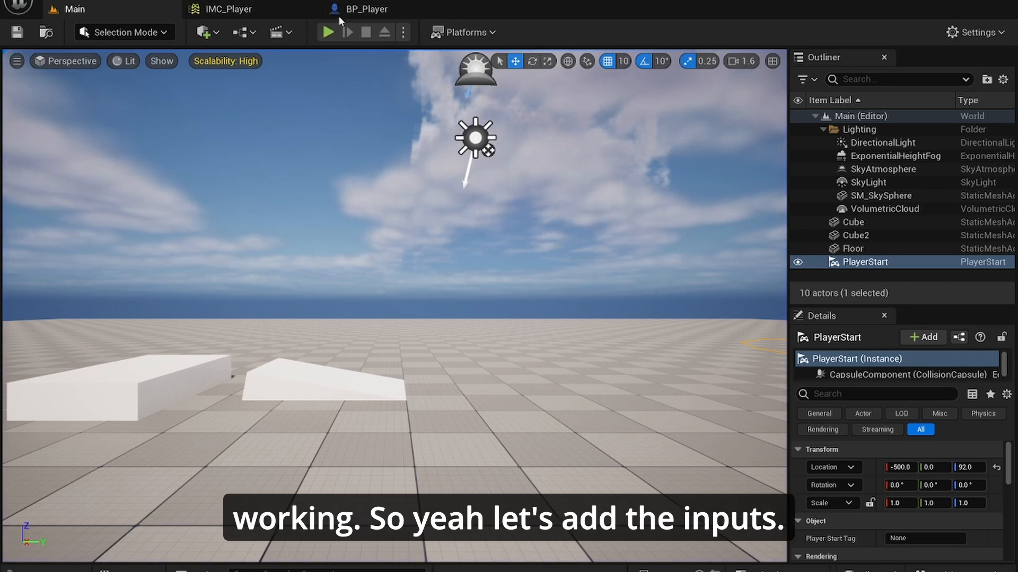
# Add IA_Turn and IA_LookUp mapping entries to IMC_Player.
pyautogui.click(231, 9)
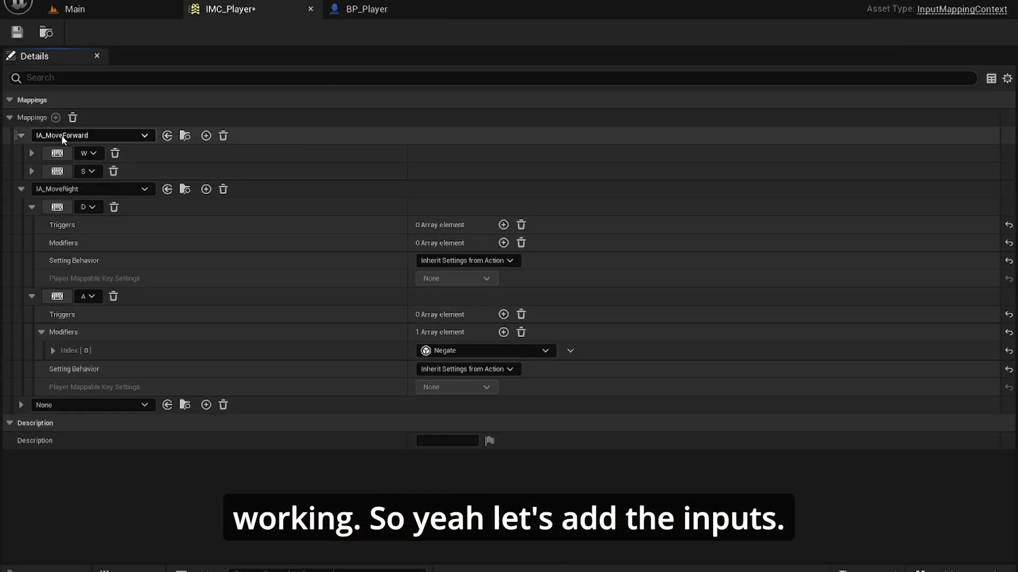
pyautogui.click(21, 135)
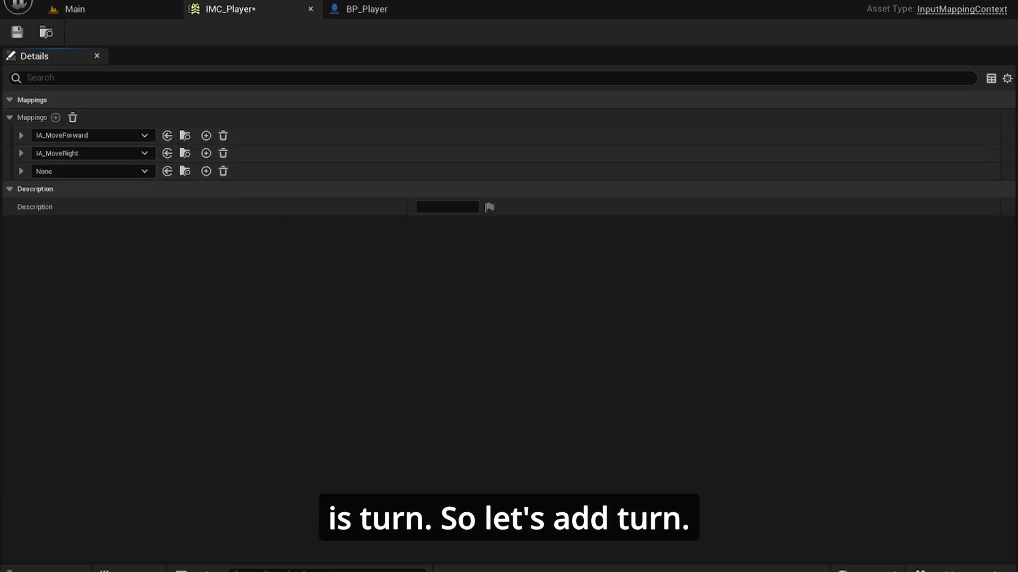
pyautogui.click(93, 171)
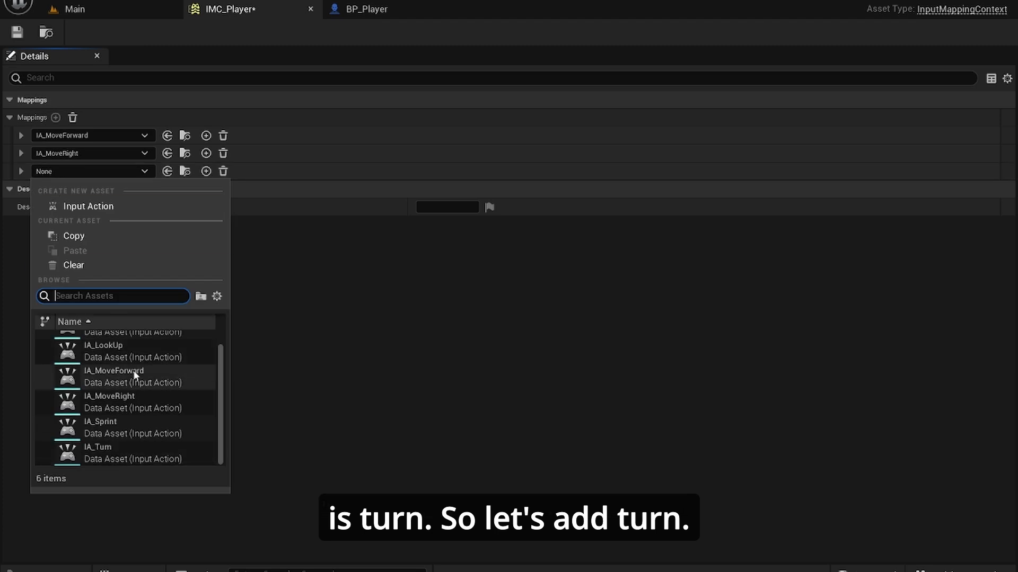
pyautogui.click(98, 447)
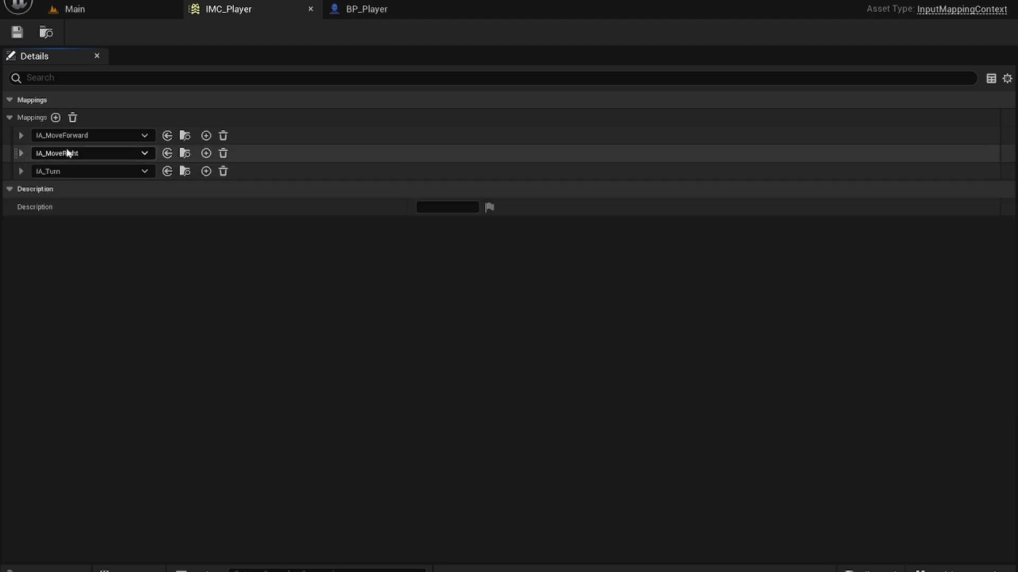
pyautogui.click(55, 118)
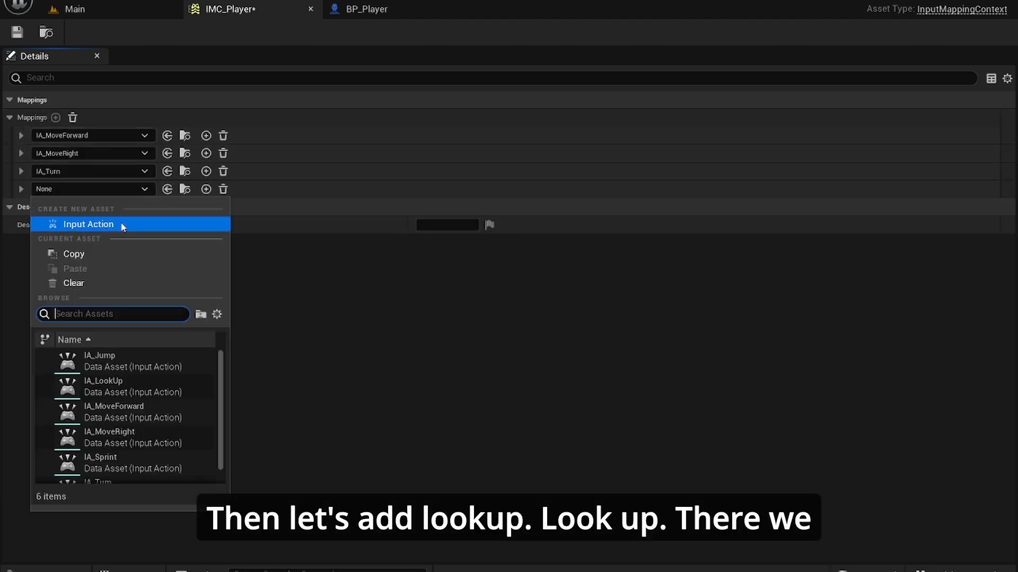
pyautogui.click(103, 381)
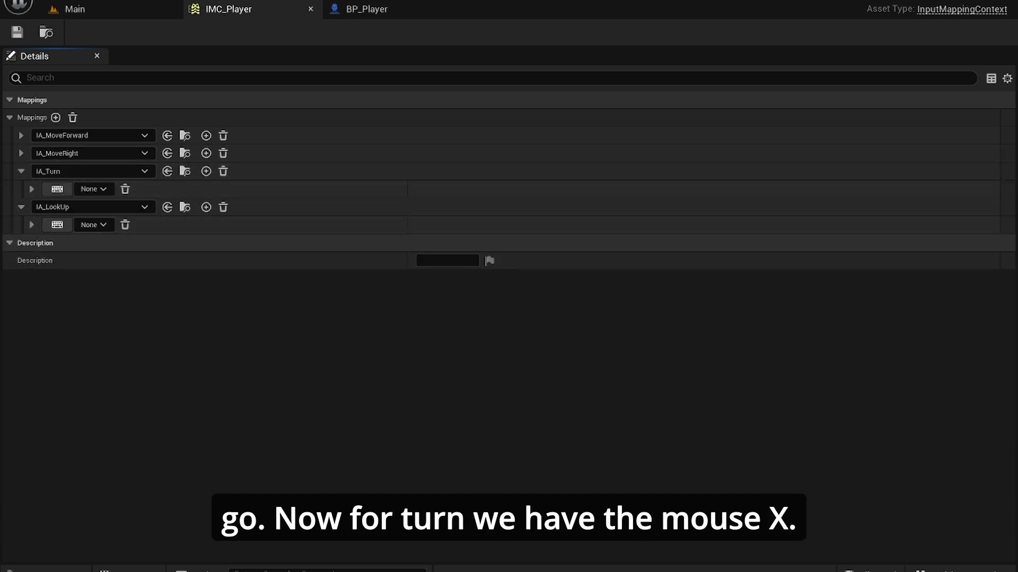
# Bind IA_Turn to Mouse X and IA_LookUp to Mouse Y with a Negate modifier.
pyautogui.click(90, 189)
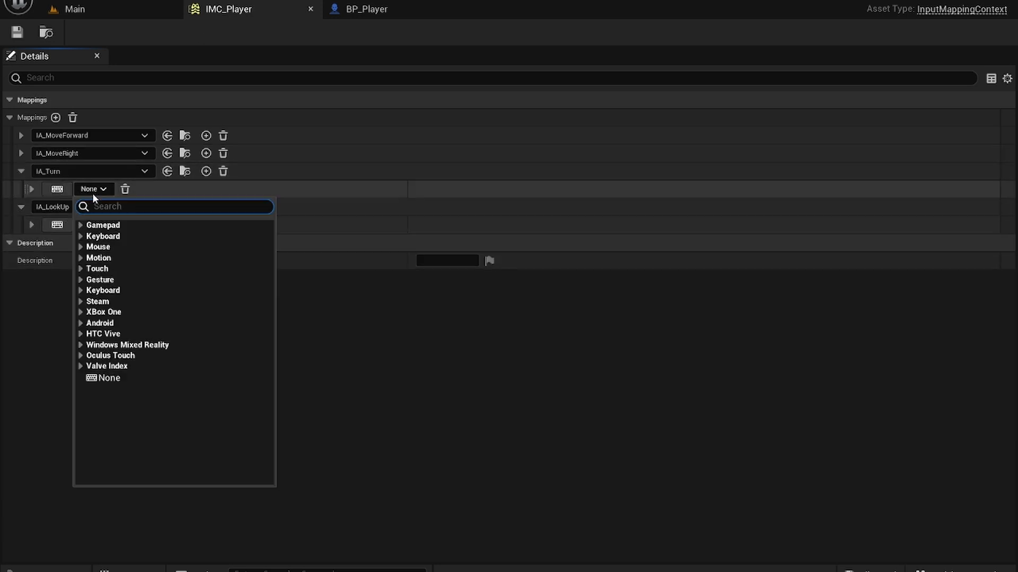
pyautogui.write('mouse x')
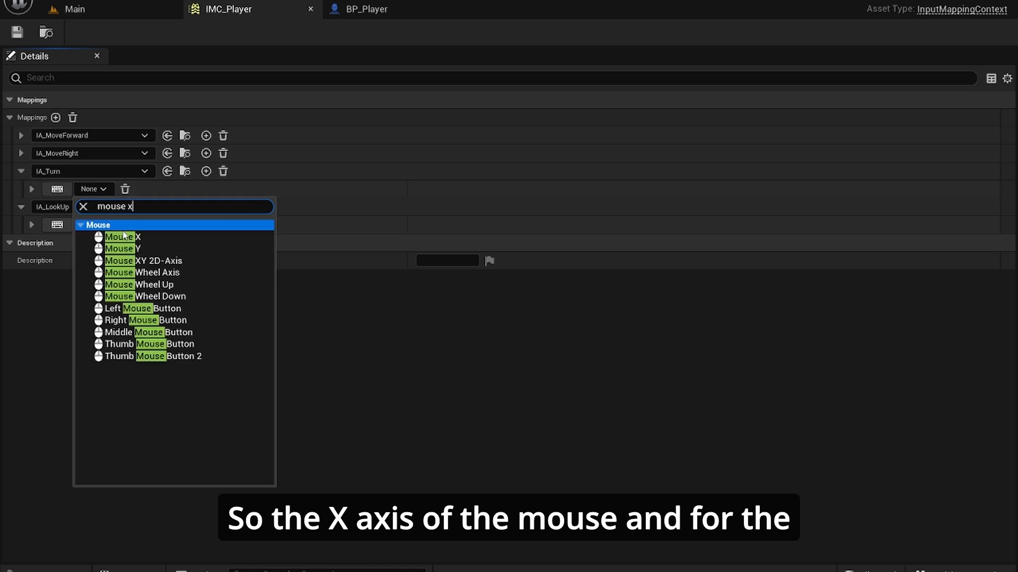
pyautogui.click(118, 237)
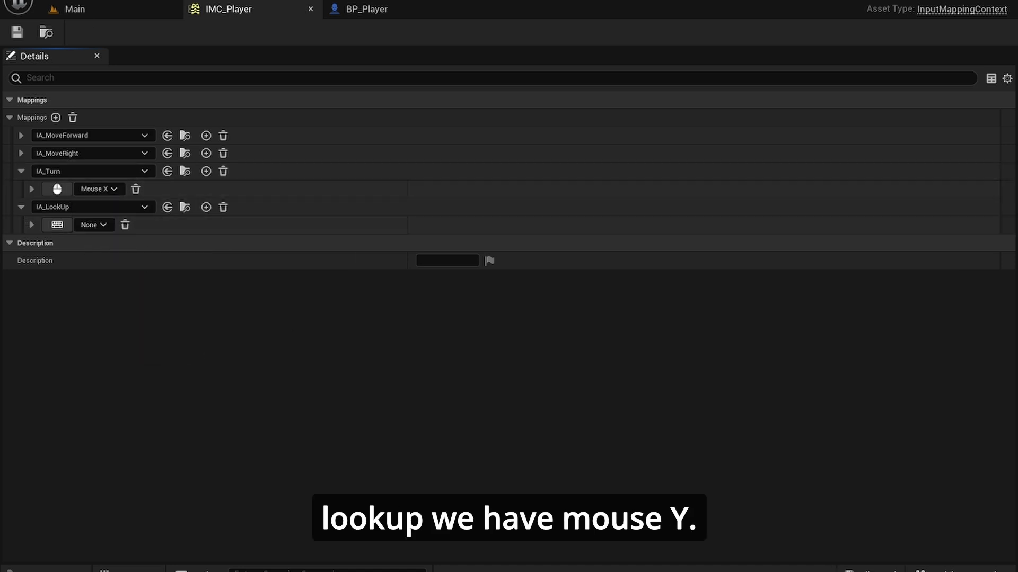
pyautogui.click(93, 225)
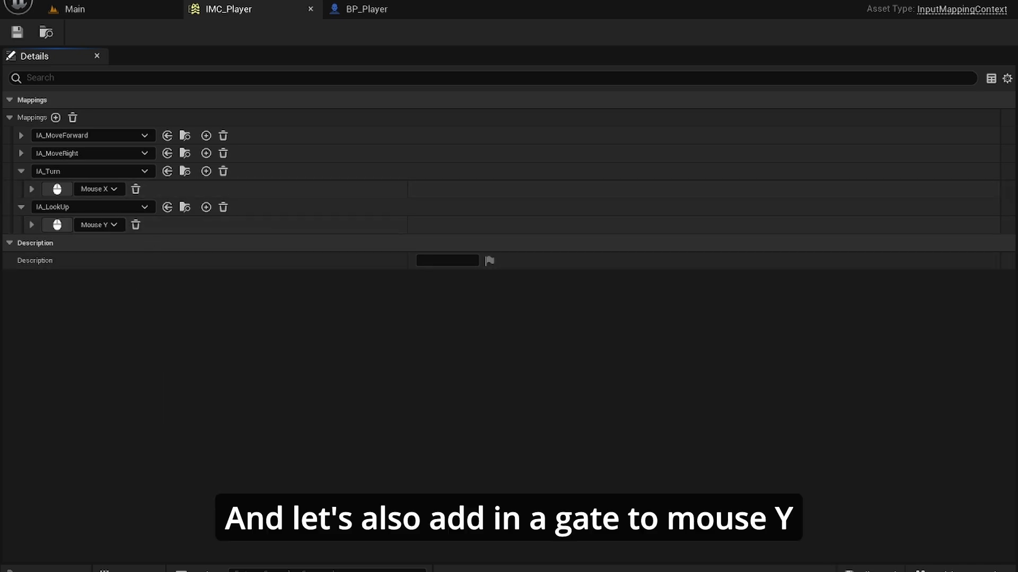
pyautogui.click(32, 225)
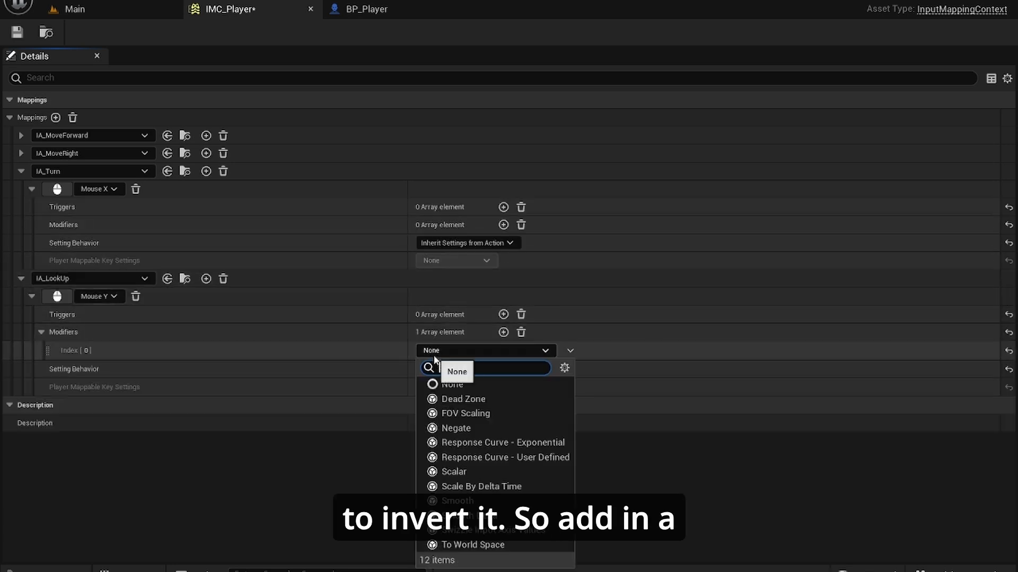
pyautogui.write('ne')
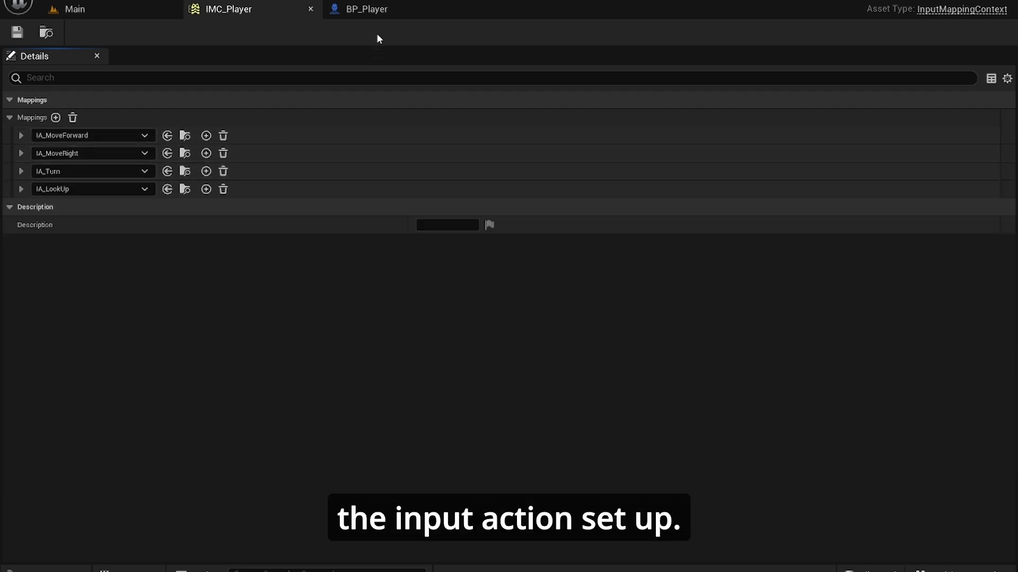
# Add a Camera component to BP_Player raised to 60 on Z, and show Setup Input.
pyautogui.click(366, 9)
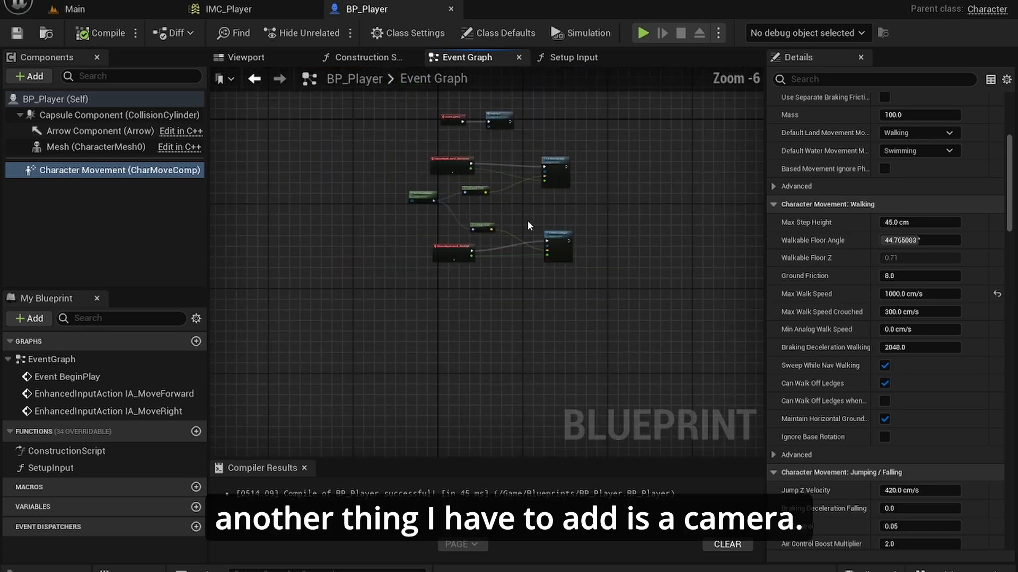
pyautogui.click(246, 57)
pyautogui.write('camer')
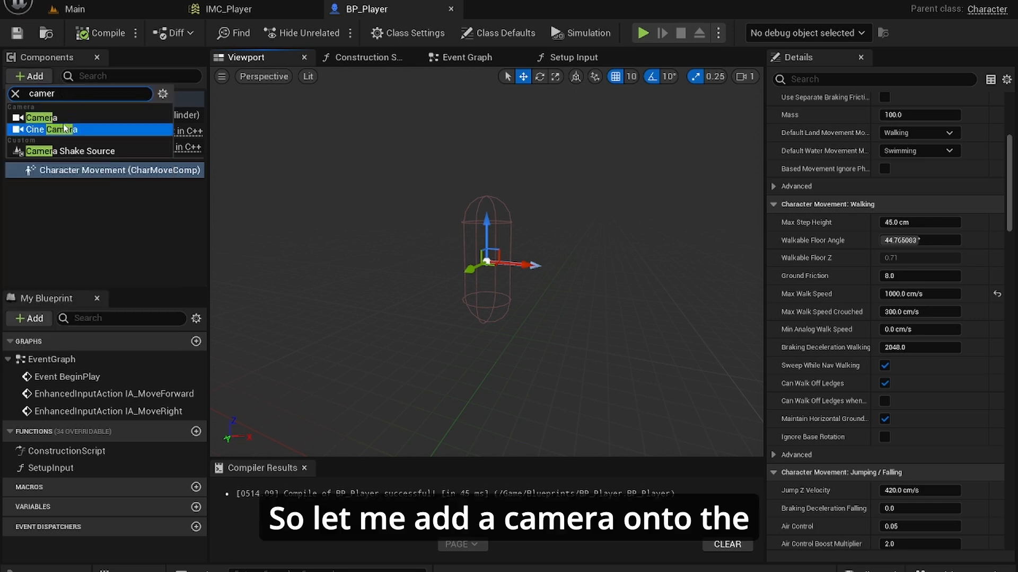
pyautogui.click(41, 118)
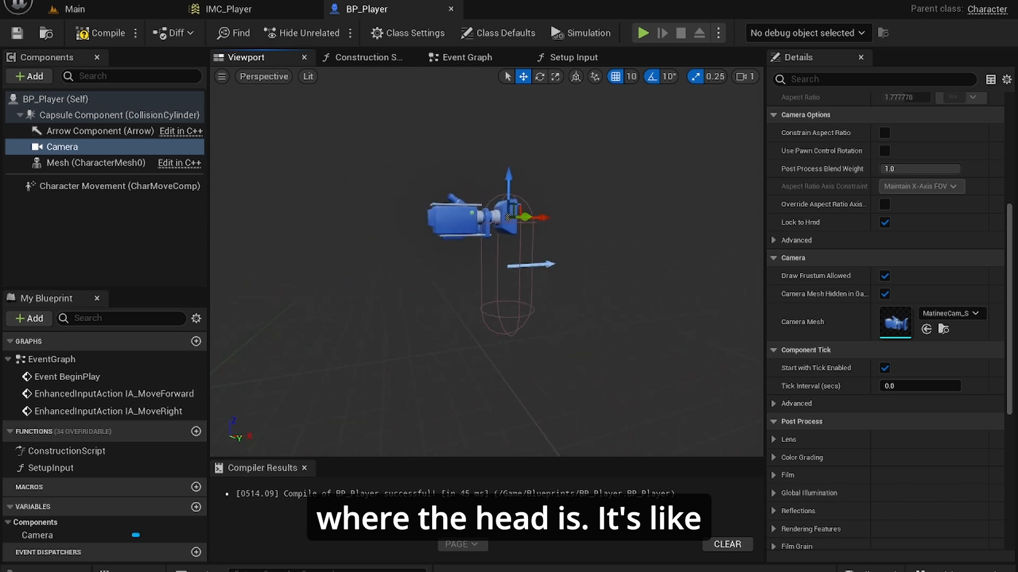
pyautogui.click(919, 333)
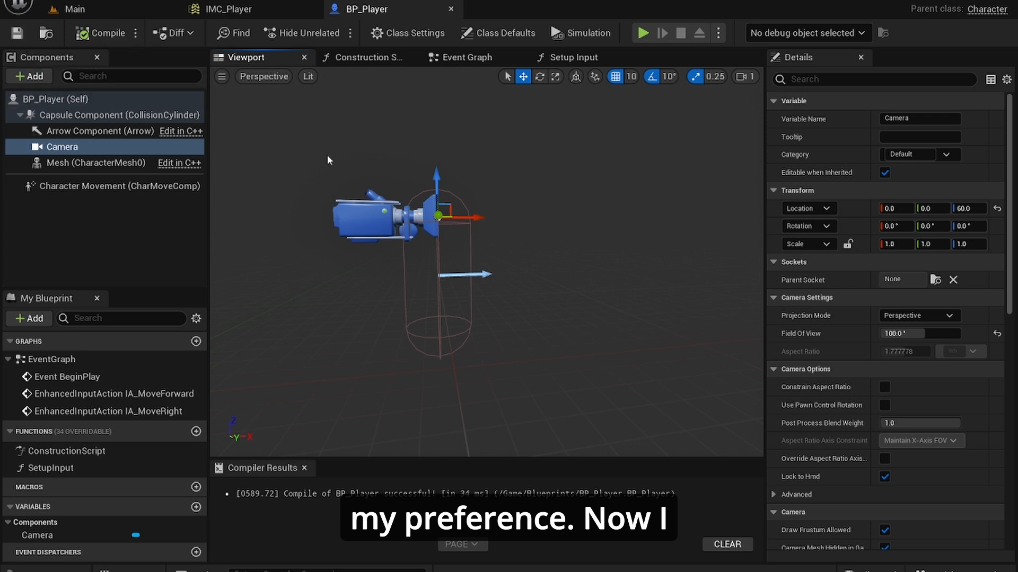
pyautogui.click(573, 57)
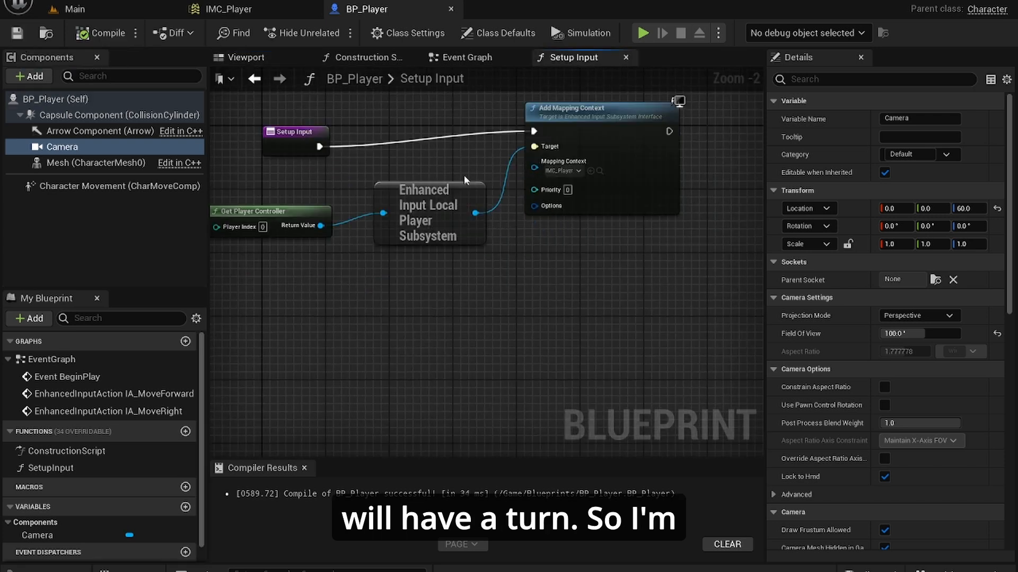
# Add an IA_Turn event to the event graph and set IA_Turn's value type to Axis1D (float).
pyautogui.click(466, 57)
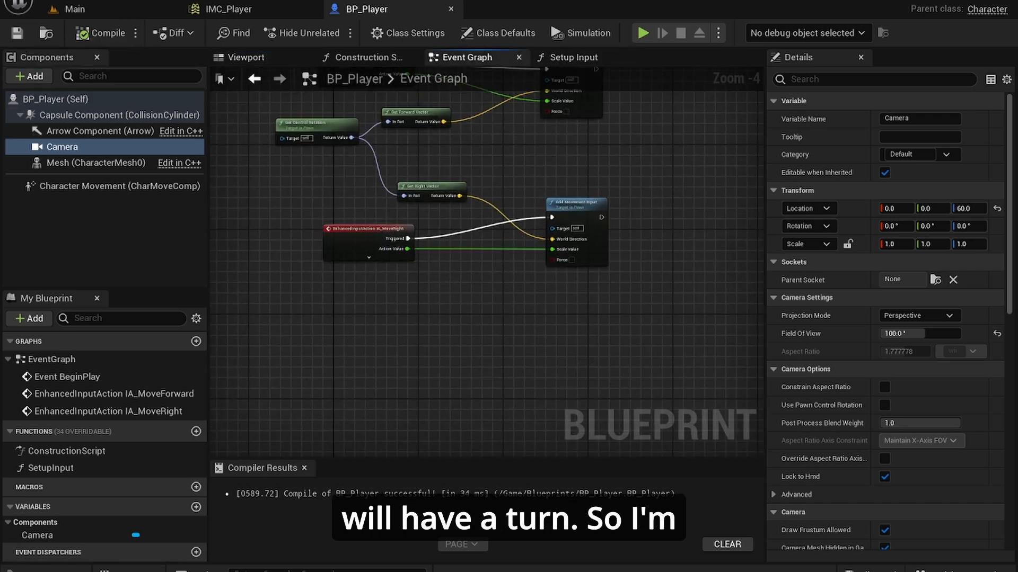
pyautogui.write('turn')
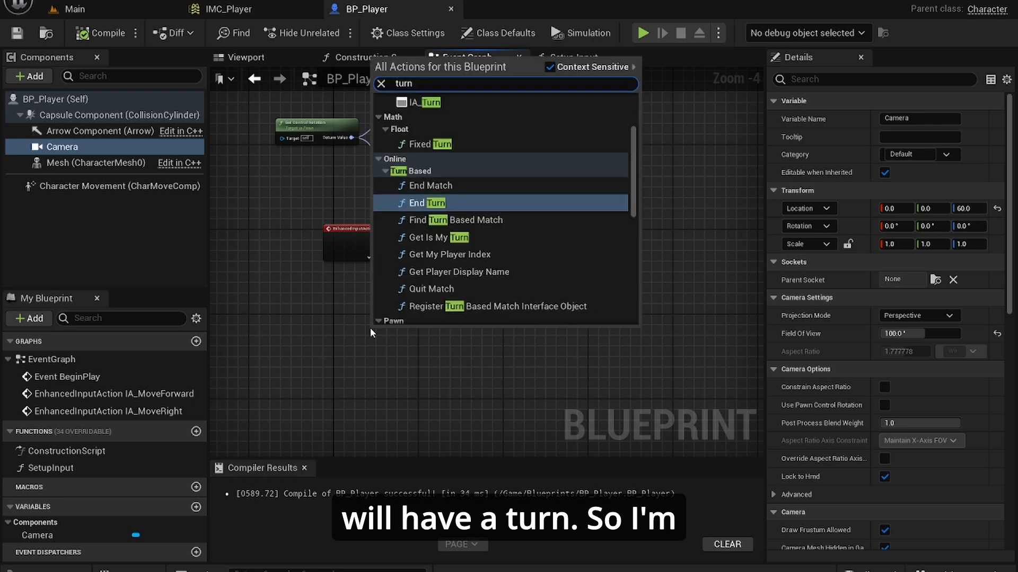
pyautogui.click(429, 102)
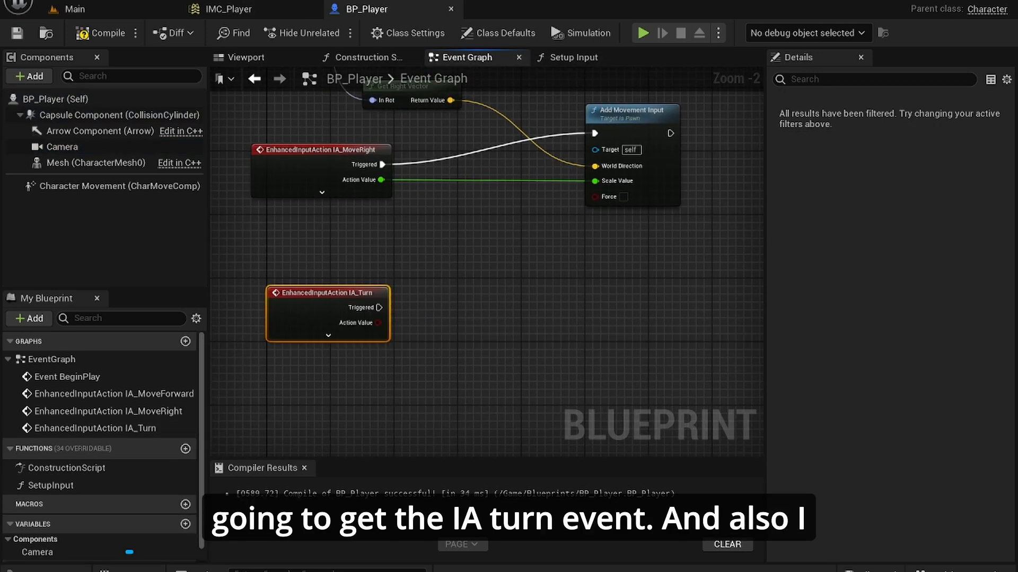
pyautogui.click(228, 9)
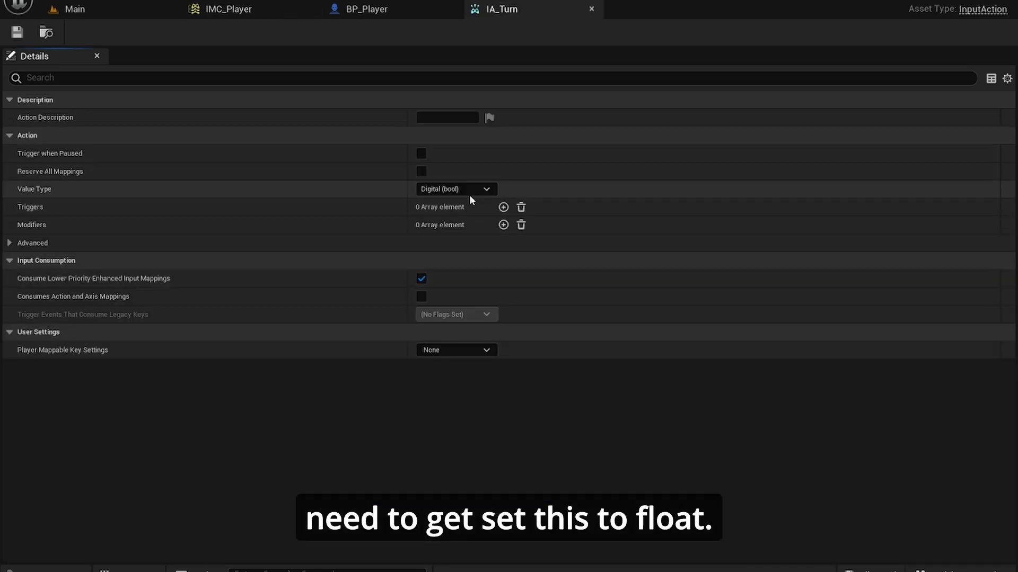
pyautogui.click(456, 189)
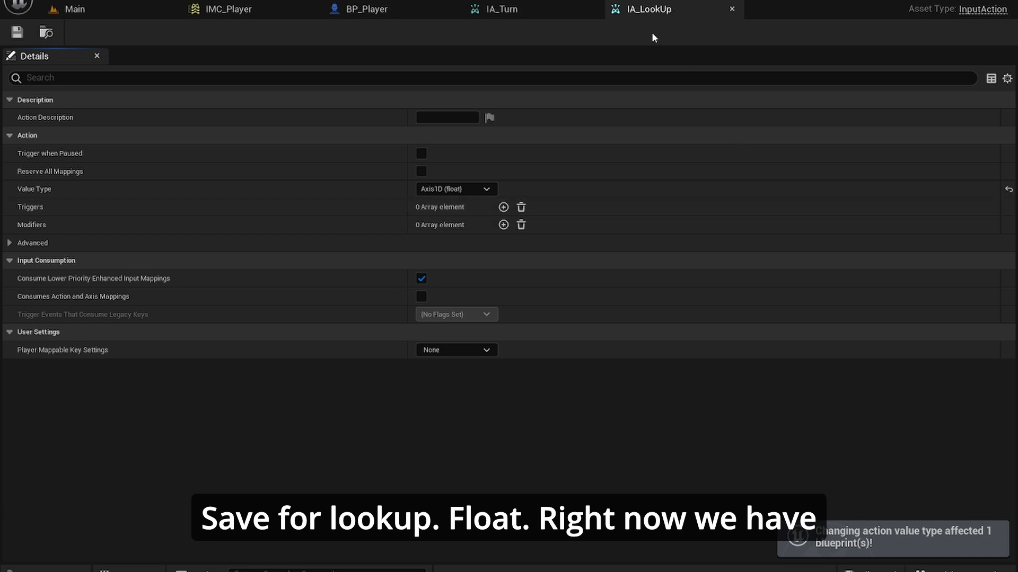
pyautogui.click(365, 9)
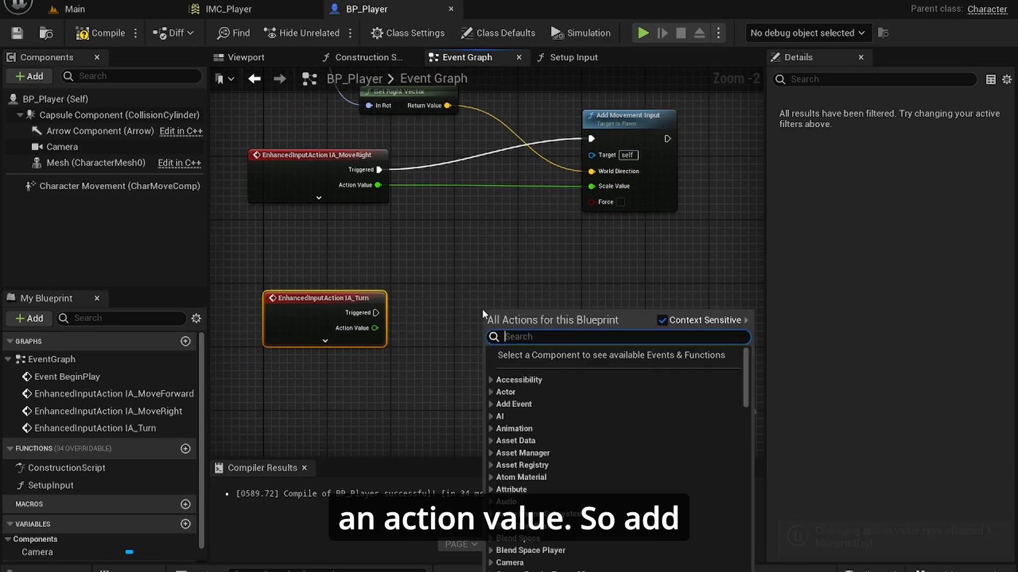
# Wire IA_Turn into Add Controller Yaw Input, add the pitch node, then compile and save.
pyautogui.write('add controller')
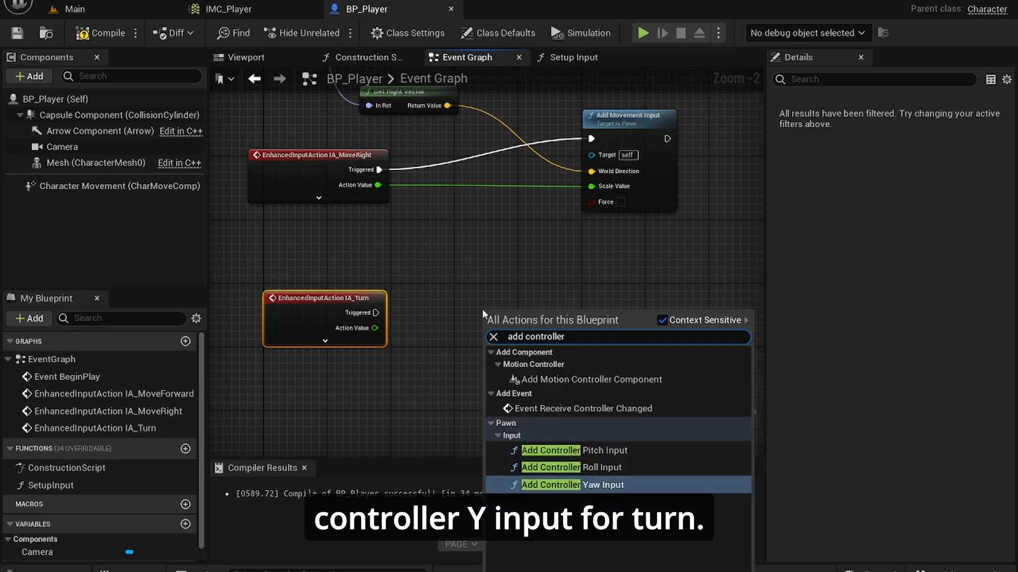
pyautogui.click(572, 485)
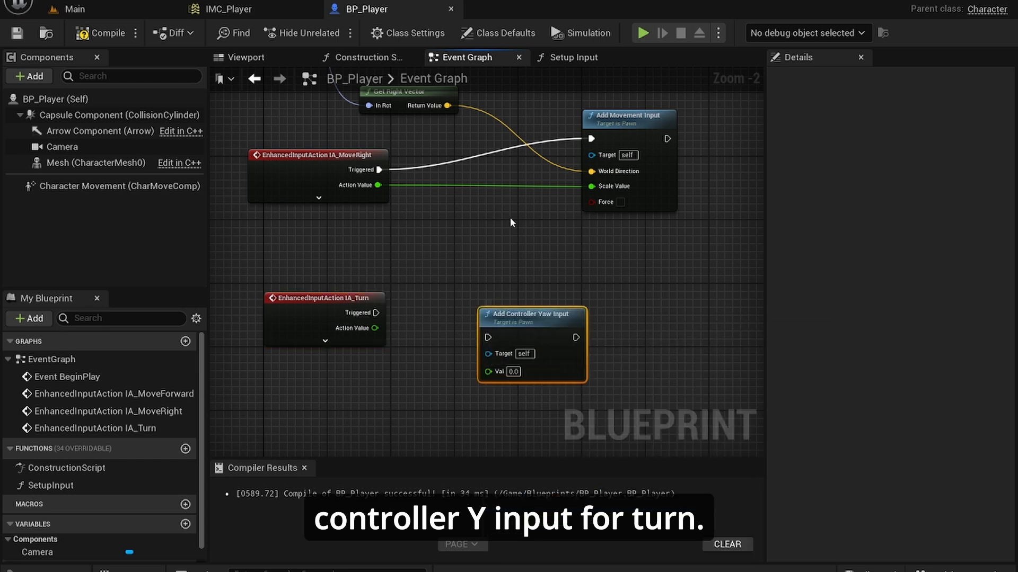
pyautogui.moveTo(382, 313); pyautogui.dragTo(489, 338)
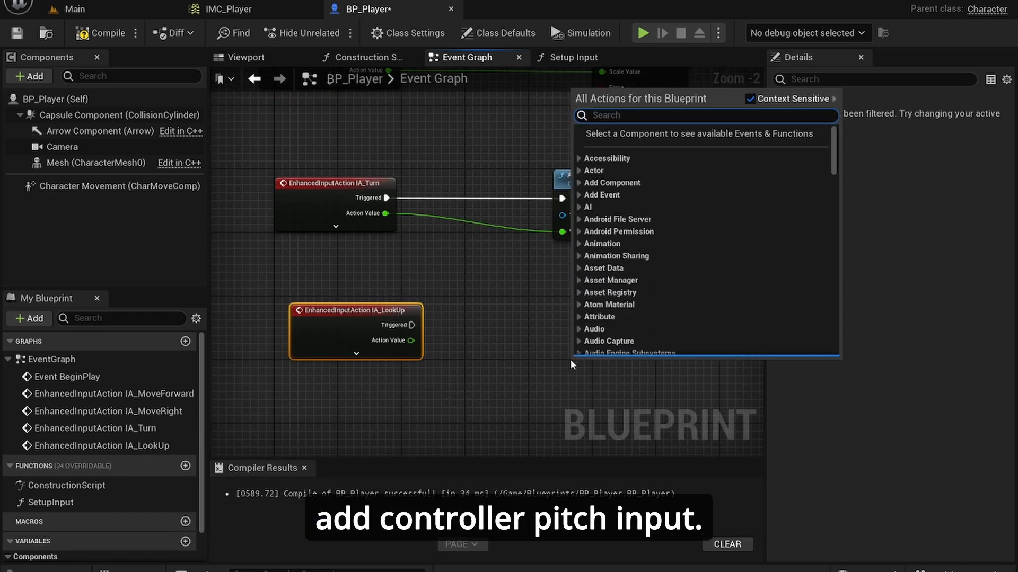
pyautogui.write('add controller')
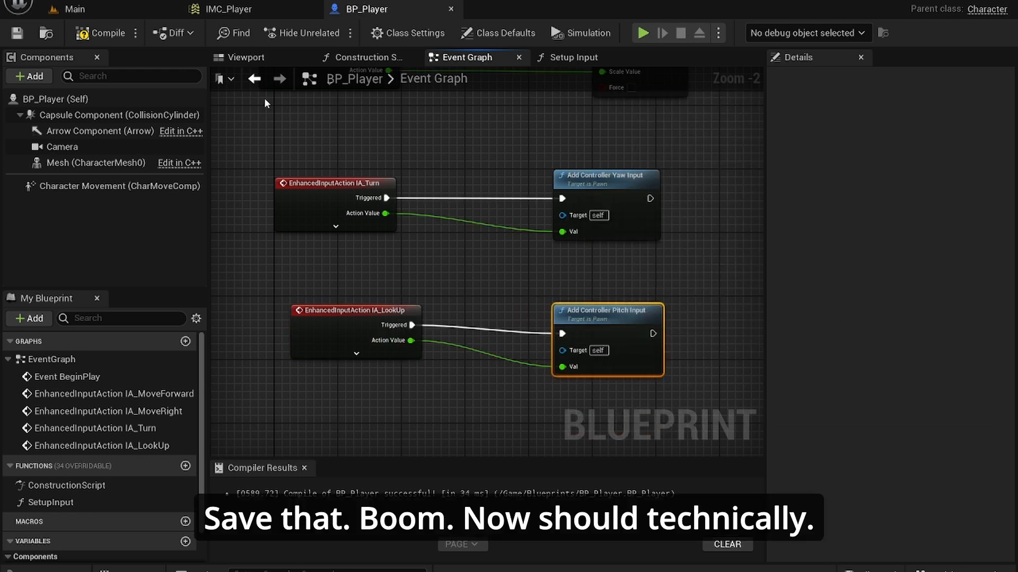
pyautogui.click(17, 32)
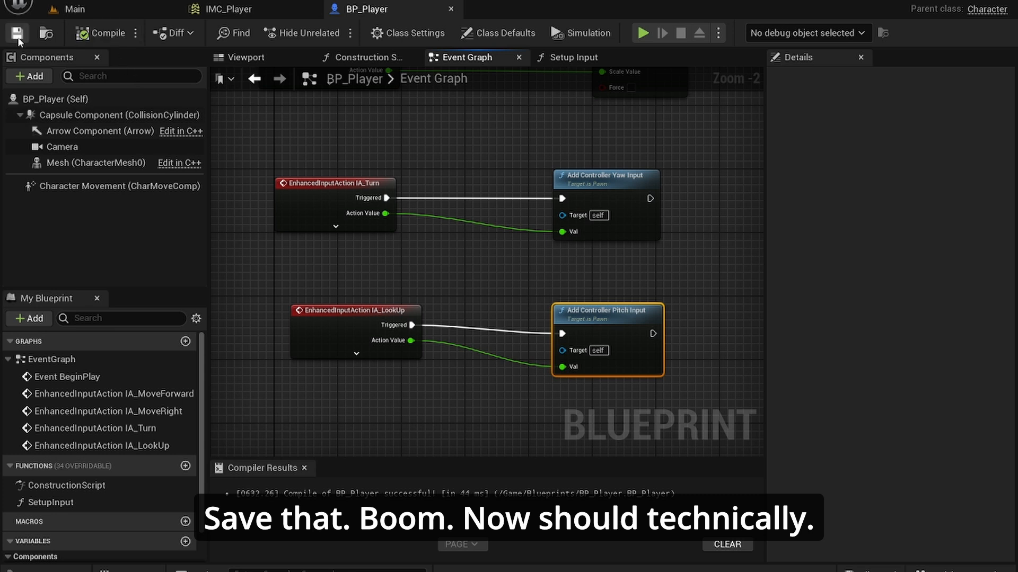
pyautogui.click(642, 32)
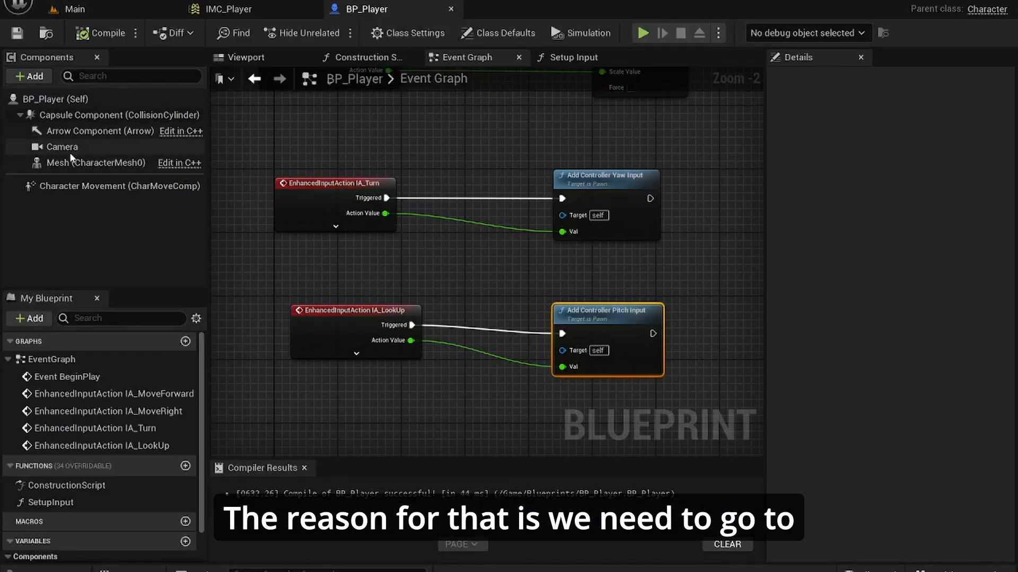
# Tick Use Pawn Control Rotation on BP_Player's Camera and save the blueprint.
pyautogui.click(63, 147)
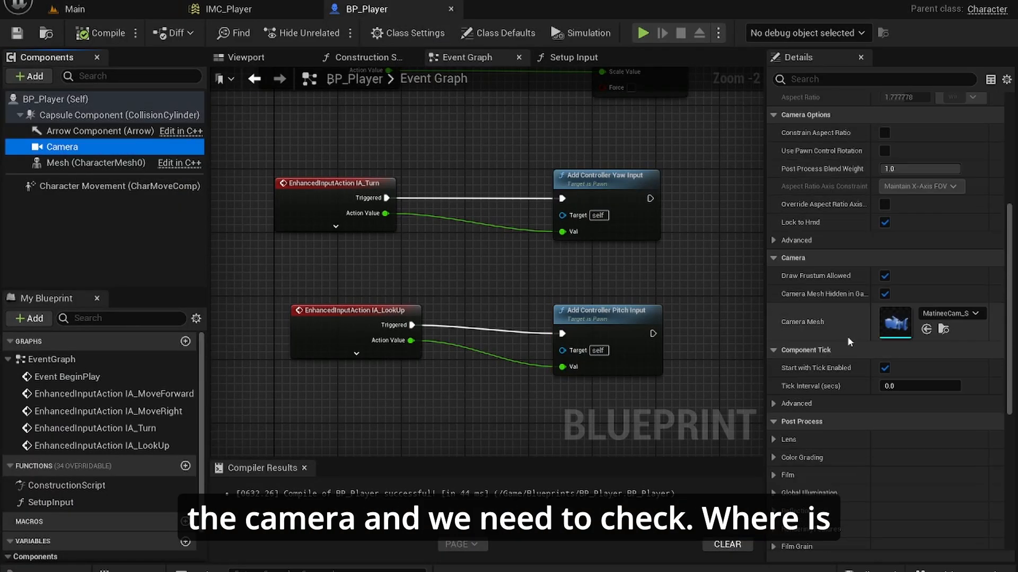
pyautogui.scroll(-3)
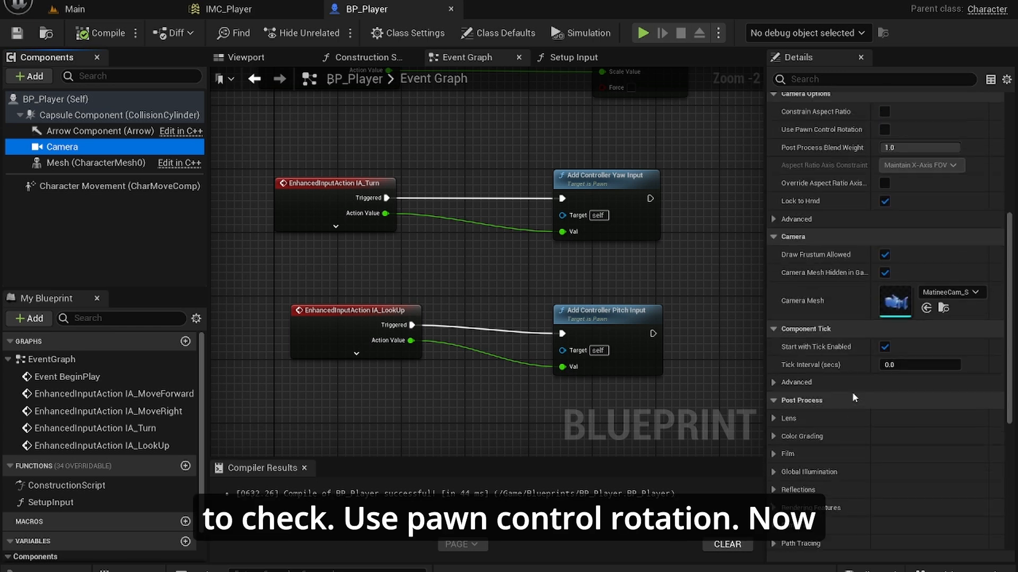
pyautogui.click(884, 193)
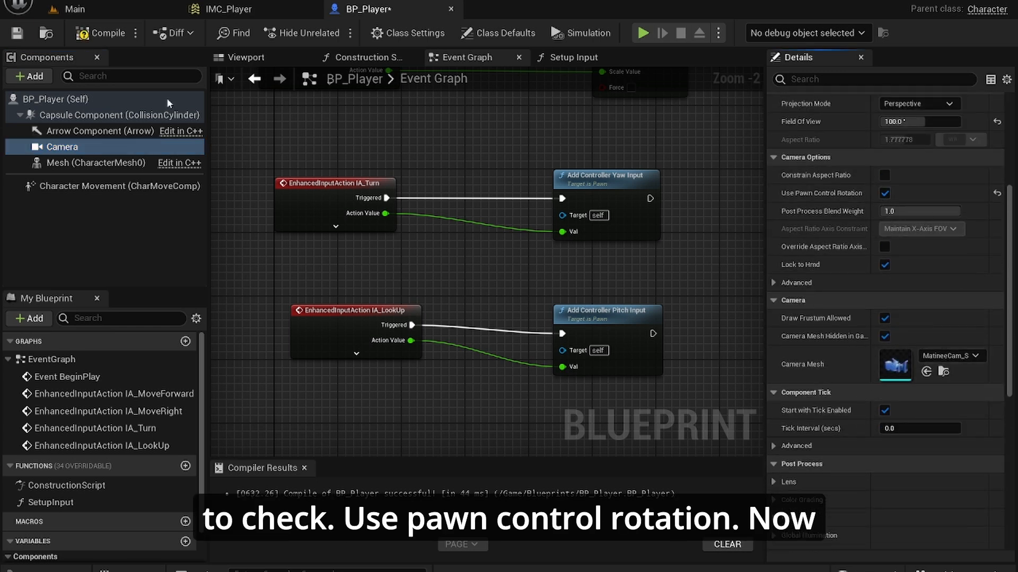
pyautogui.click(642, 32)
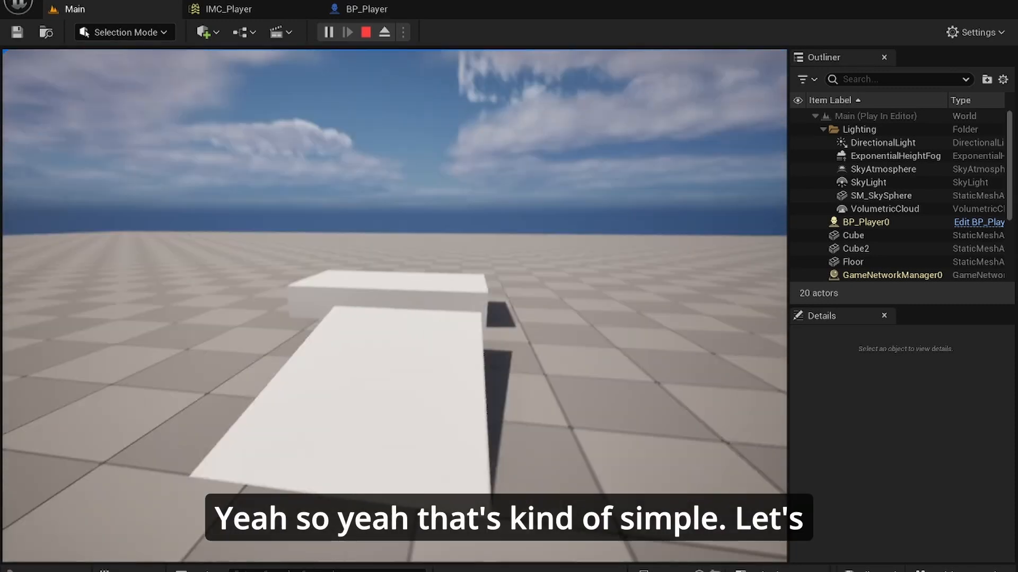
# Stop the mouse-look play test and open the IA_Jump input action.
pyautogui.click(364, 32)
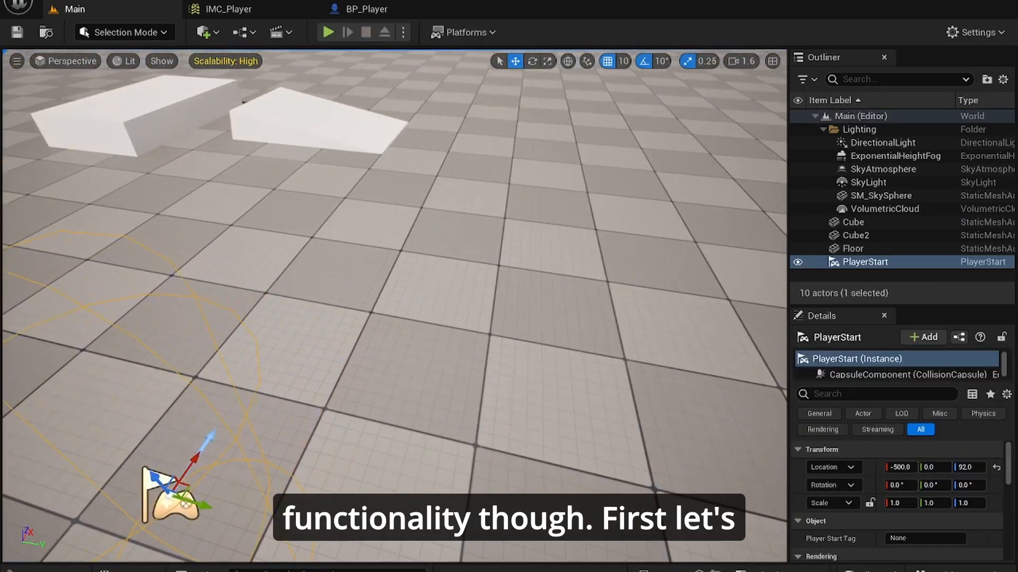
pyautogui.click(228, 9)
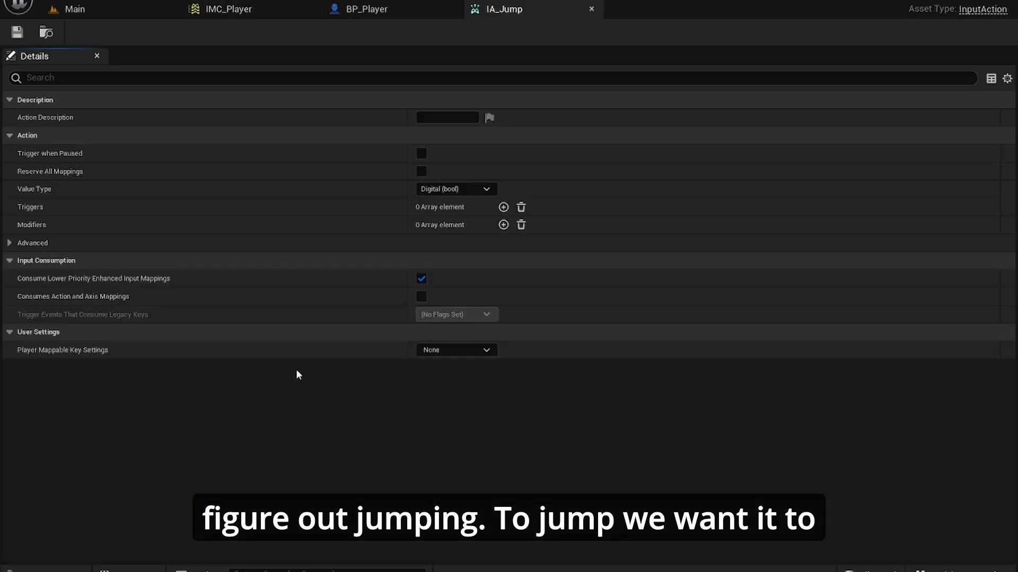
# Add an IA_Jump mapping in IMC_Player and expand it to bind Space Bar.
pyautogui.click(364, 9)
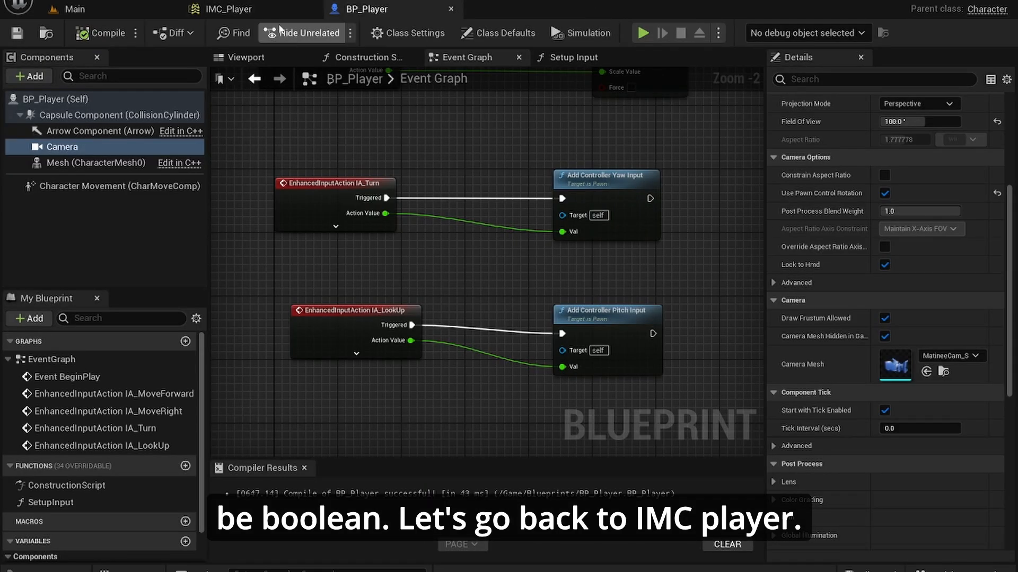
pyautogui.click(227, 9)
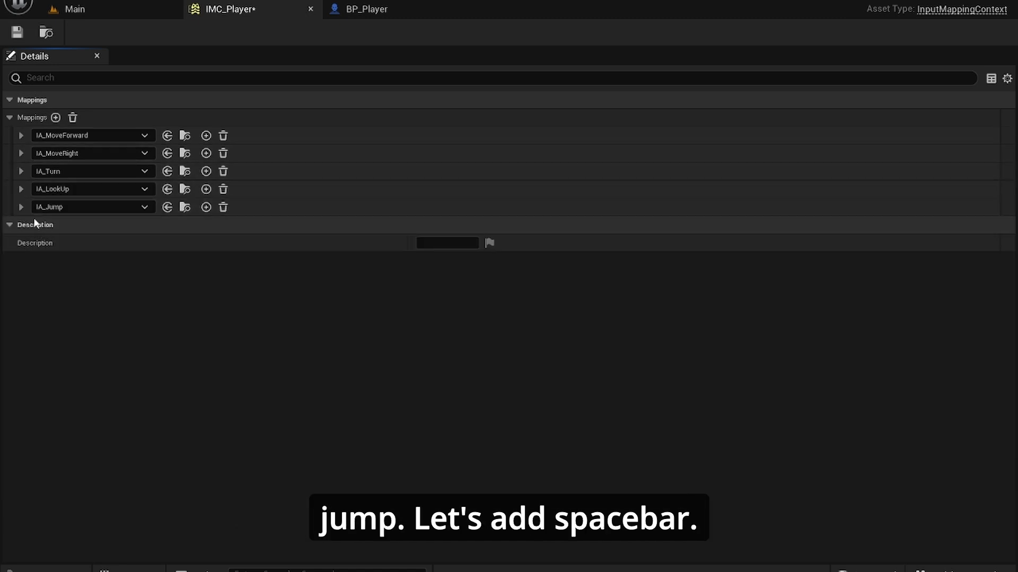
pyautogui.click(206, 207)
pyautogui.write('jump')
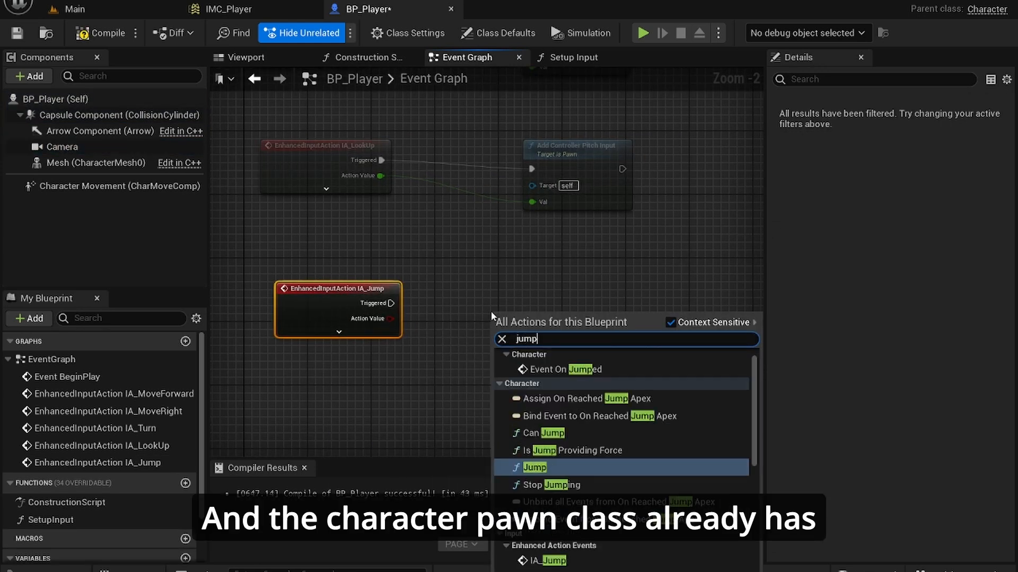
pyautogui.moveTo(848, 160)
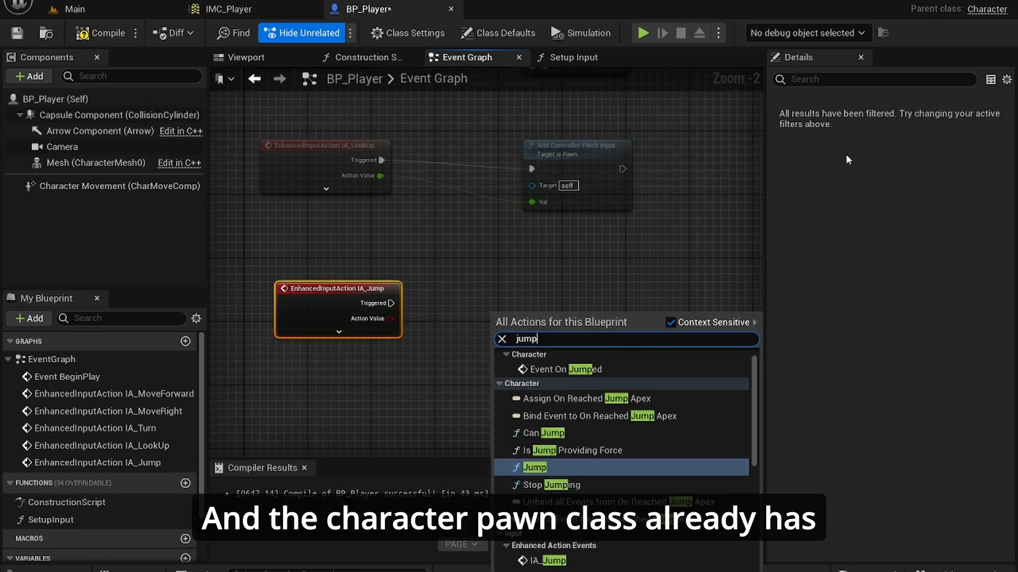
# Make IA_Jump call the character's Jump and check the 420 cm/s Jump Z Velocity.
pyautogui.click(533, 467)
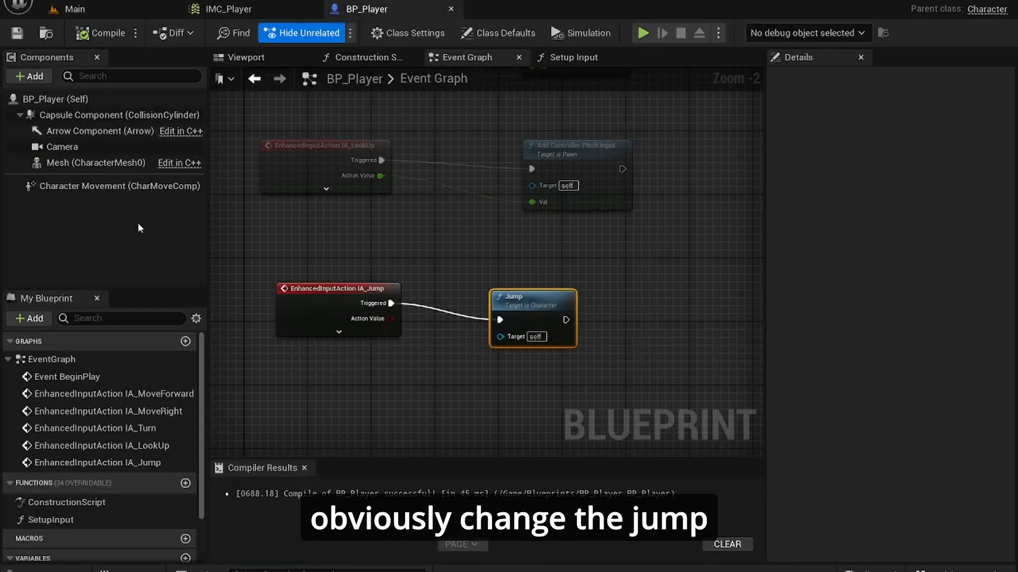
pyautogui.click(105, 186)
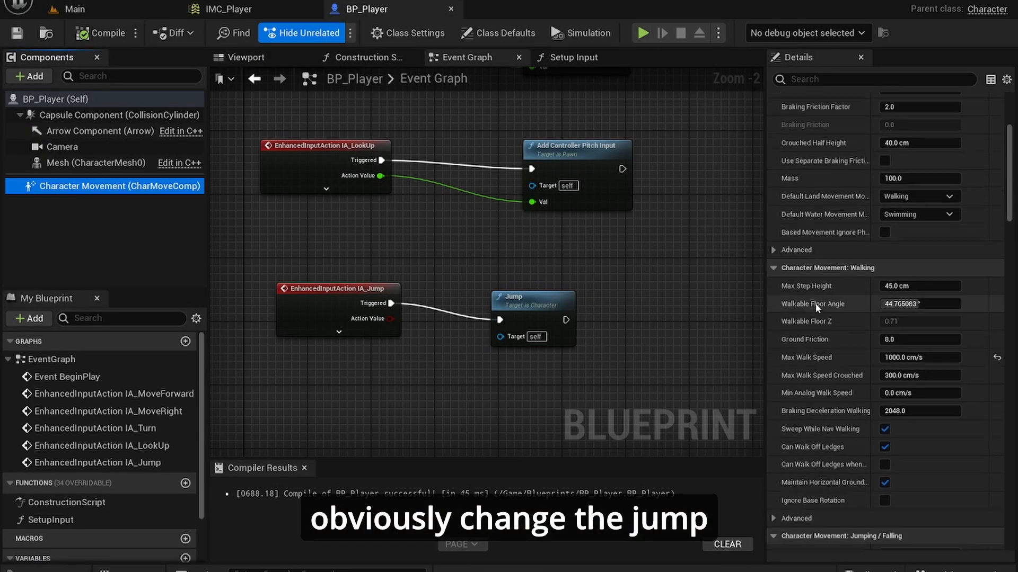
pyautogui.scroll(-3)
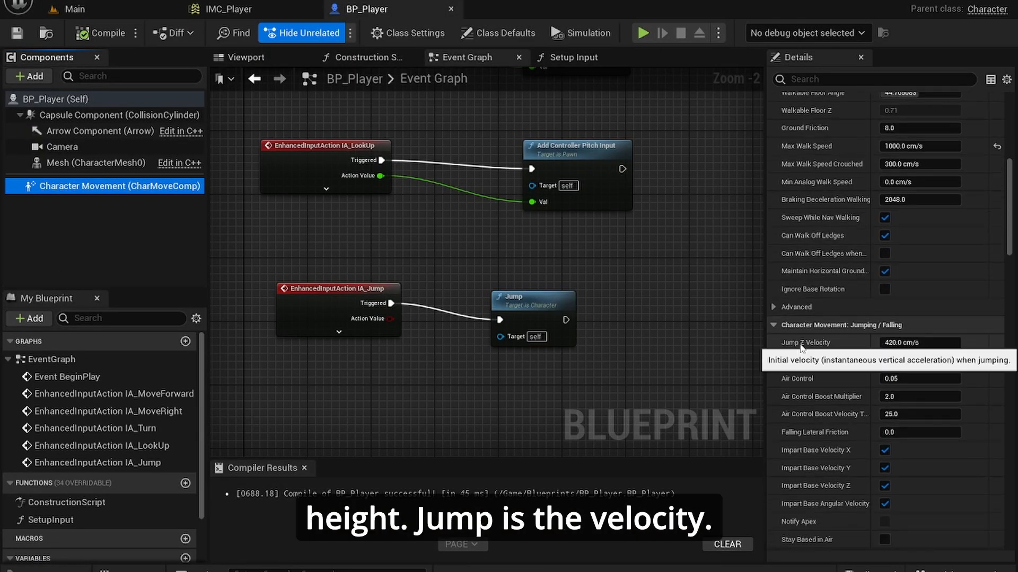
pyautogui.scroll(-3)
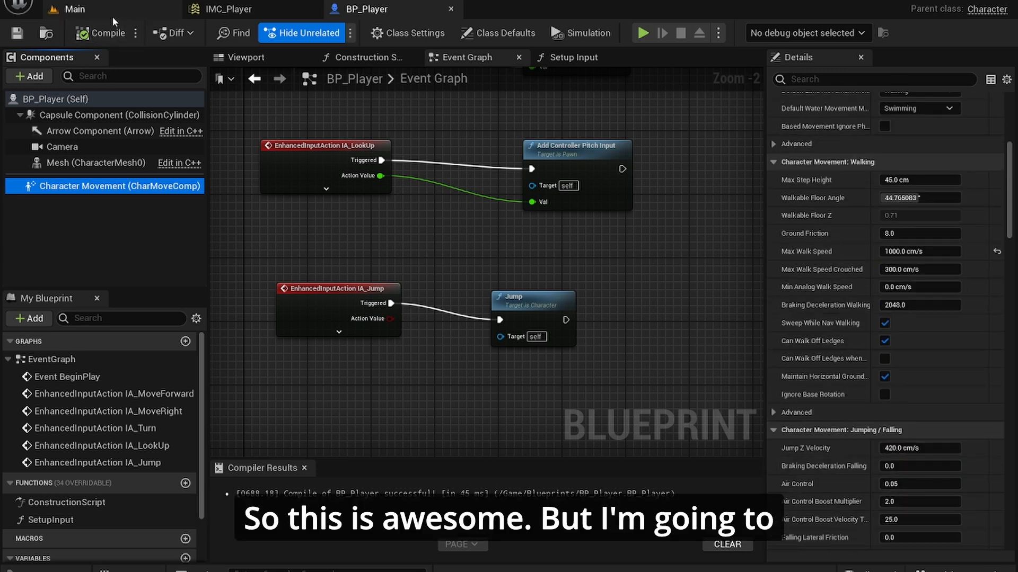
pyautogui.click(75, 8)
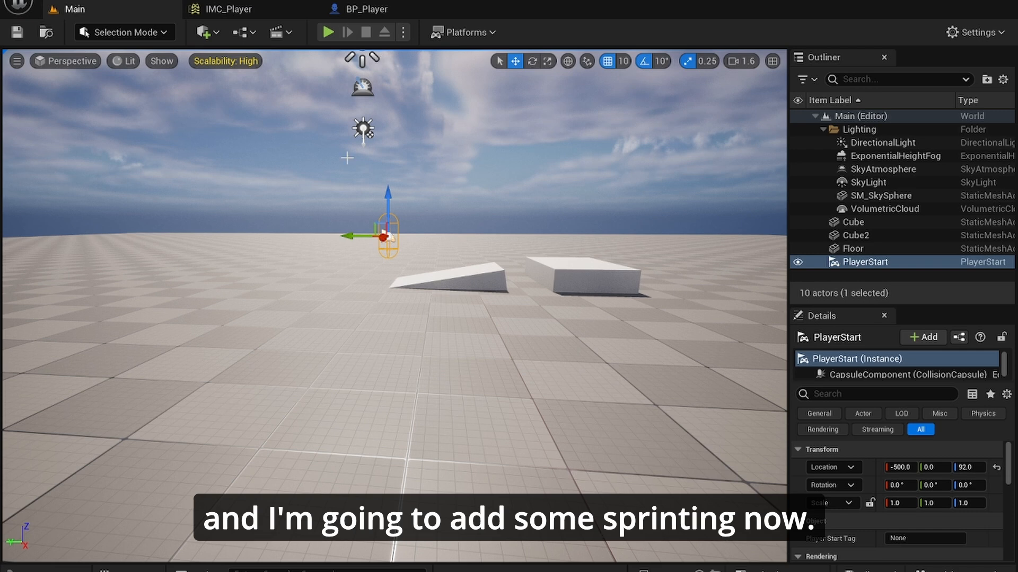
# Add an IA_Sprint mapping on Left Shift to IMC_Player, collapse the entries, and save.
pyautogui.click(361, 9)
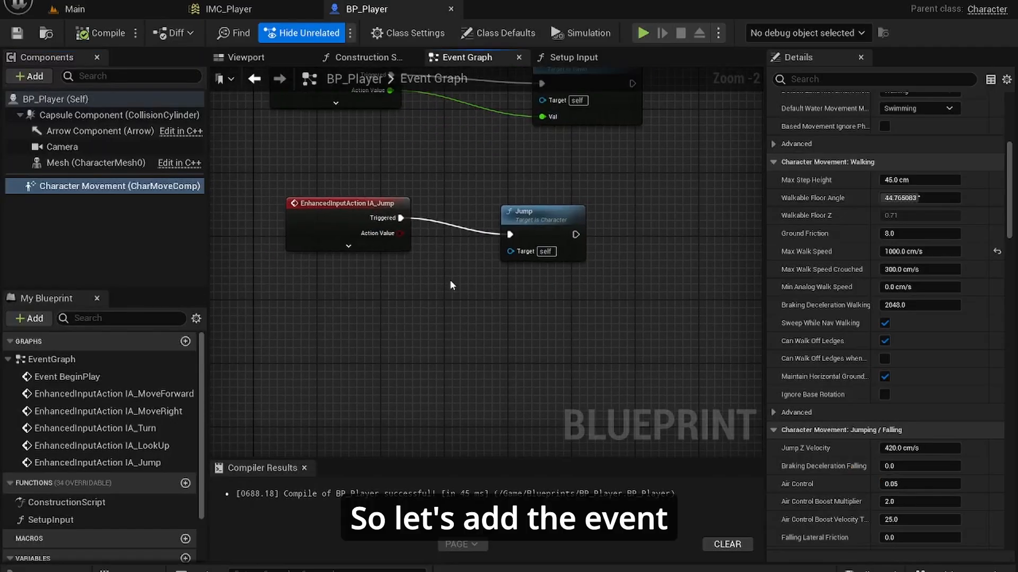
pyautogui.click(227, 9)
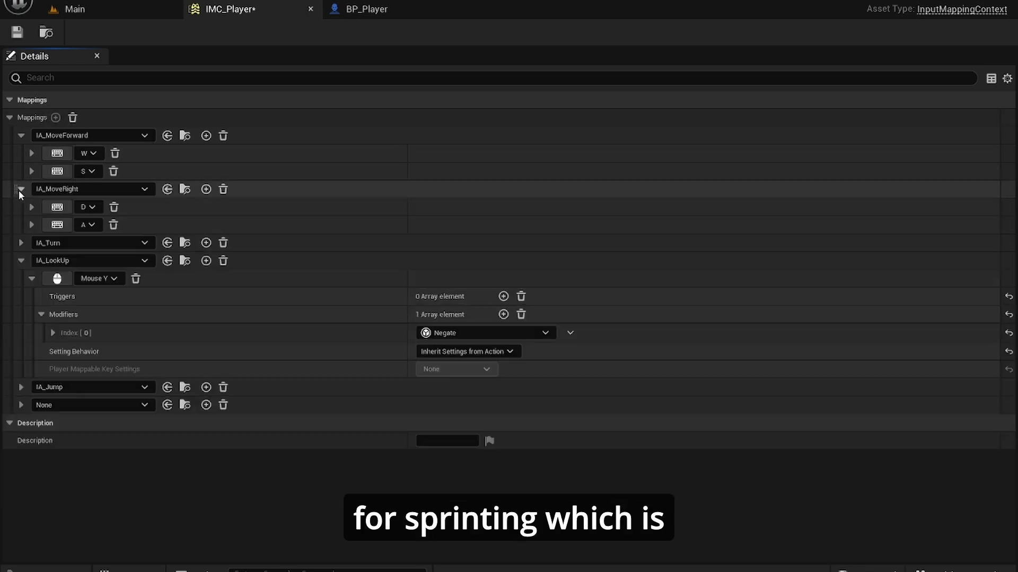
pyautogui.click(21, 135)
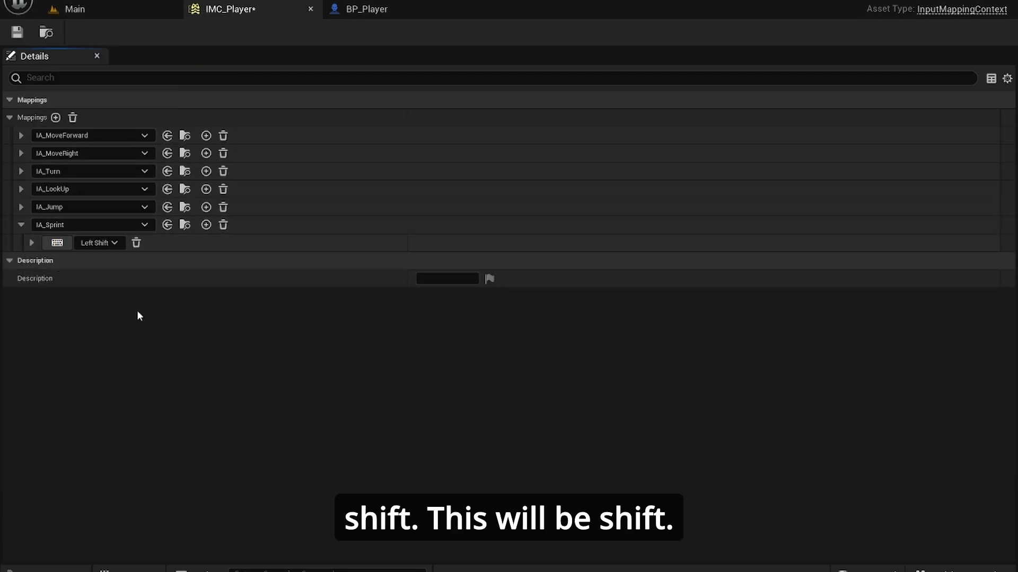
pyautogui.moveTo(146, 363)
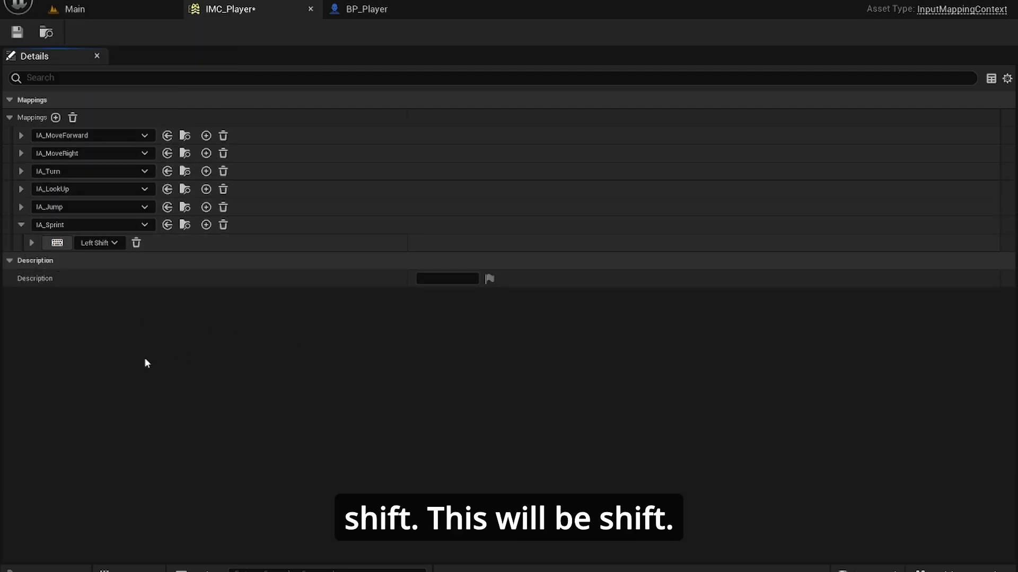
pyautogui.click(21, 225)
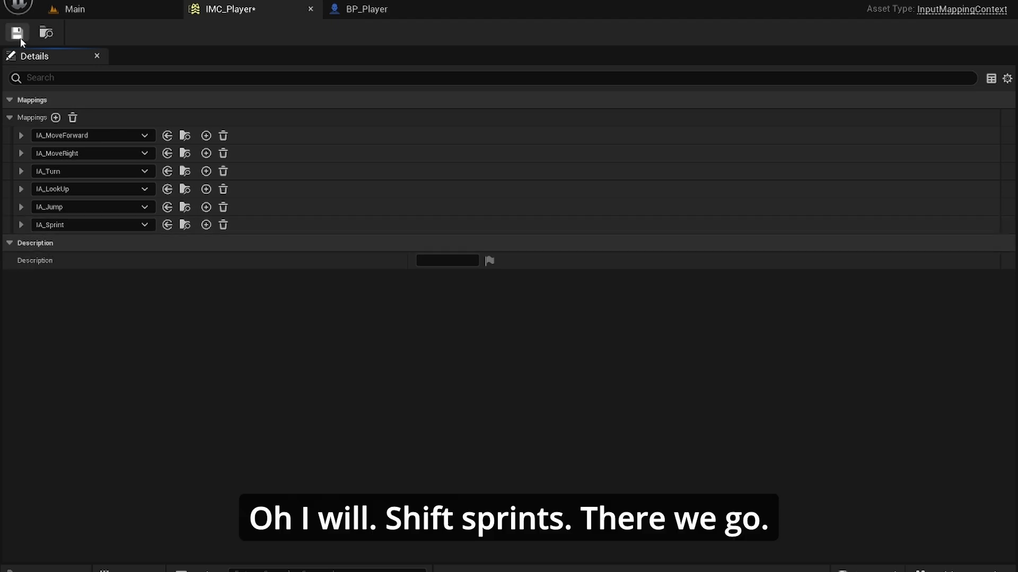
pyautogui.click(368, 9)
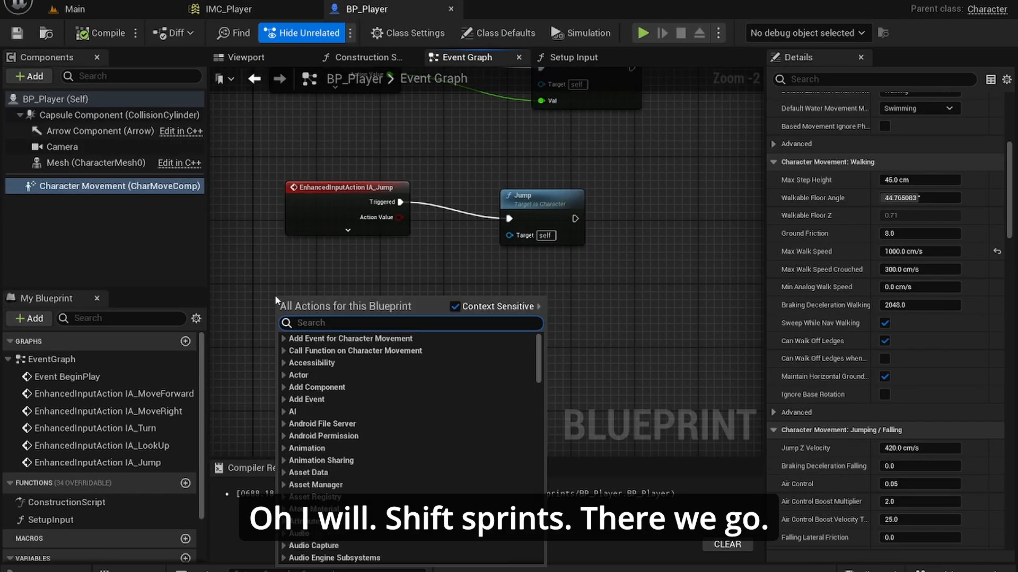
# Add the IA_Sprint Enhanced Action Event and drag a wire from its Started pin.
pyautogui.write('s')
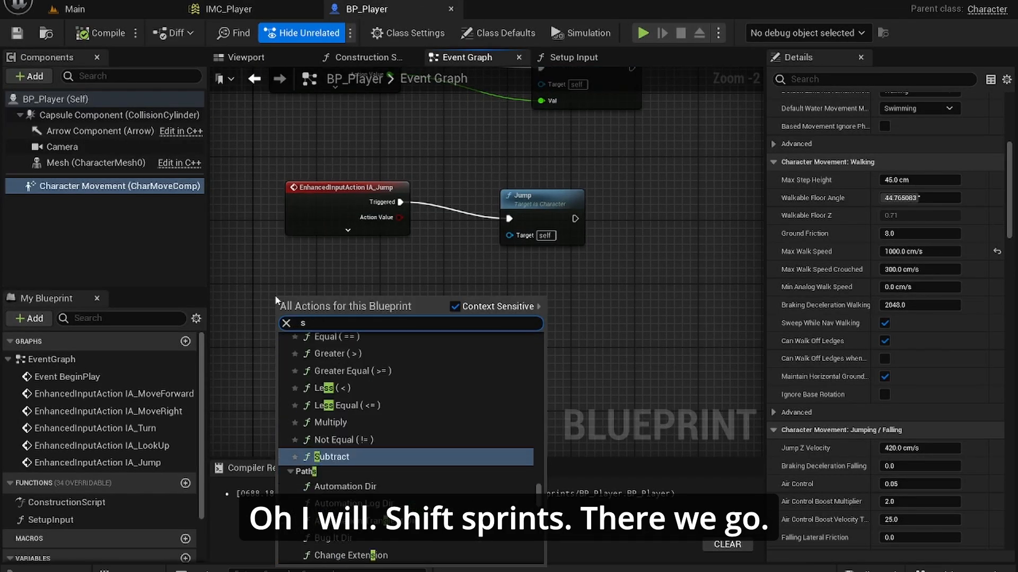
pyautogui.write('prin')
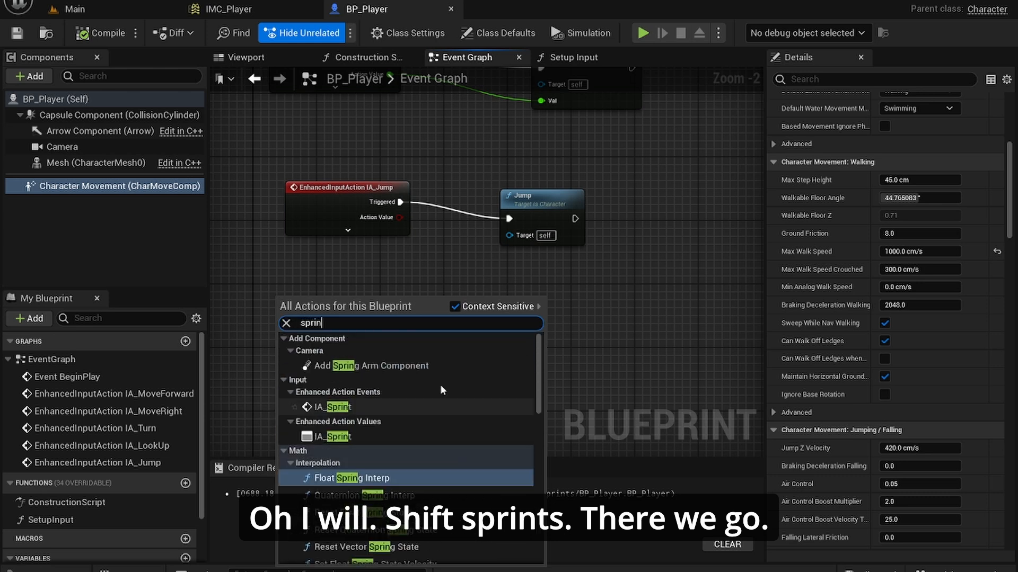
pyautogui.click(324, 406)
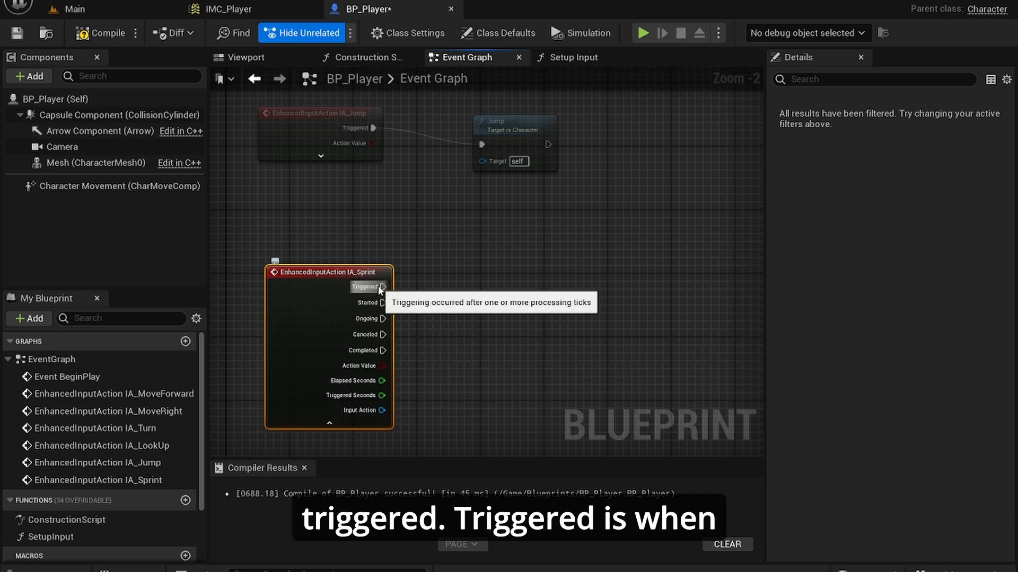
pyautogui.moveTo(440, 283)
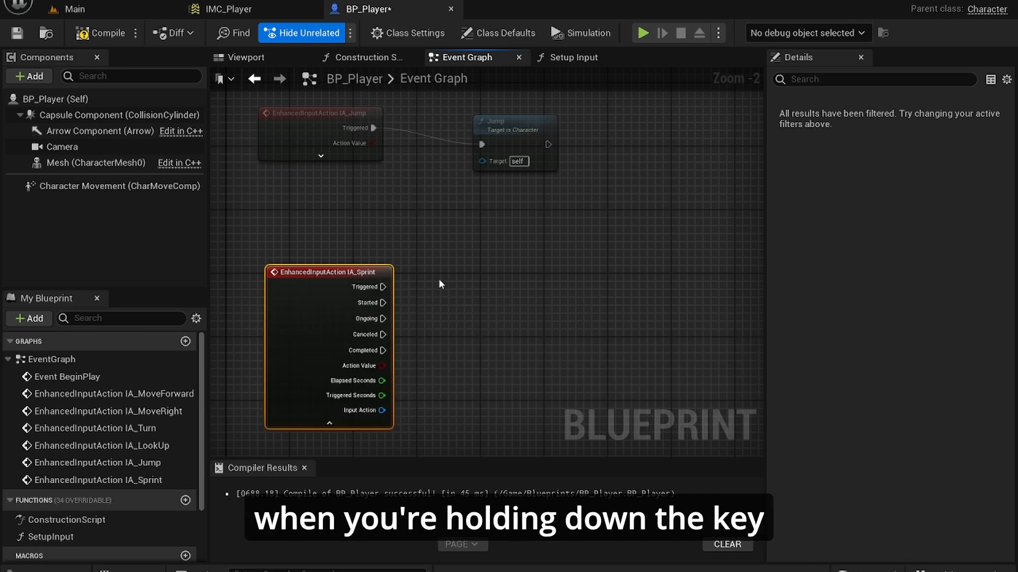
pyautogui.moveTo(337, 260)
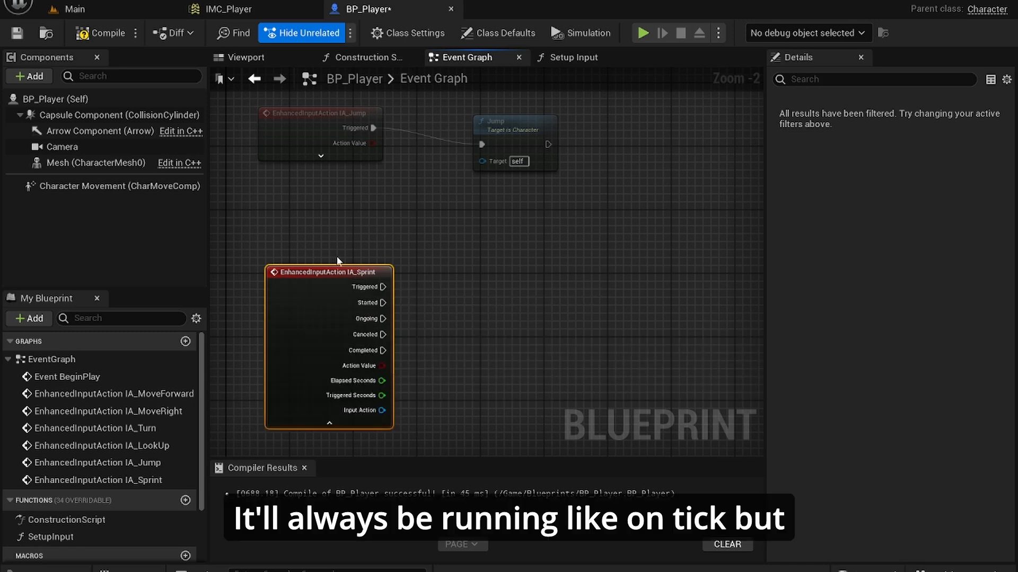
pyautogui.moveTo(383, 303)
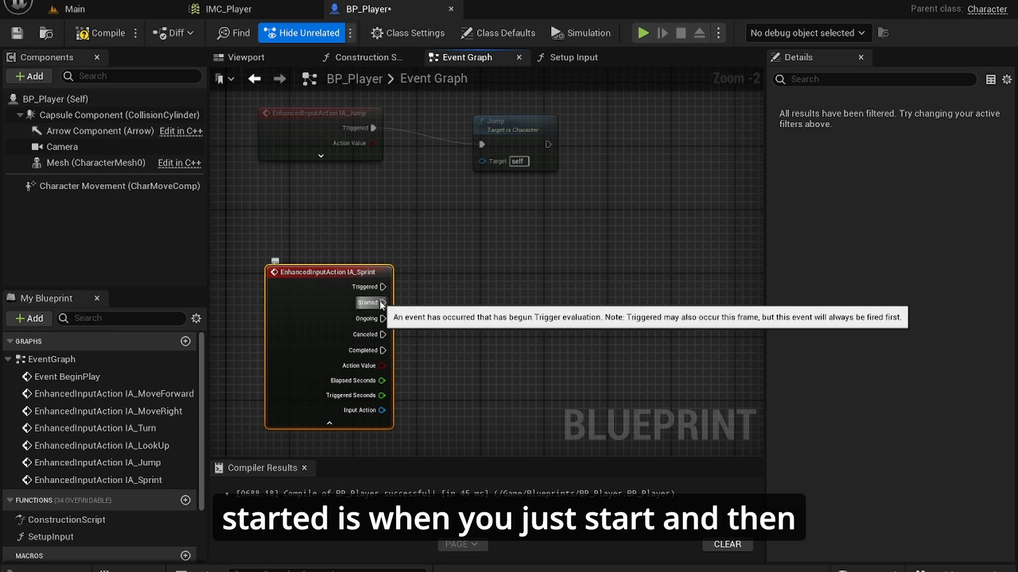
pyautogui.moveTo(375, 334)
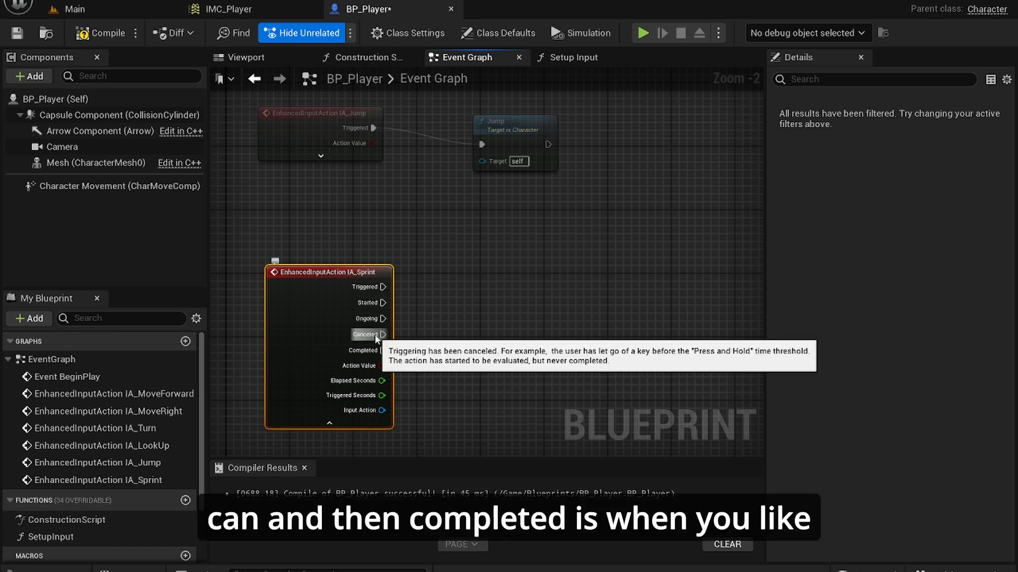
pyautogui.moveTo(367, 350)
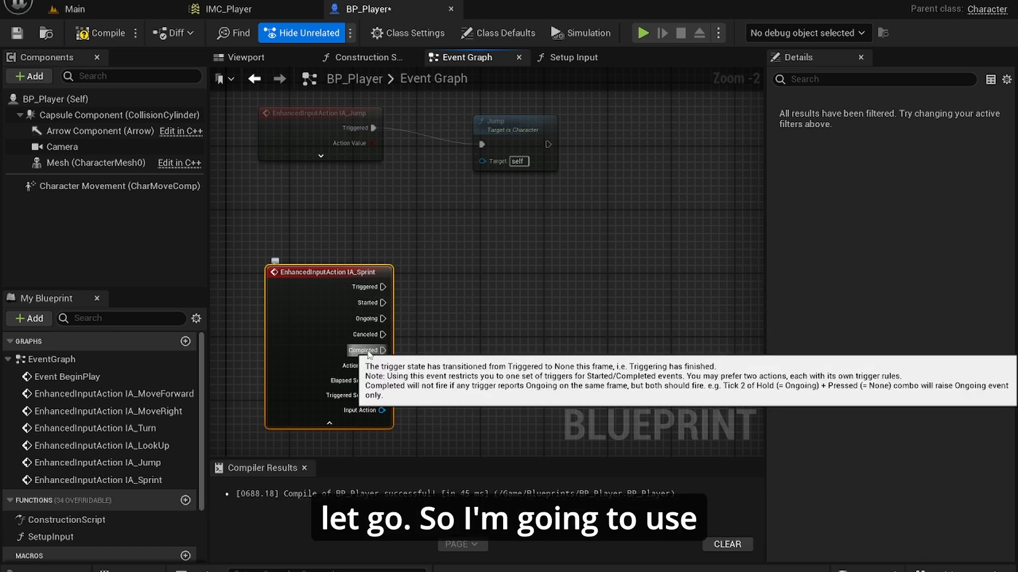
pyautogui.moveTo(383, 303); pyautogui.dragTo(477, 303)
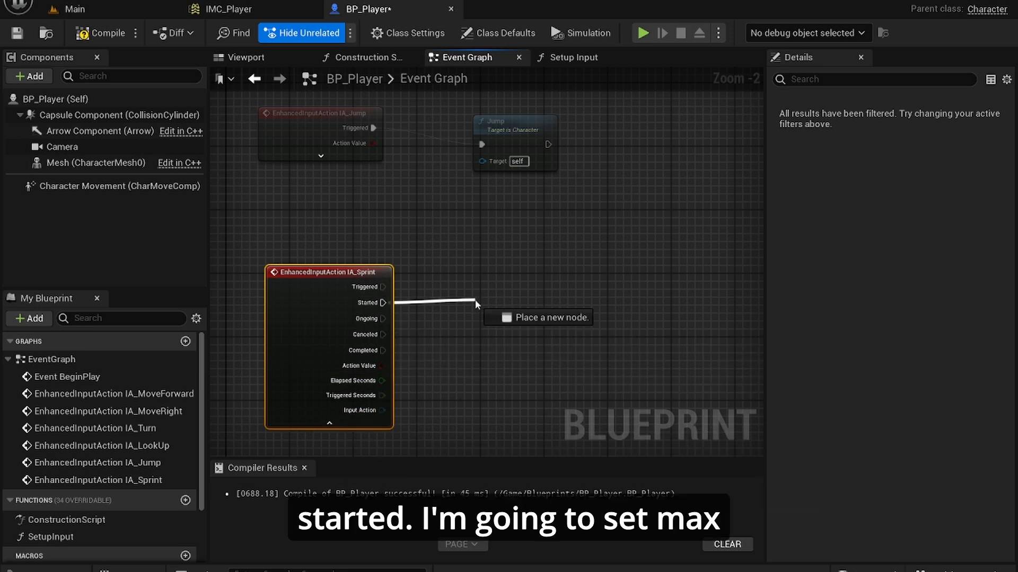
# Set Max Walk Speed to 1700 on Started, wire Completed to the copied setter, and play-test.
pyautogui.write('set max walk')
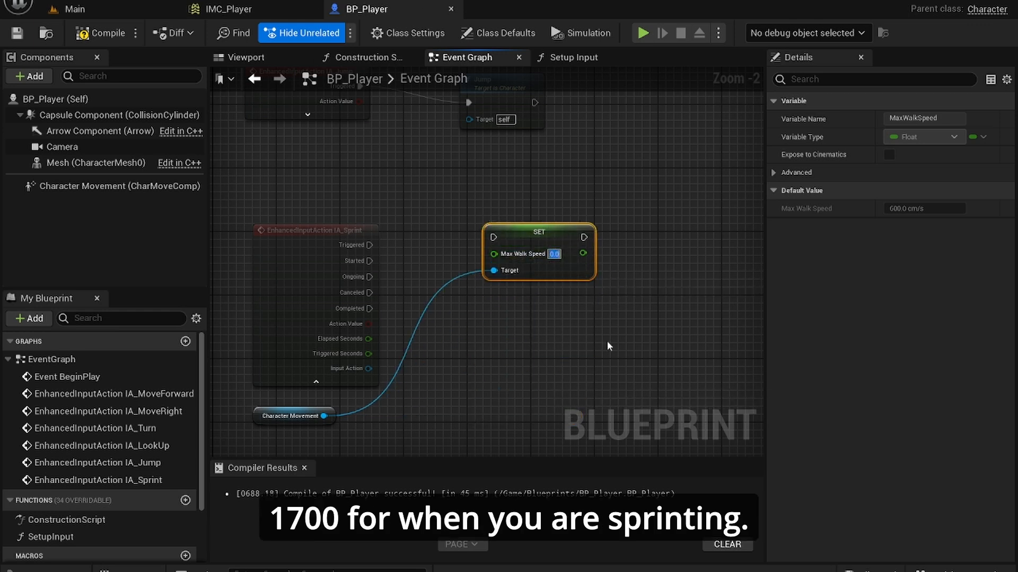
pyautogui.write('1700.0')
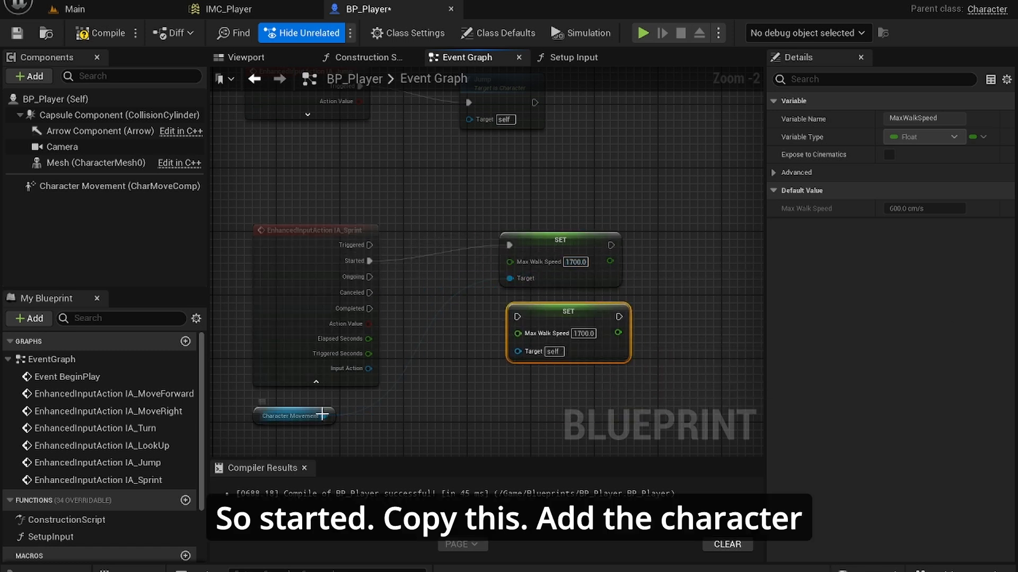
pyautogui.moveTo(330, 415); pyautogui.dragTo(519, 350)
pyautogui.write('1000')
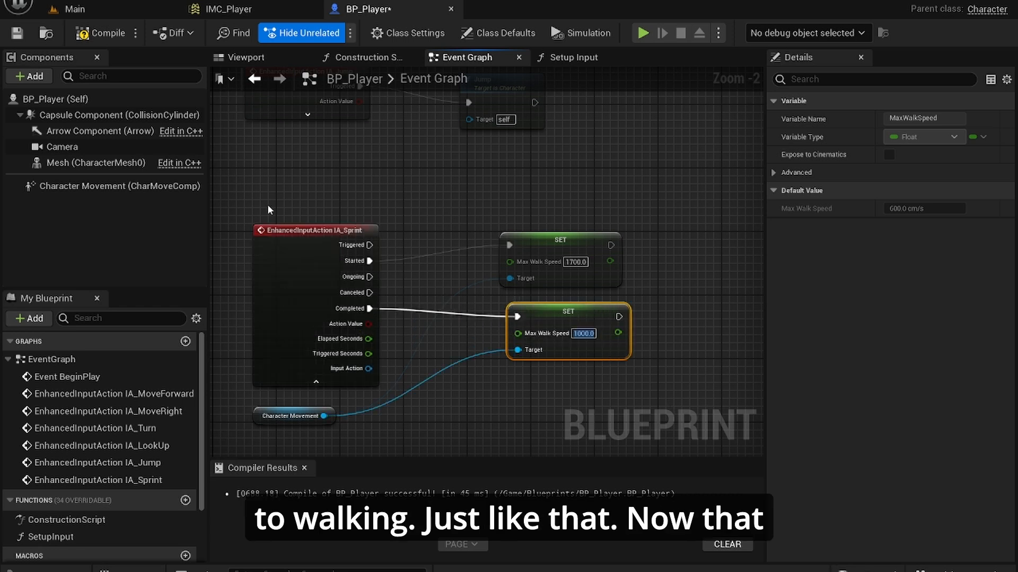
pyautogui.moveTo(297, 133)
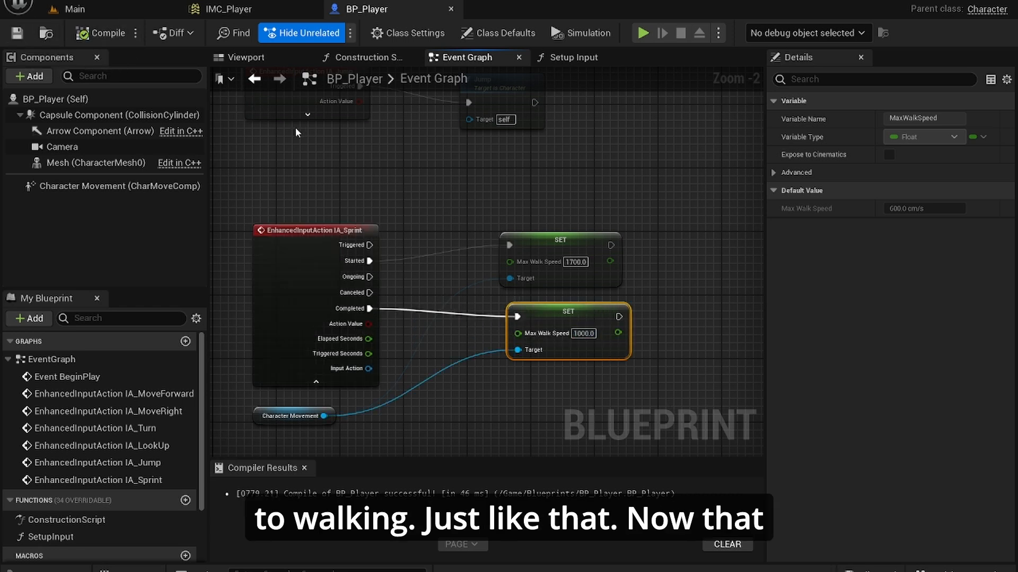
pyautogui.click(642, 32)
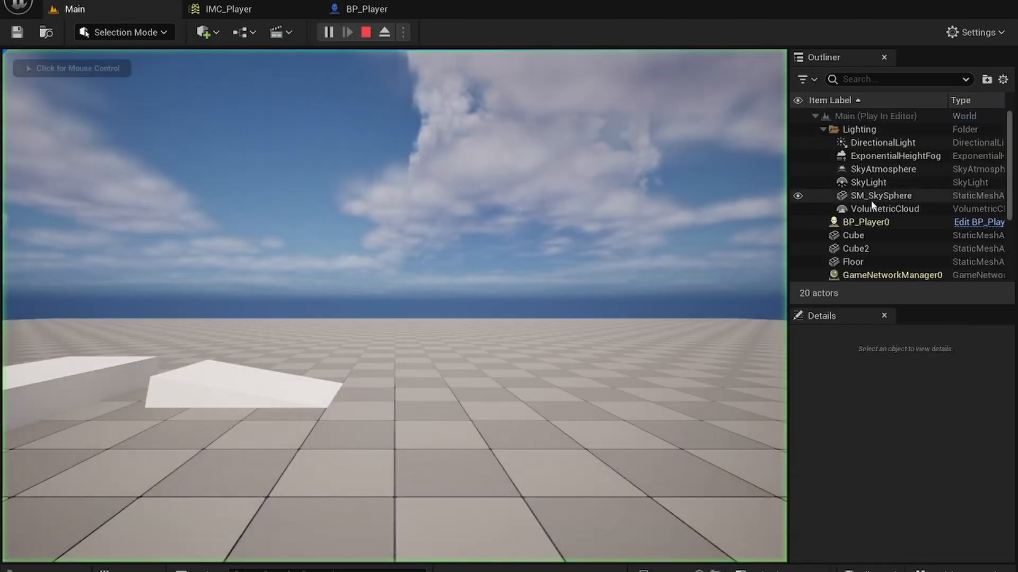
# Inspect BP_Player0's Character Movement Max Walk Speed (1000 cm/s), then stop the play session.
pyautogui.click(867, 222)
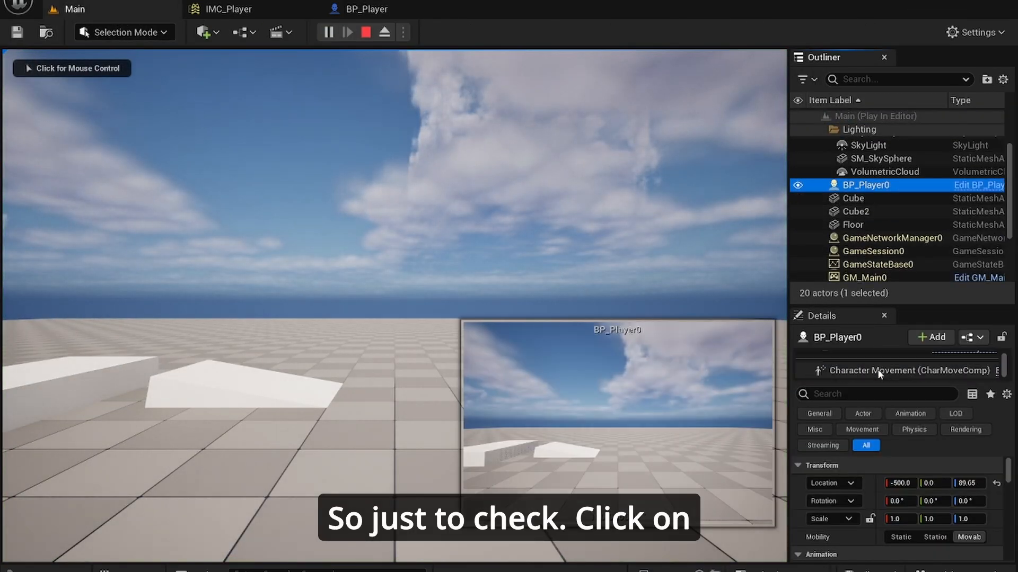
pyautogui.click(899, 370)
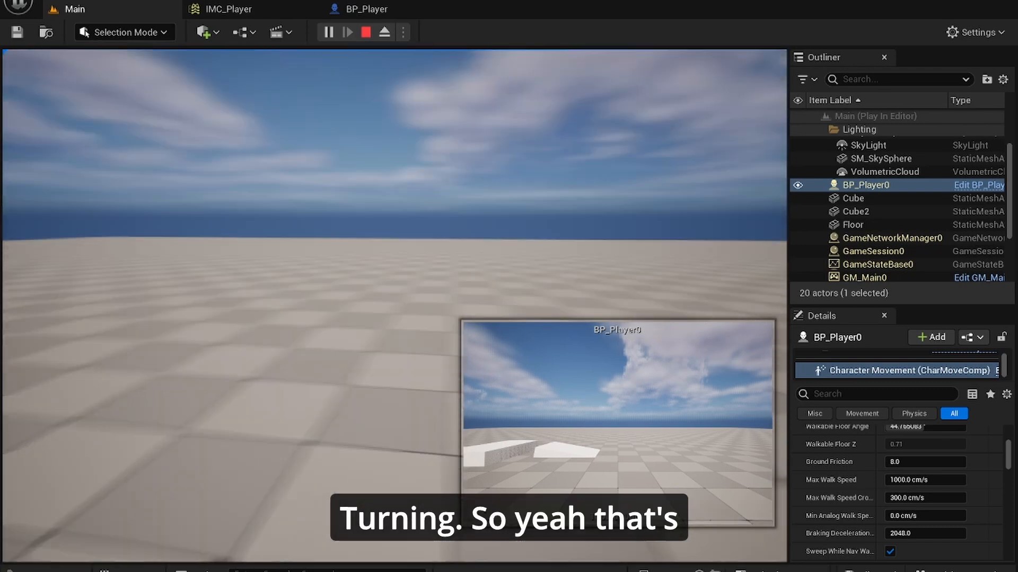
pyautogui.click(365, 32)
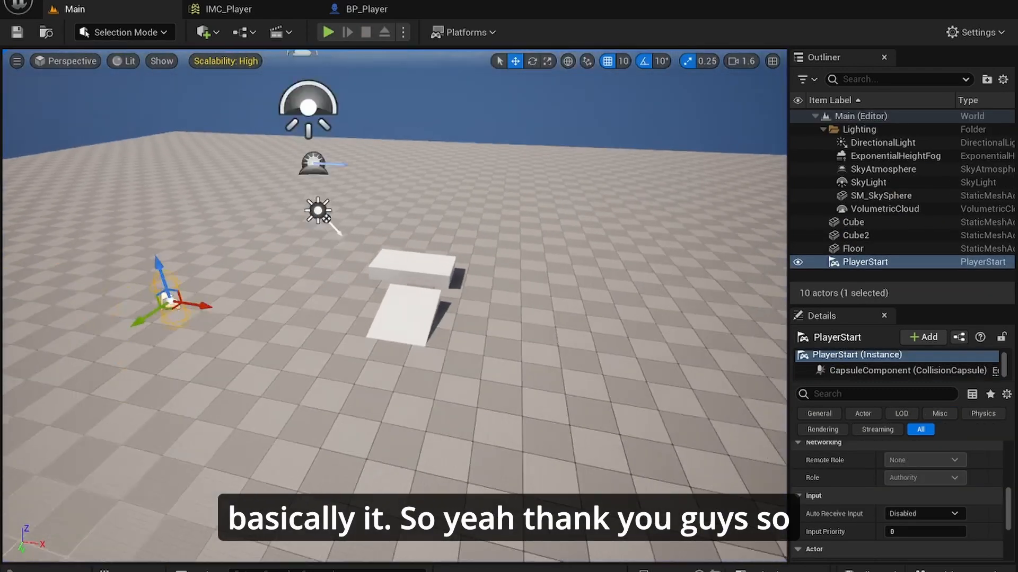